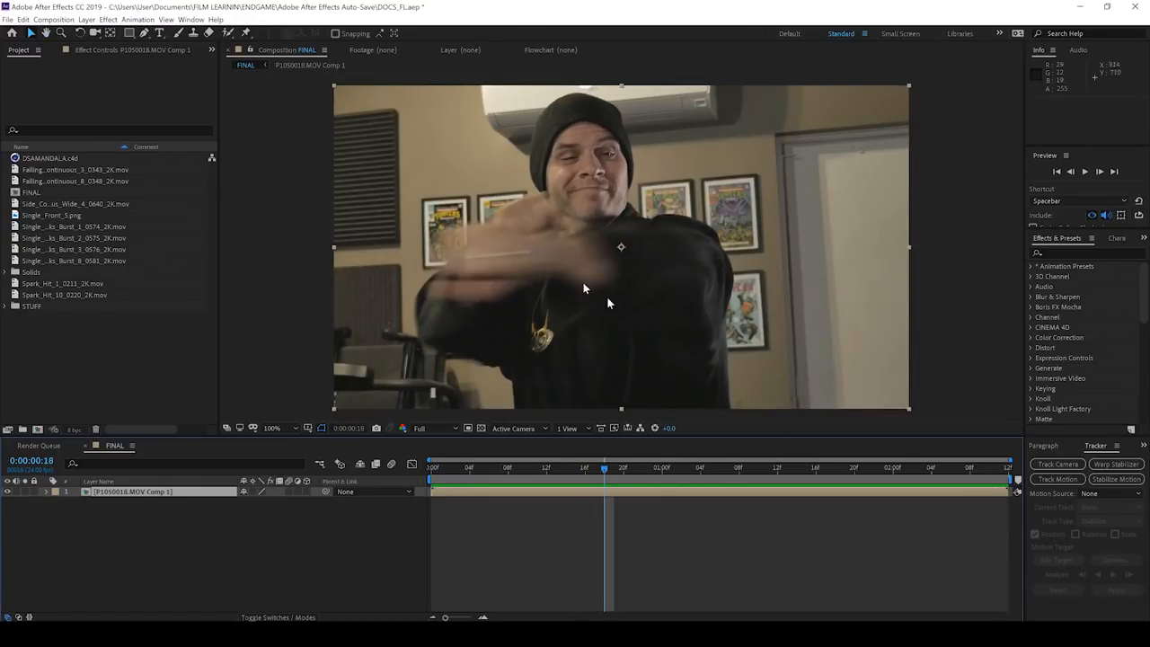
mouse_move(966, 500)
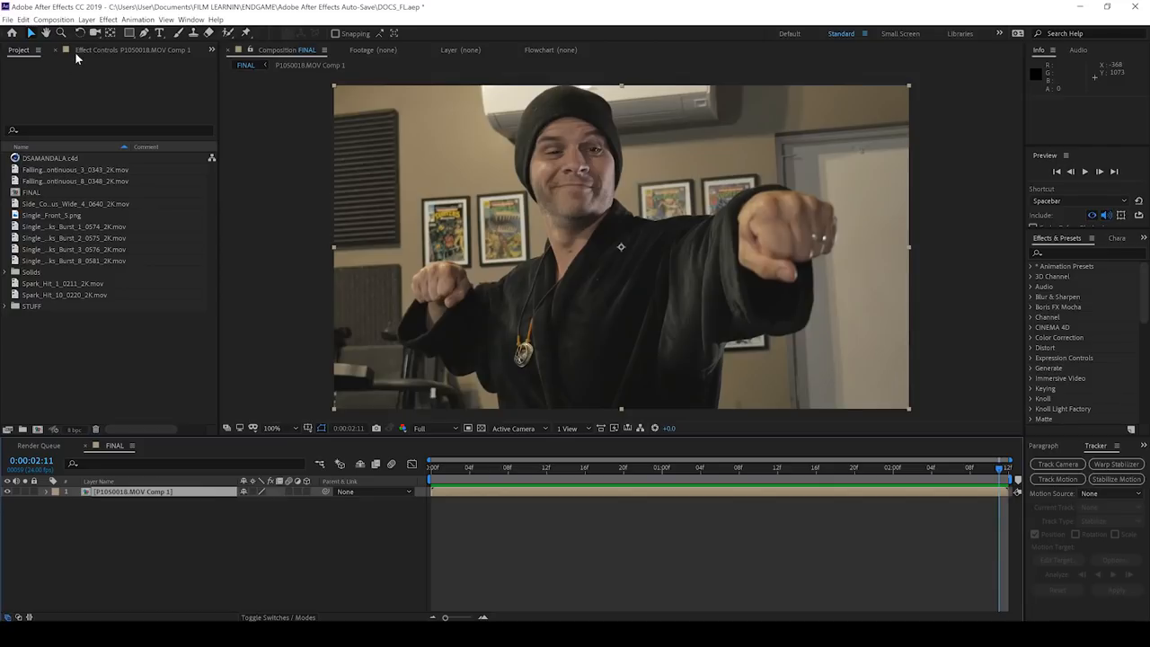
Apply the Mocha AE tracking effect to the punching footage precomp layer.
left_click(107, 18)
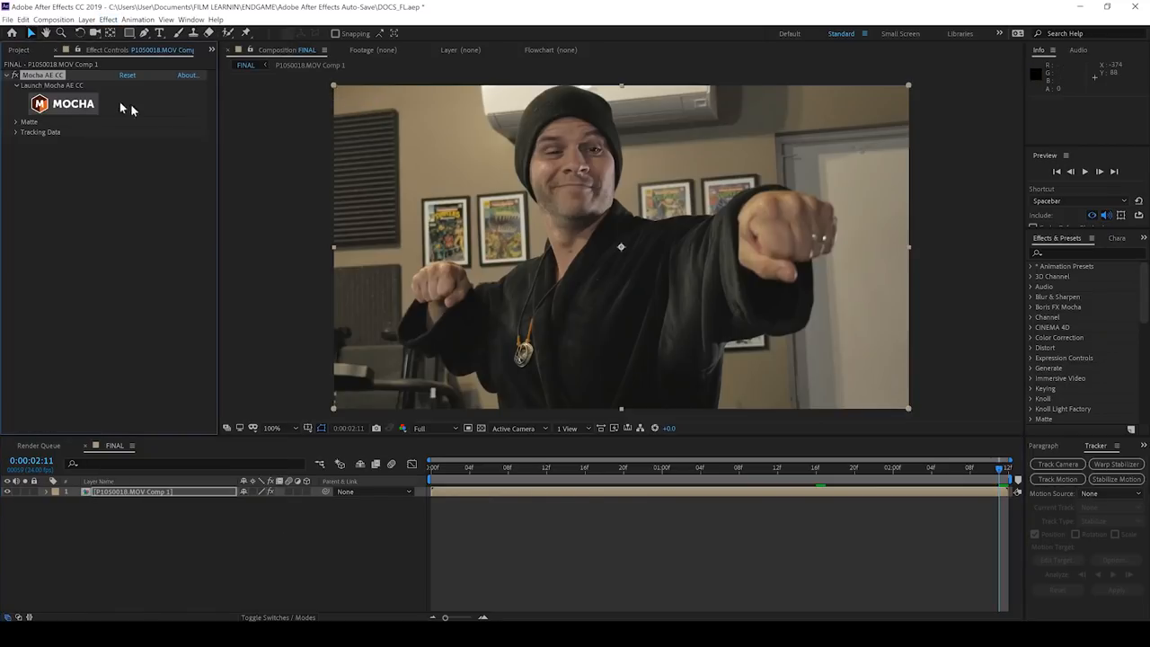
Draw an X-spline around the right fist, track it forward, then replay from the first frame to check.
left_click(61, 103)
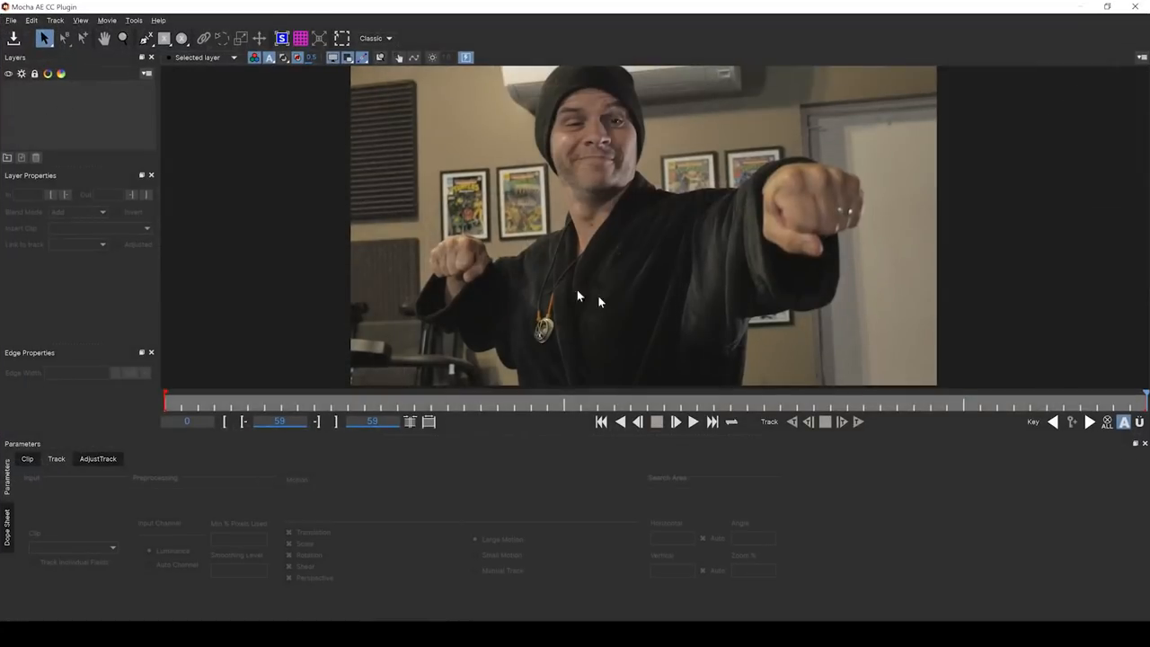
mouse_move(913, 397)
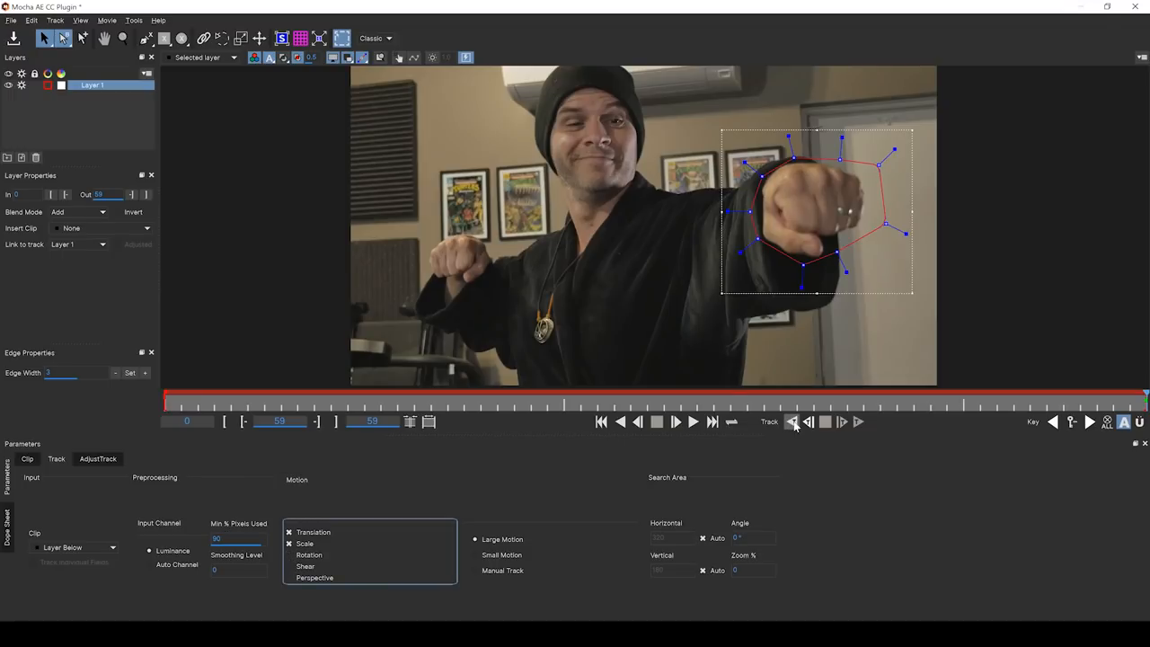
left_click(794, 420)
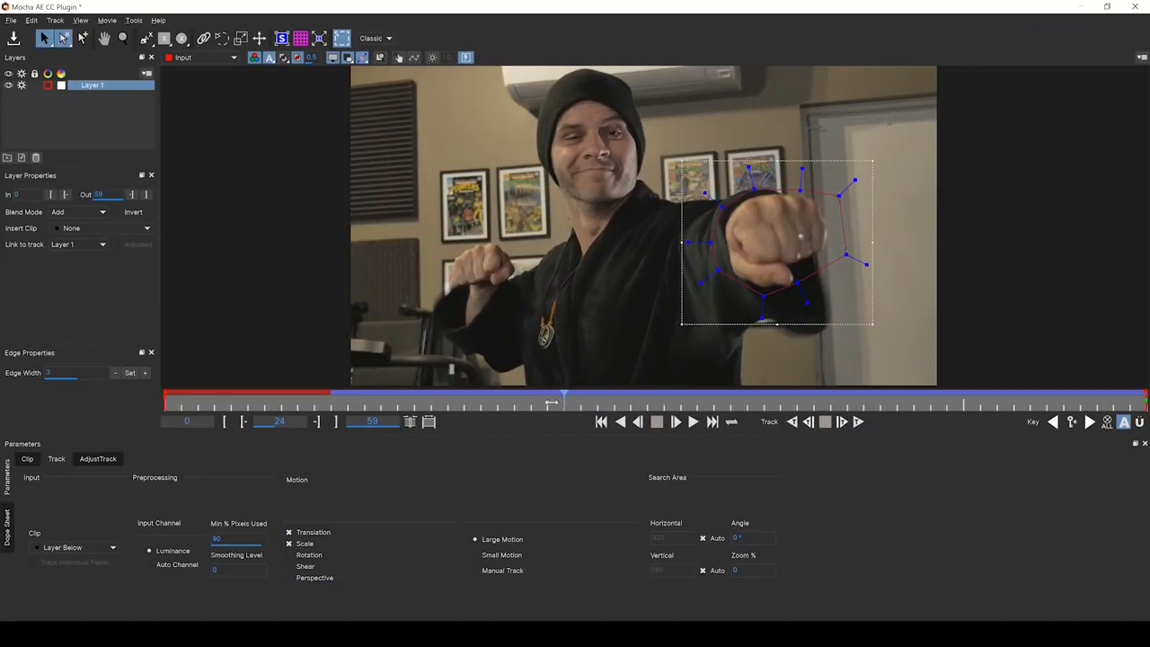
left_click_drag(564, 399, 481, 399)
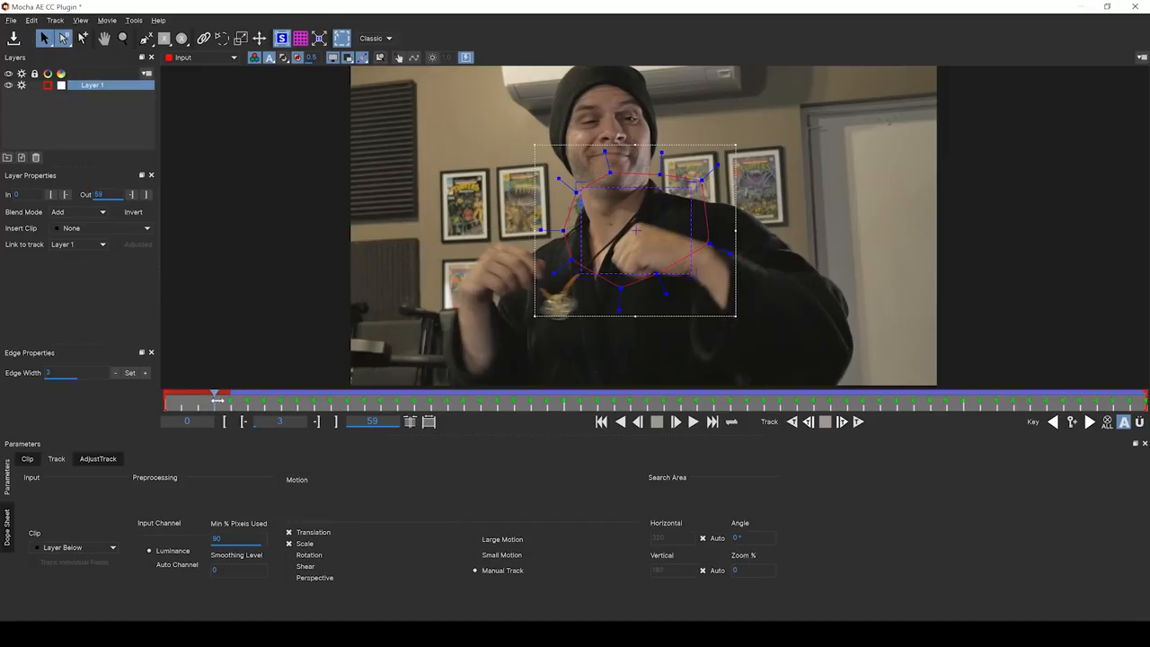
left_click(675, 421)
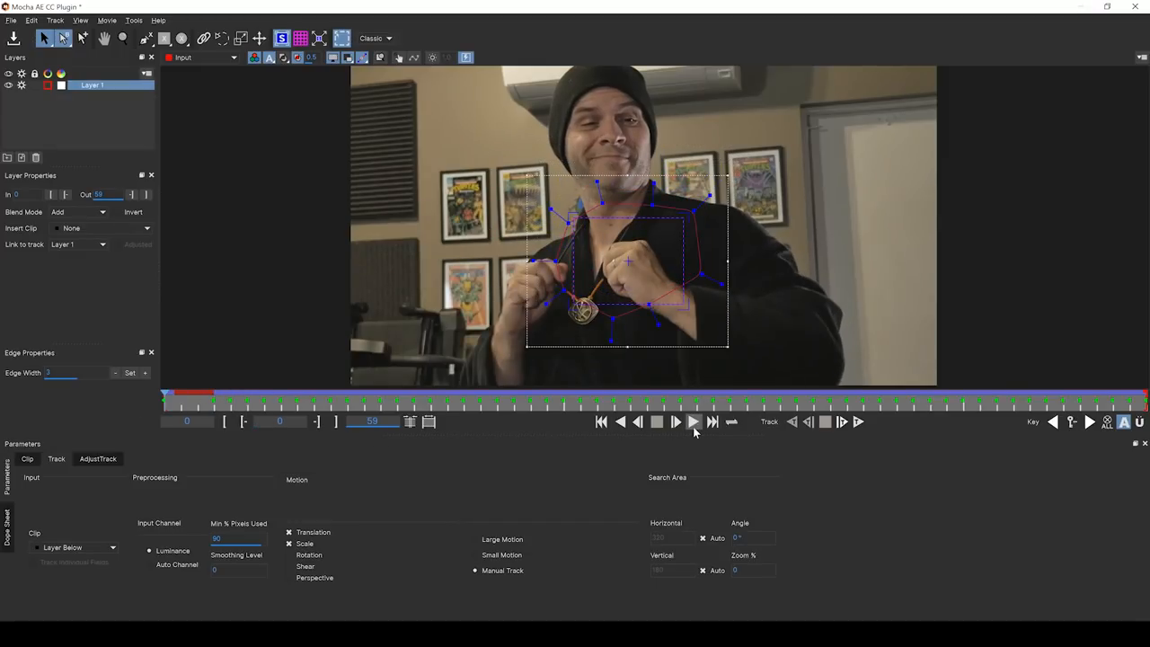
left_click(675, 421)
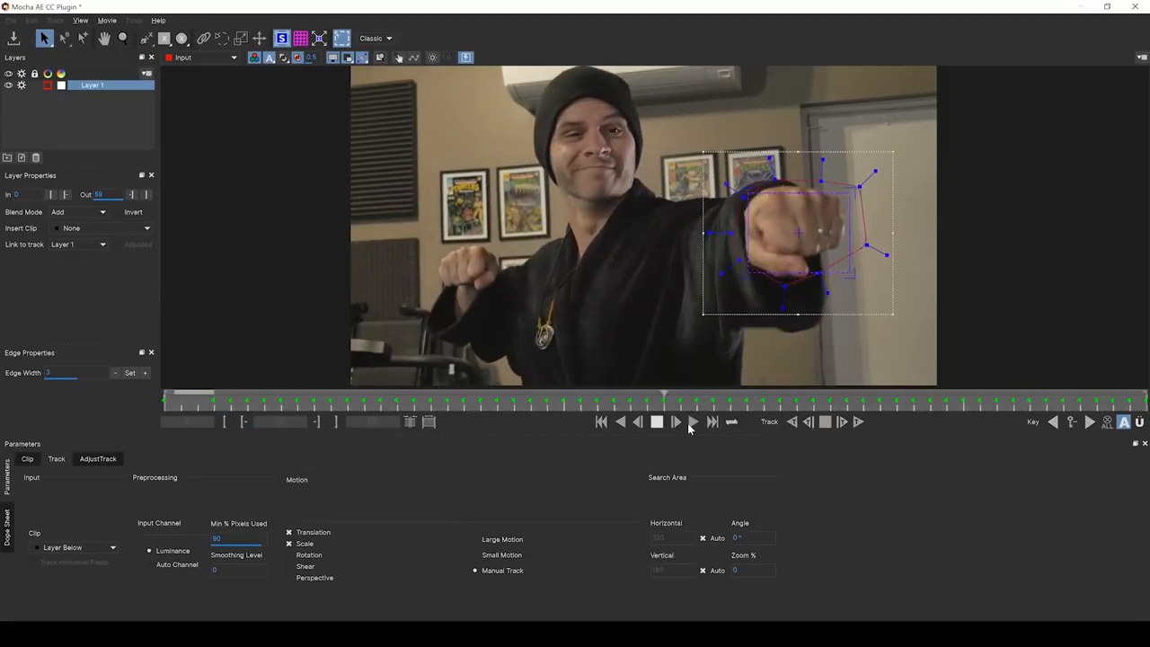
Track a second spline on the other fist and rename the two layers RIGHT and LEFT.
left_click(657, 420)
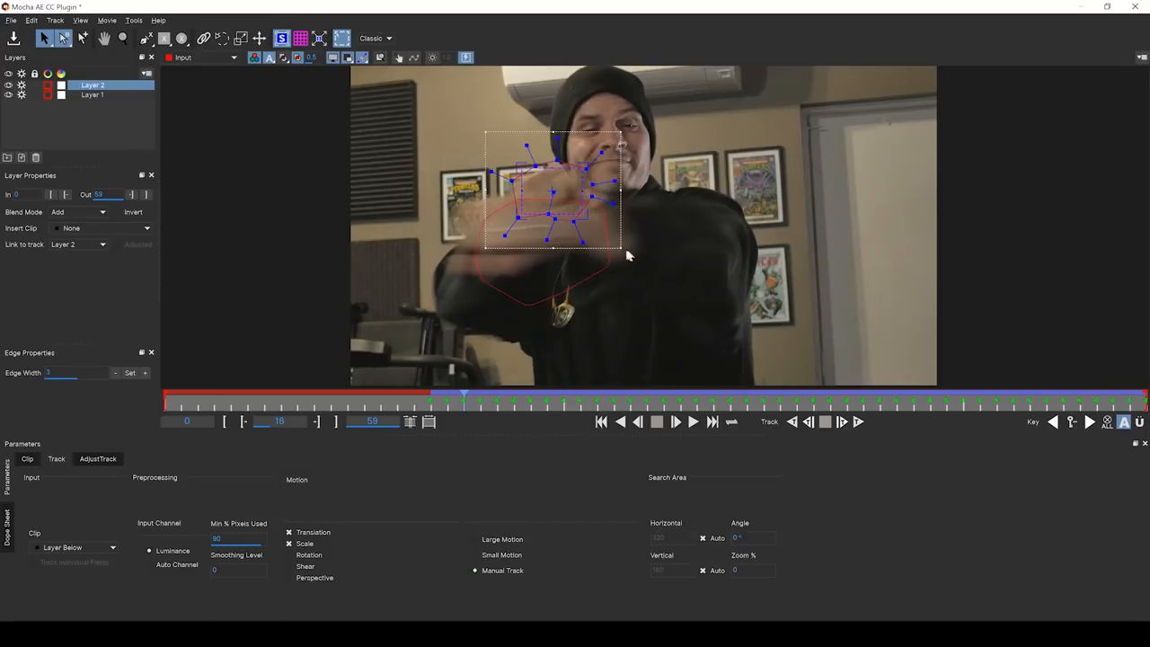
left_click(280, 398)
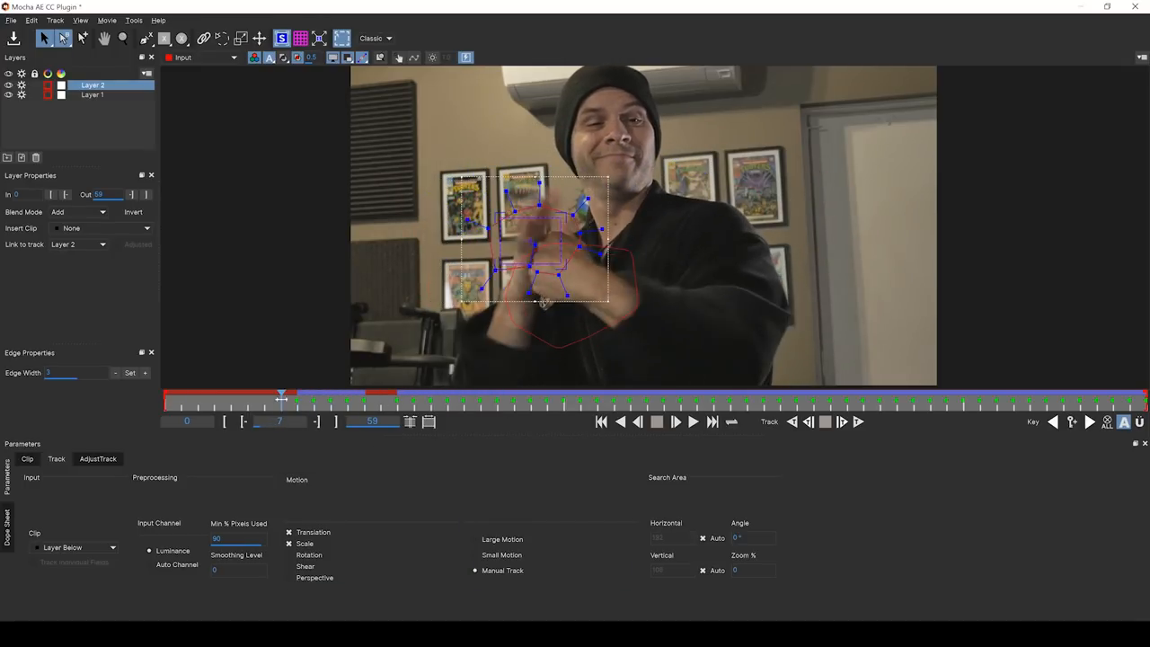
left_click_drag(280, 395, 208, 395)
type("RIGHT")
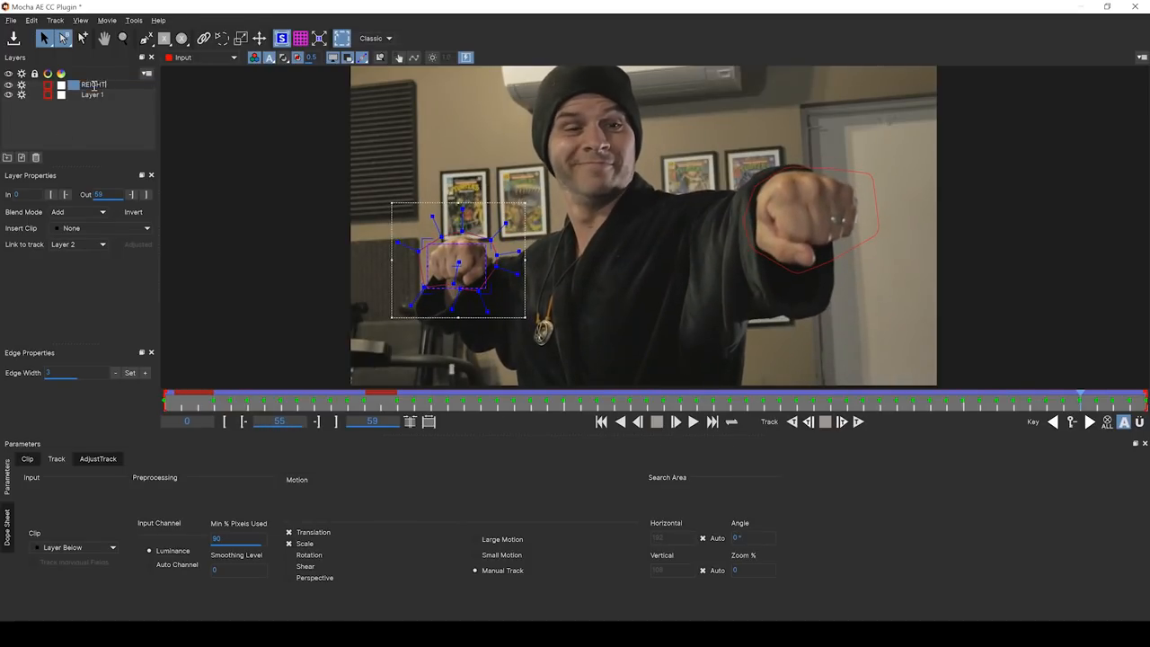
left_click(89, 85)
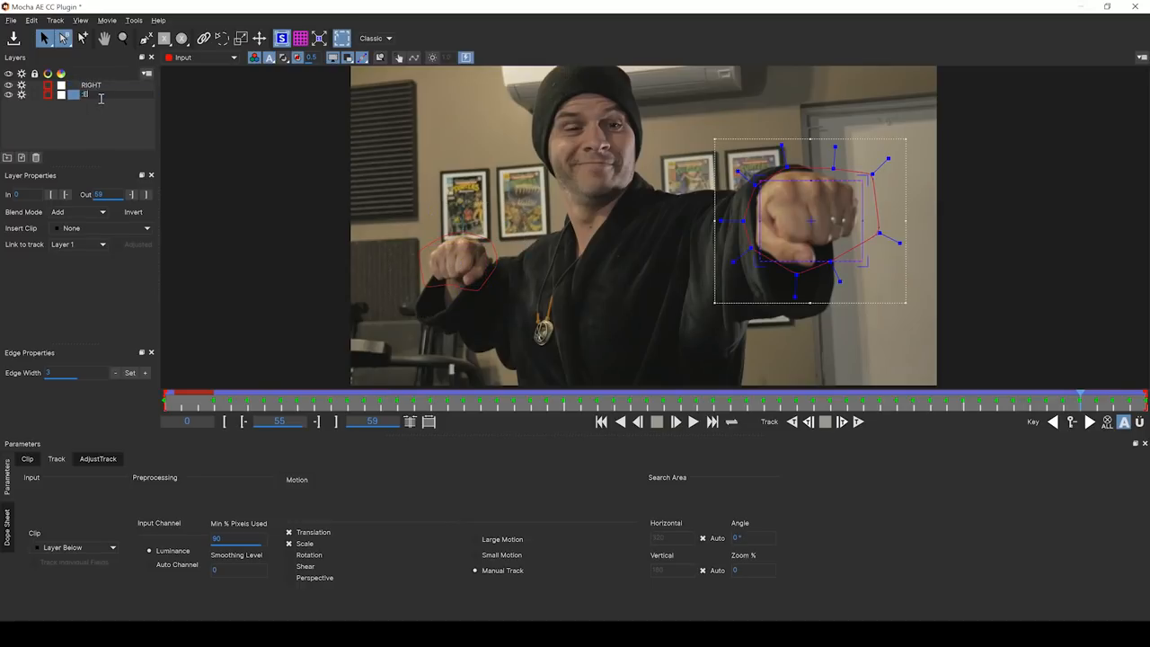
left_click(90, 93)
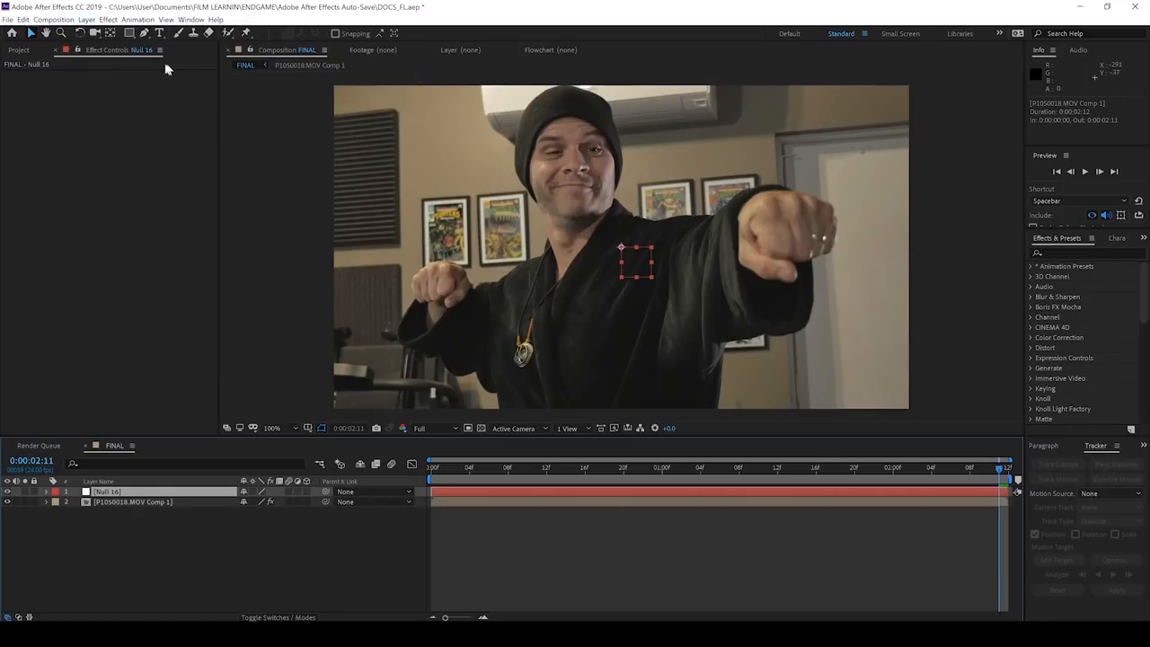
Create two null objects above the footage and name them RIGHT and LEFT.
left_click(87, 17)
type("R")
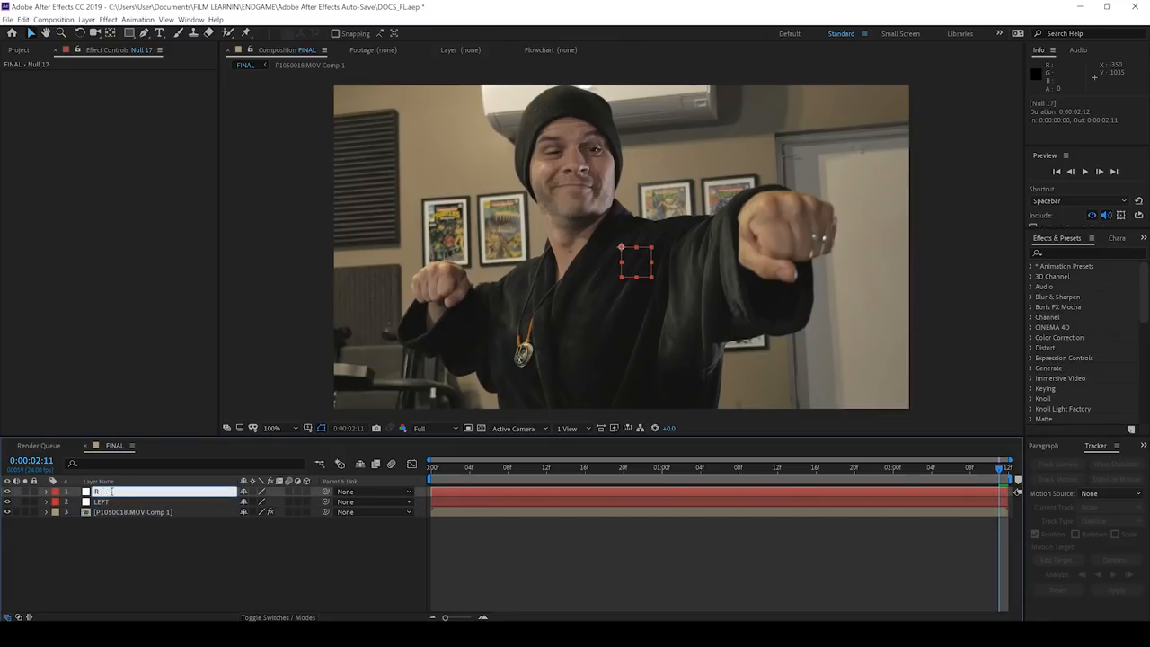
left_click(133, 512)
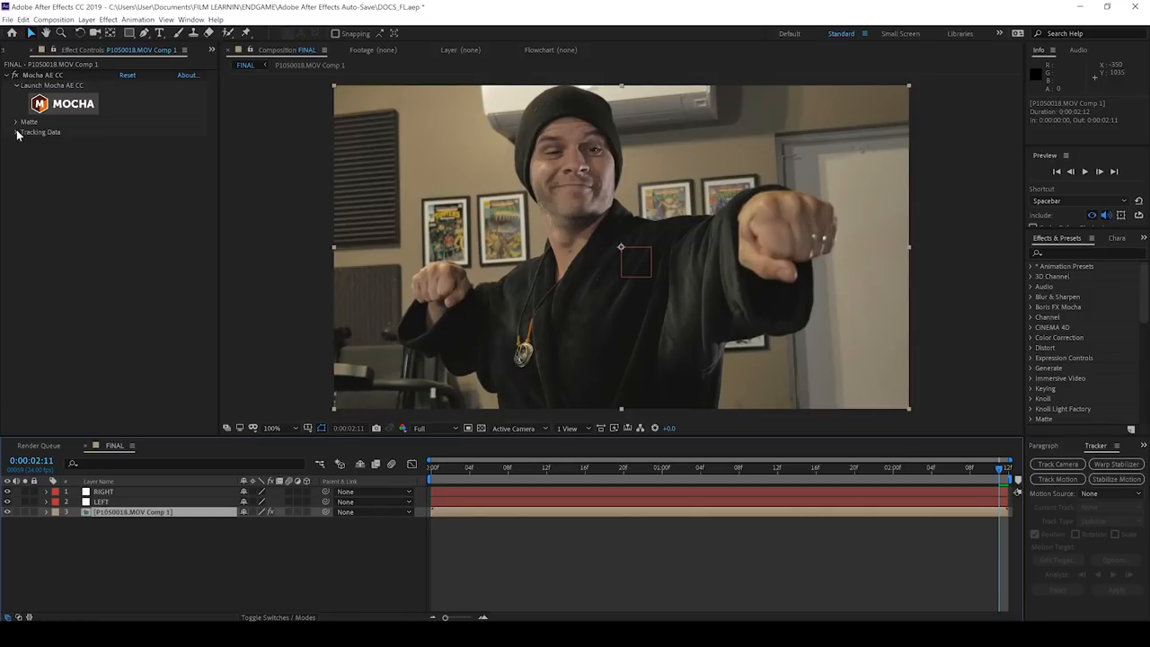
Create track data from the Mocha layer and export it as Transform keyframes onto the RIGHT null.
left_click(16, 133)
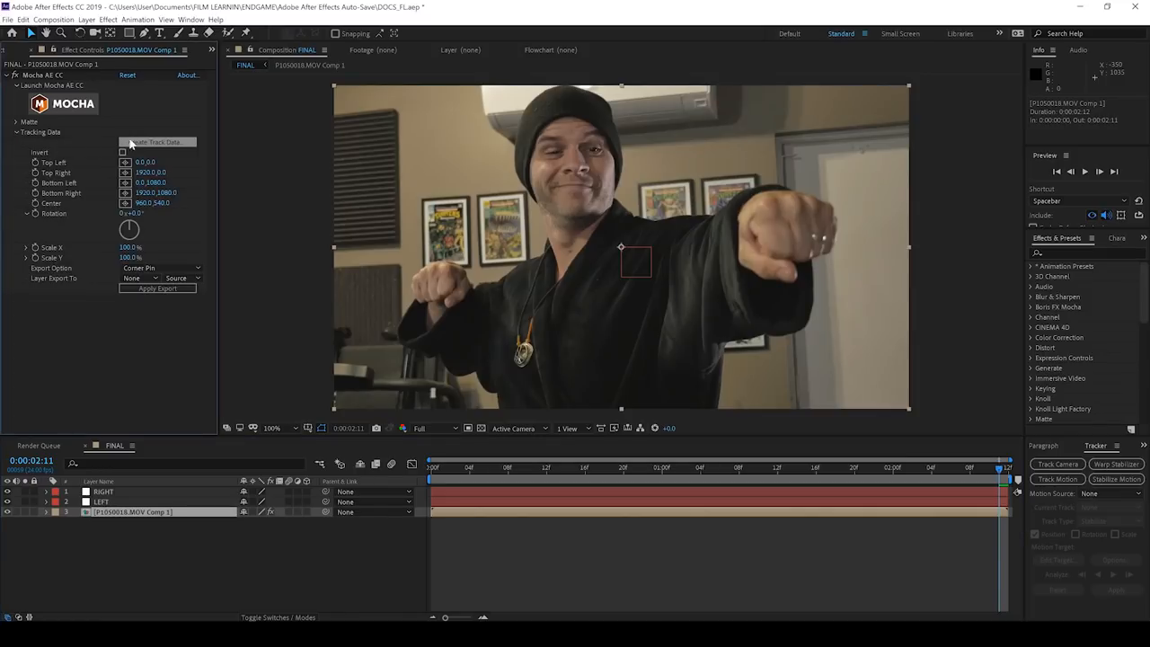
left_click(158, 142)
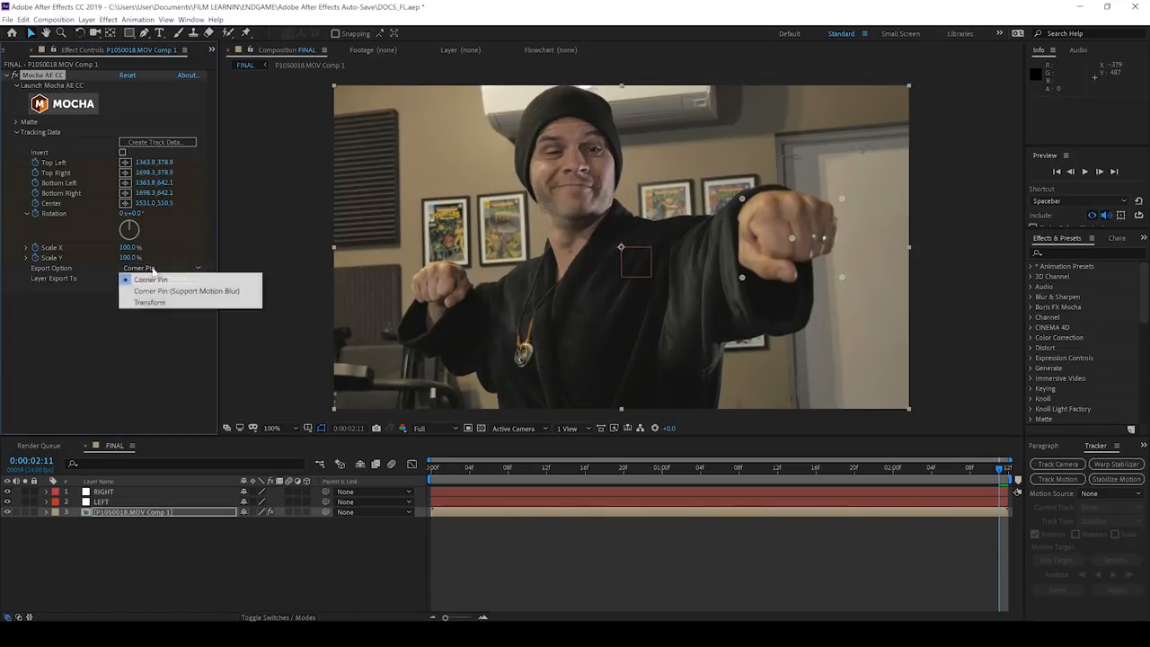
left_click(151, 301)
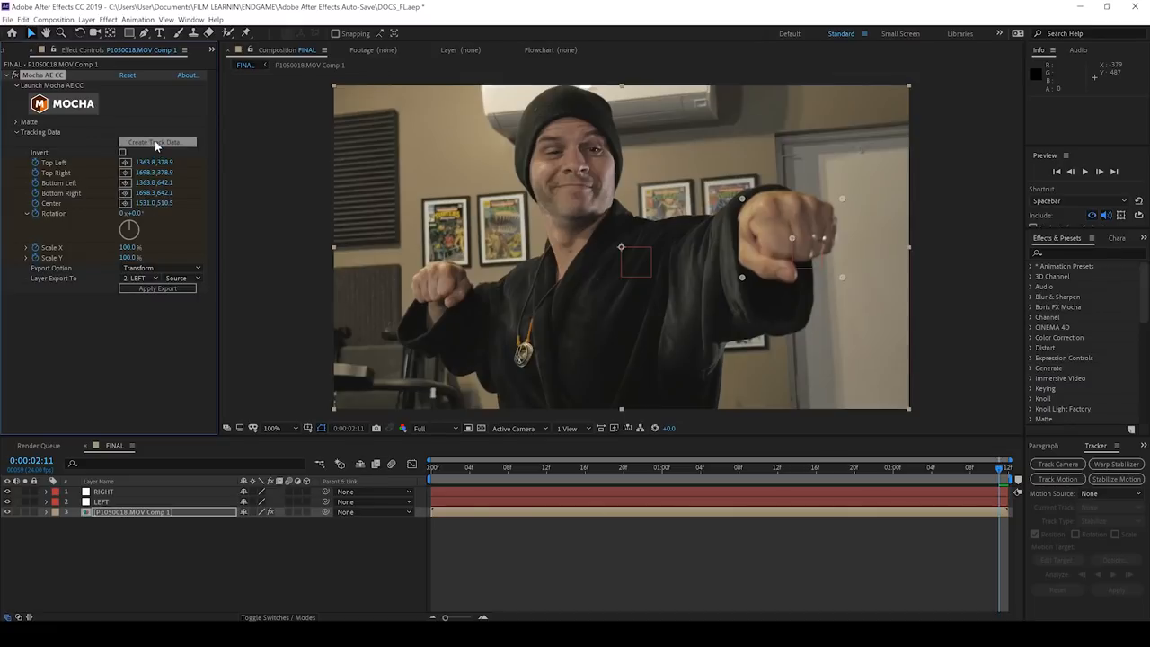
left_click(158, 142)
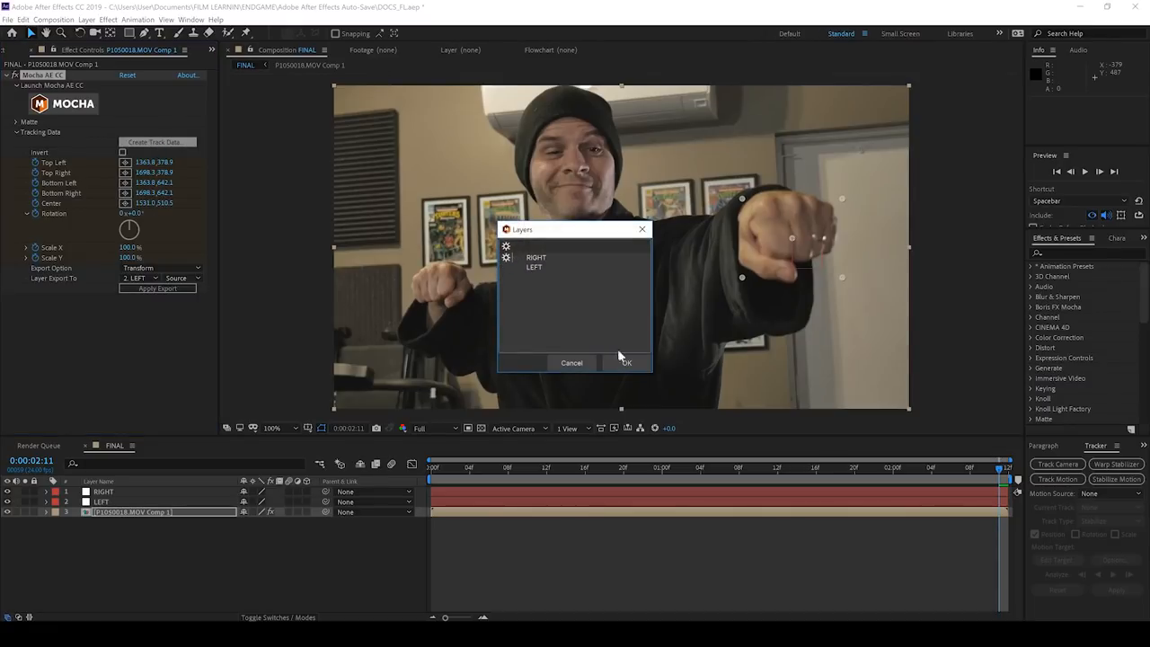
left_click(626, 363)
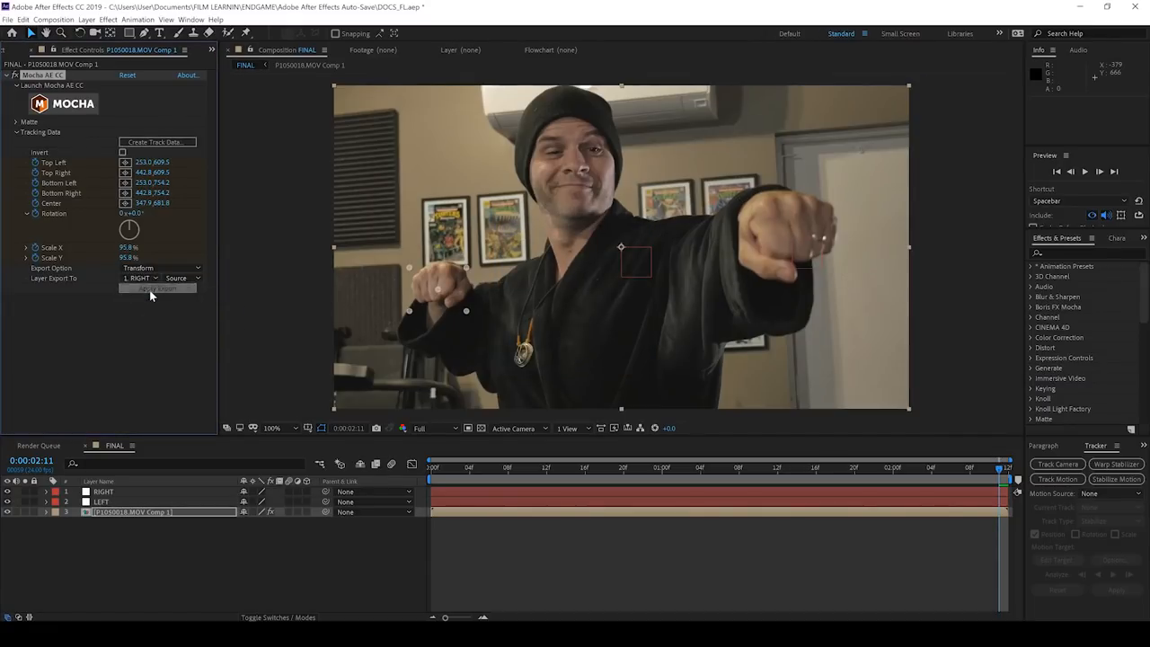
left_click(158, 287)
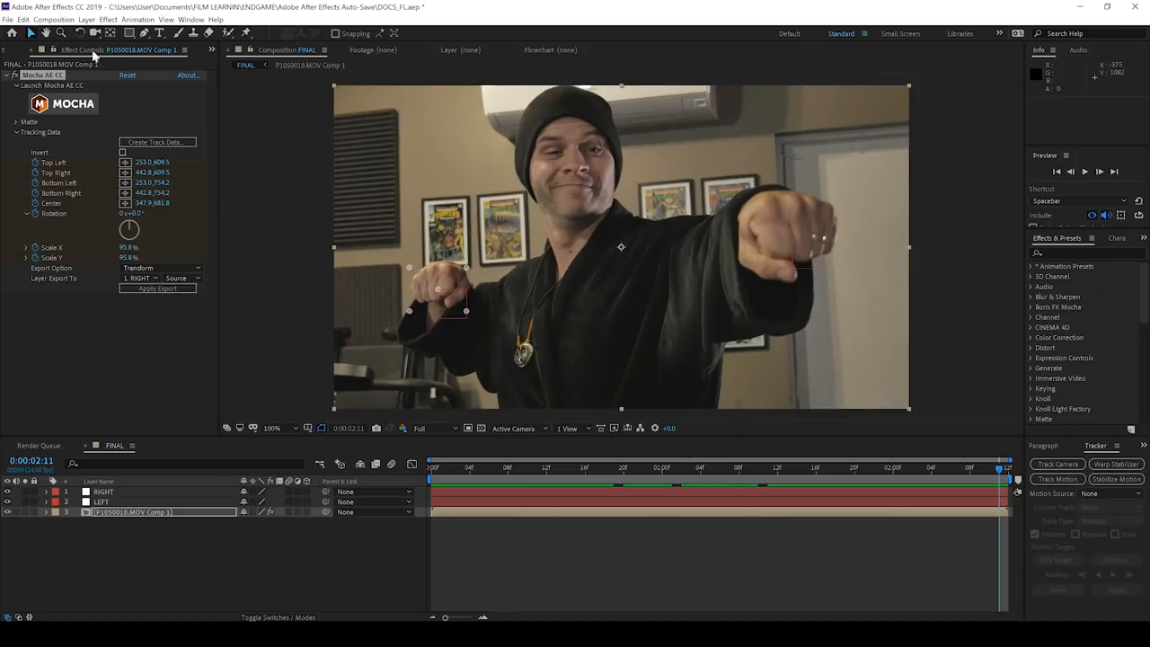
Bring SIAMANDALA.c4d into FINAL with a new camera and set Cineware to Comp Camera.
left_click(18, 50)
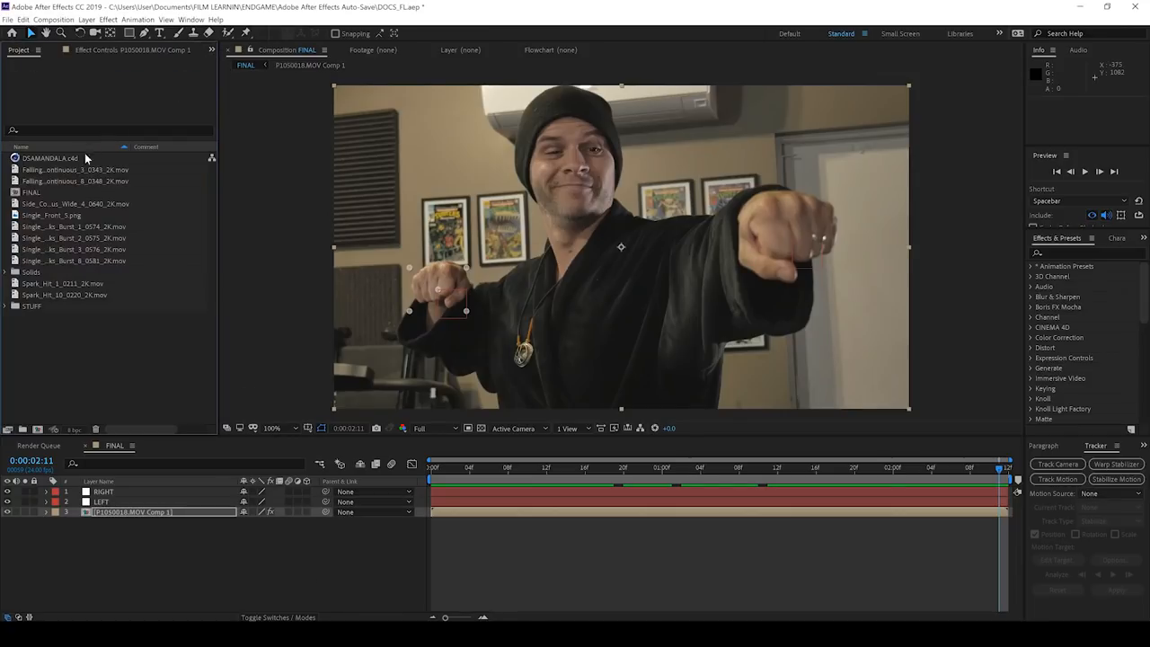
left_click(50, 158)
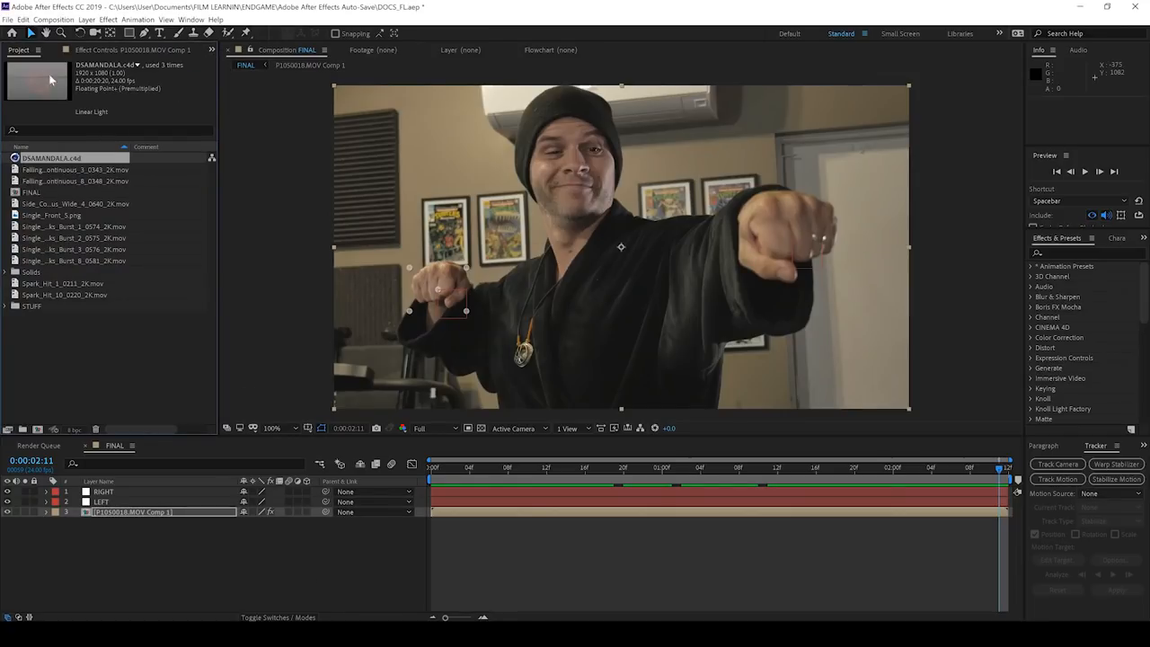
double_click(50, 158)
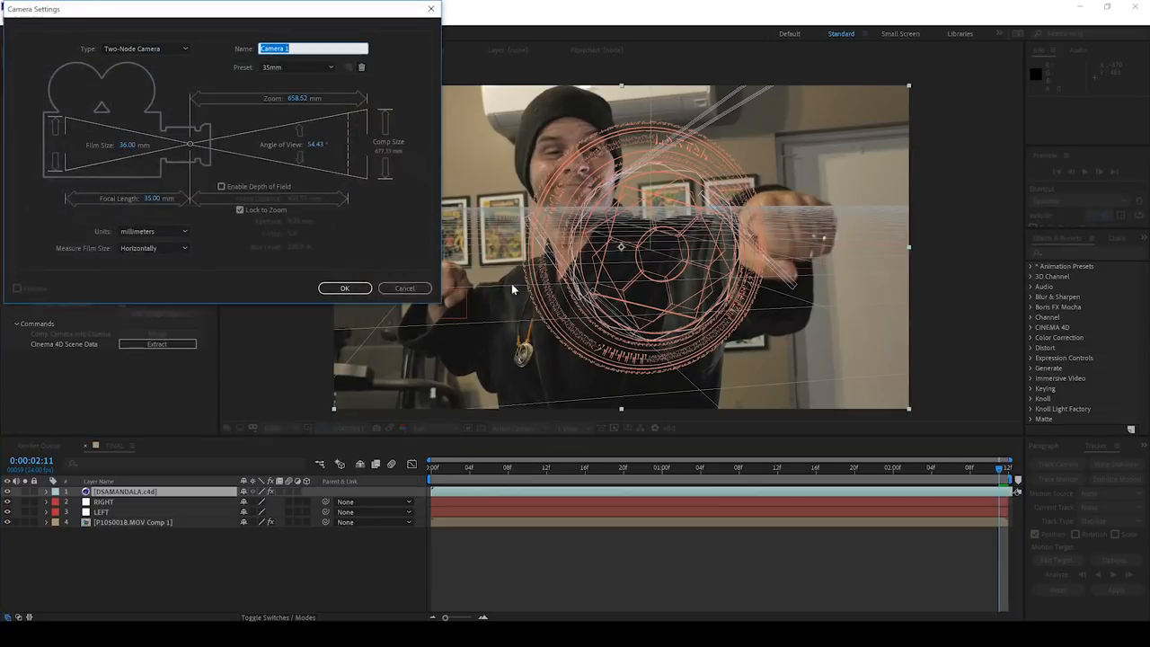
left_click(345, 288)
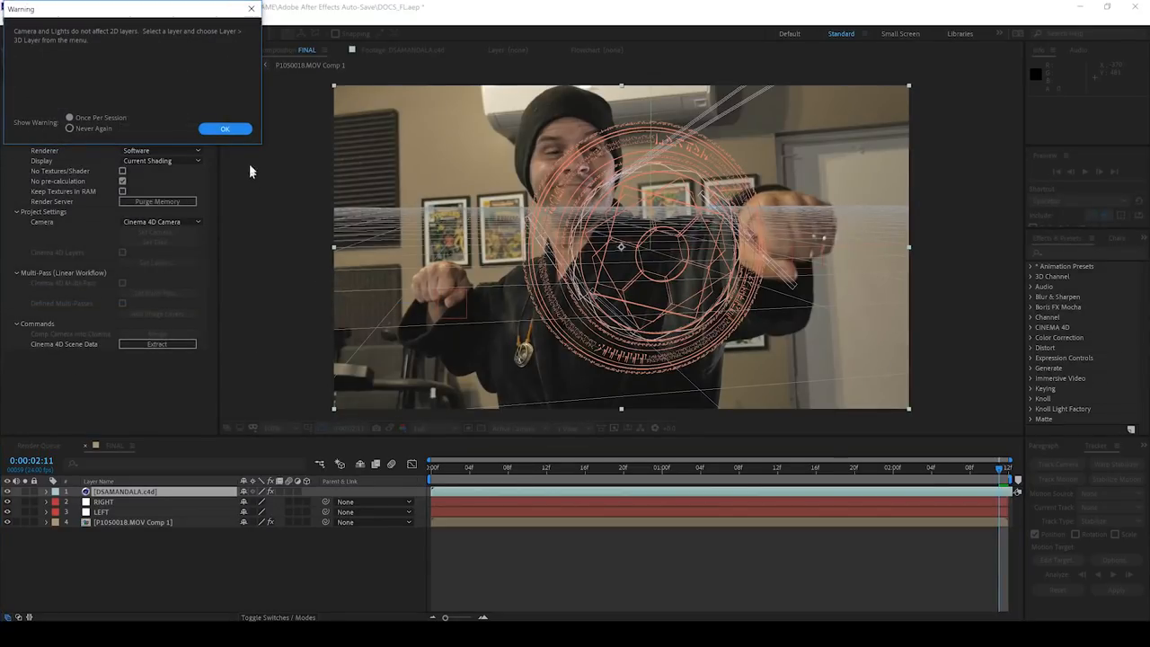
left_click(225, 129)
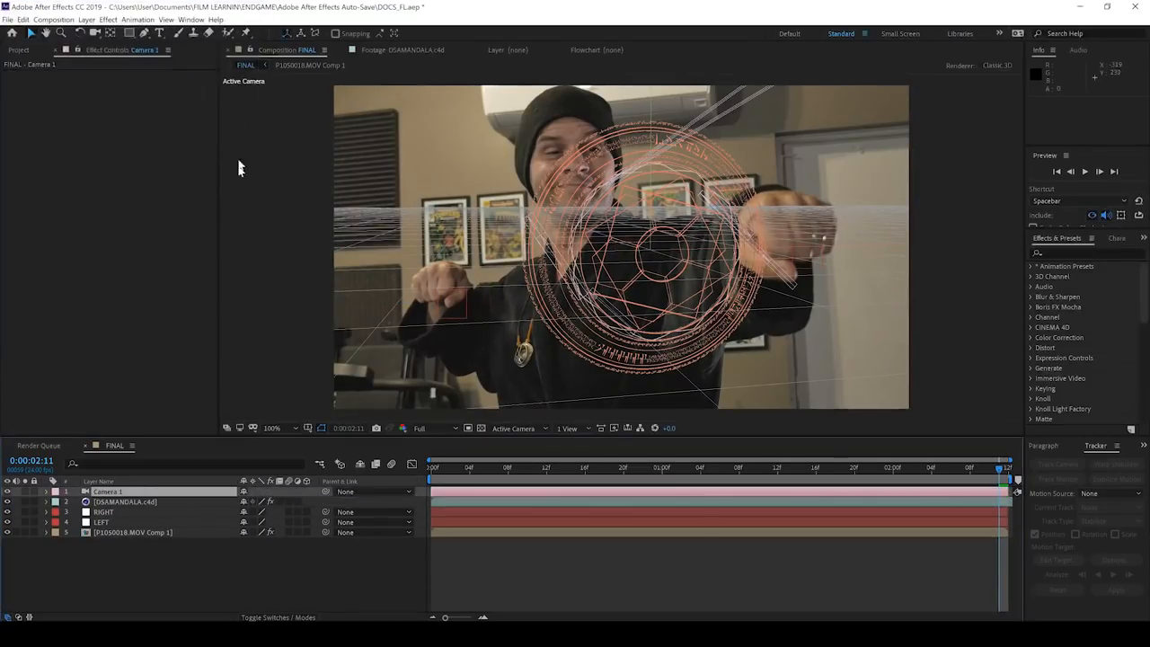
left_click(125, 501)
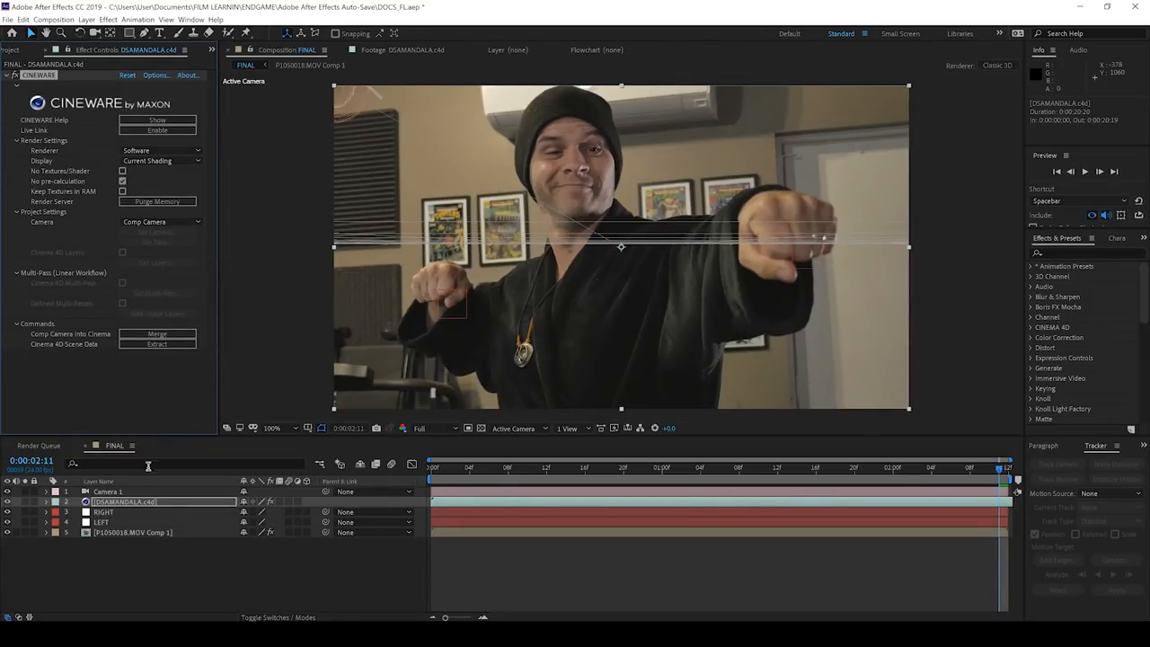
Select Camera 1 to position the mandala over the outstretched right fist.
left_click(108, 492)
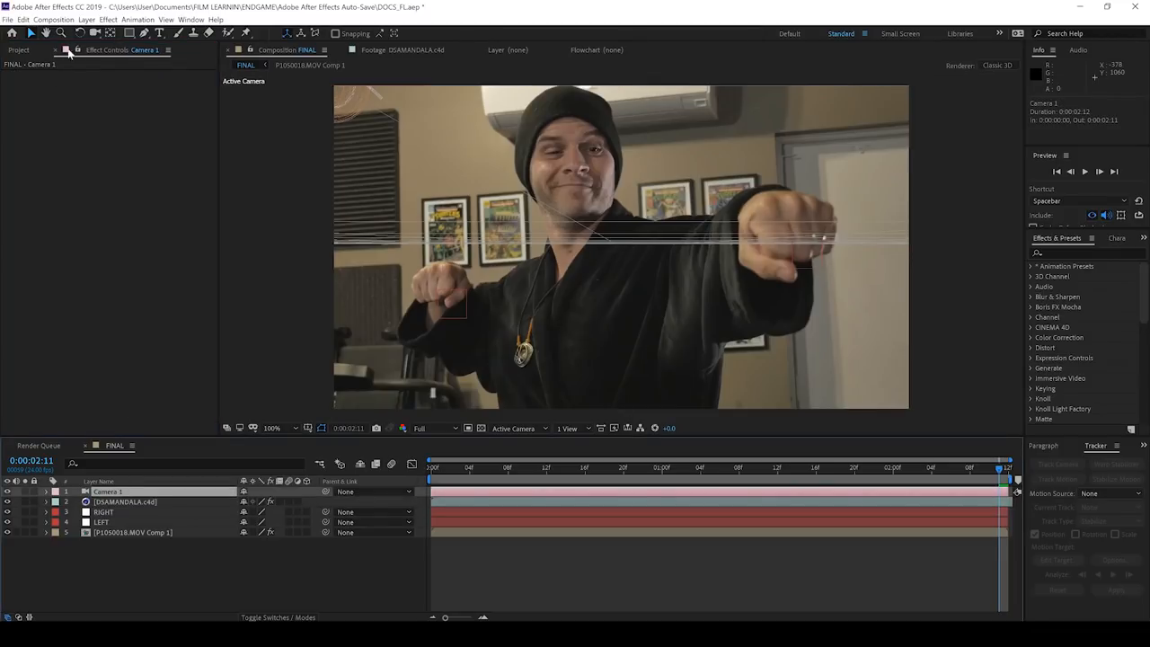
mouse_move(352, 109)
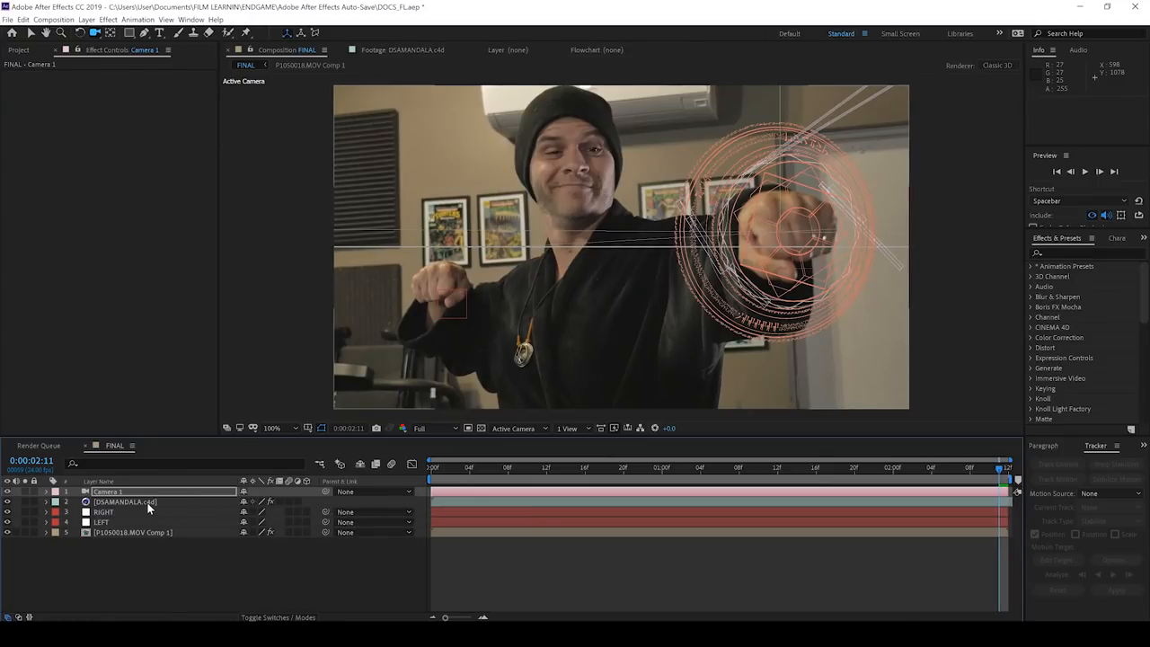
Pre-compose Camera 1 and the mandala as SPELL LEFT, parent it to LEFT, and preview.
left_click(126, 501)
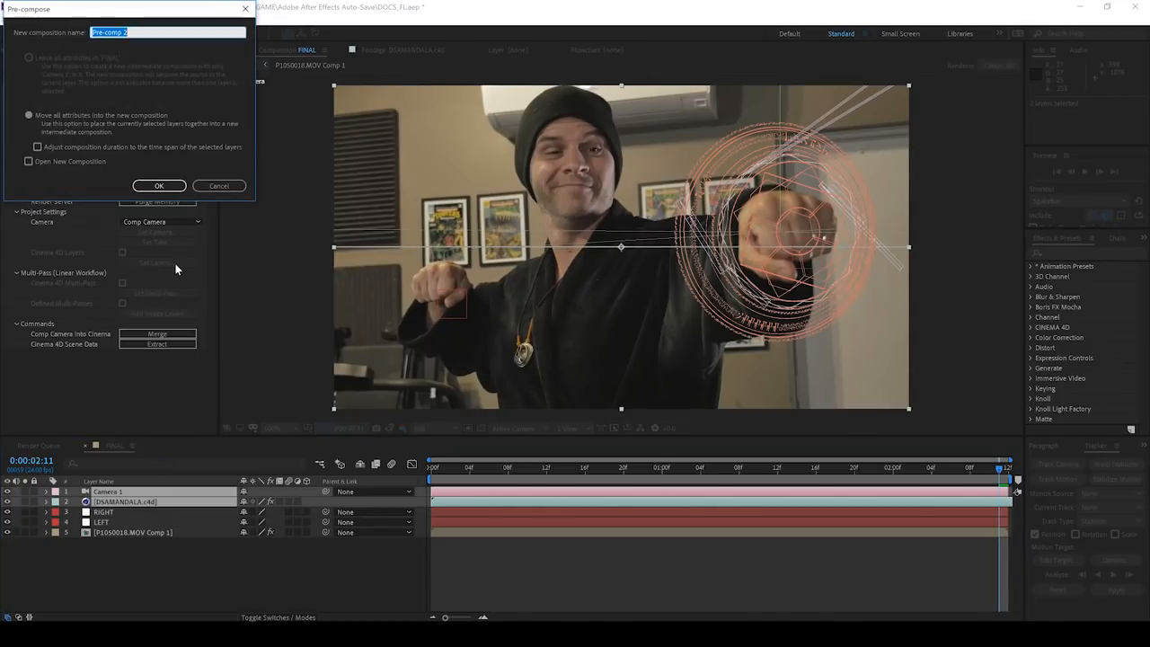
type("SPELL LEFT")
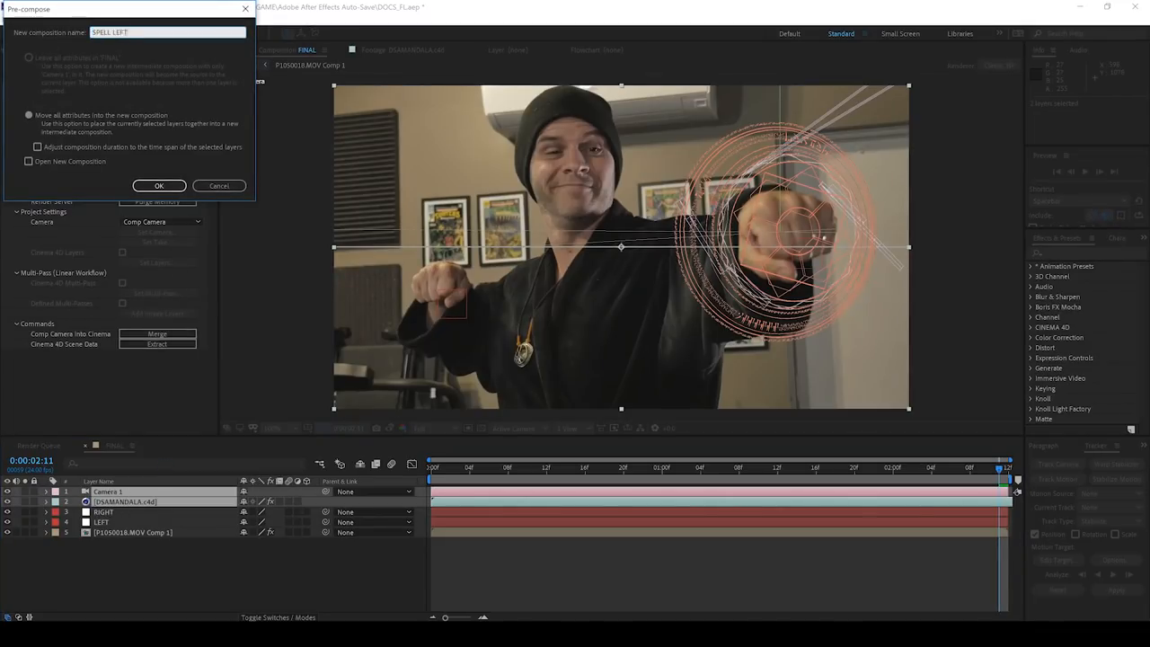
left_click(158, 185)
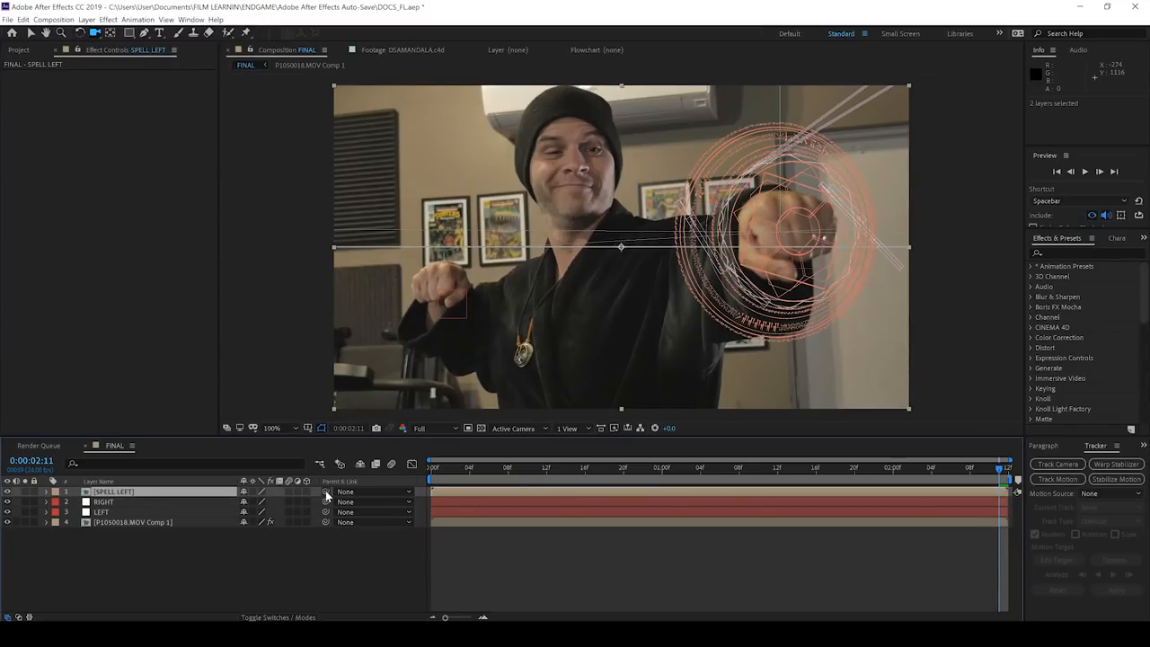
left_click(369, 493)
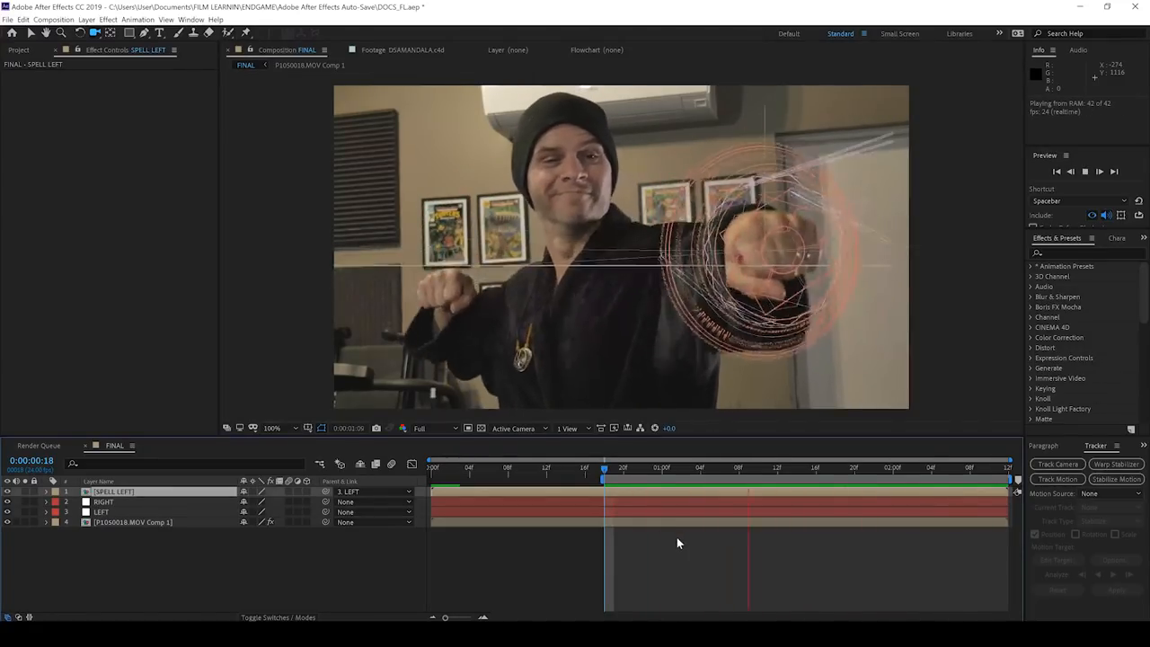
key("Space")
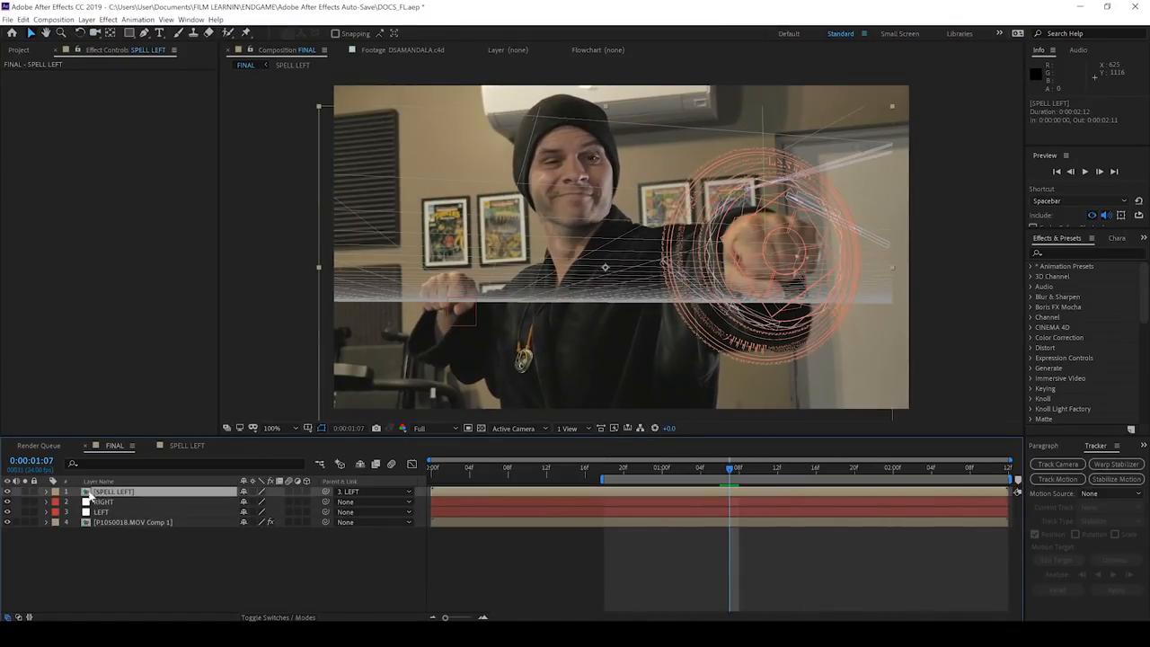
Adjust Camera 1's transform inside SPELL LEFT and return to the FINAL composition.
left_click(719, 467)
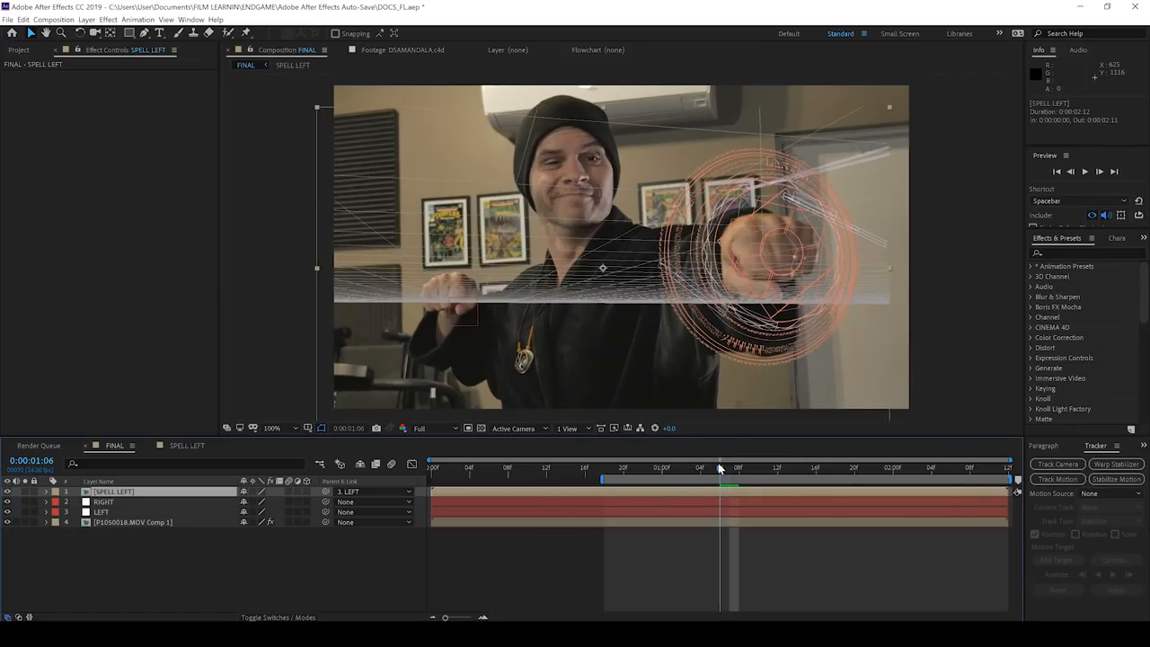
left_click(740, 467)
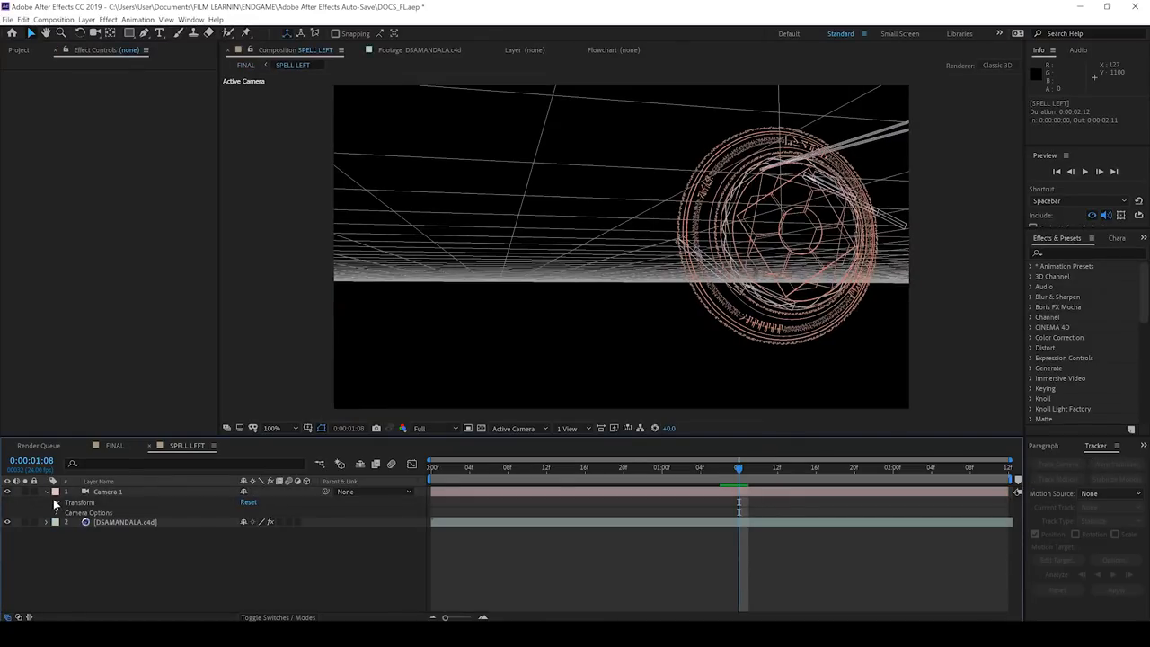
left_click(47, 503)
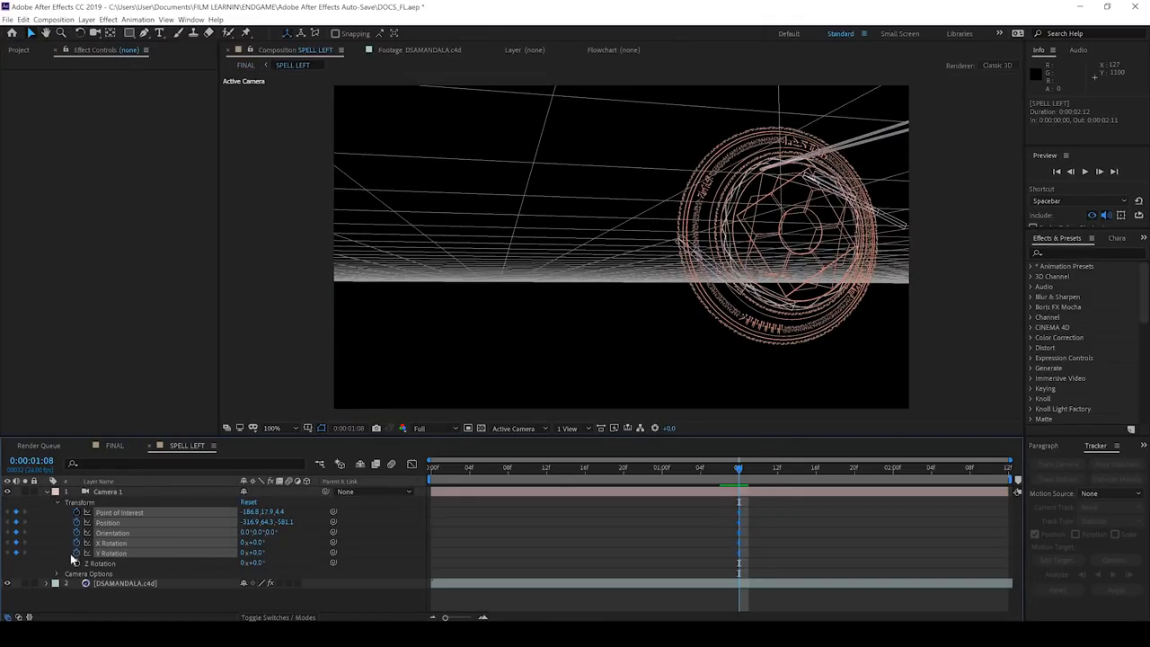
left_click(106, 492)
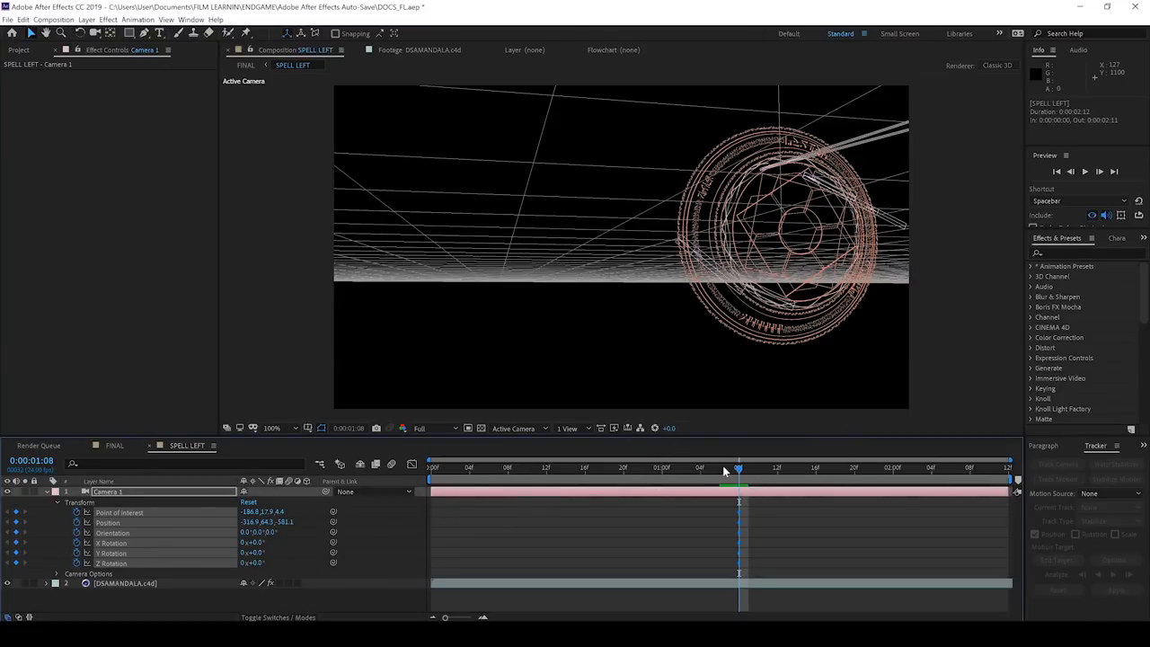
left_click(701, 468)
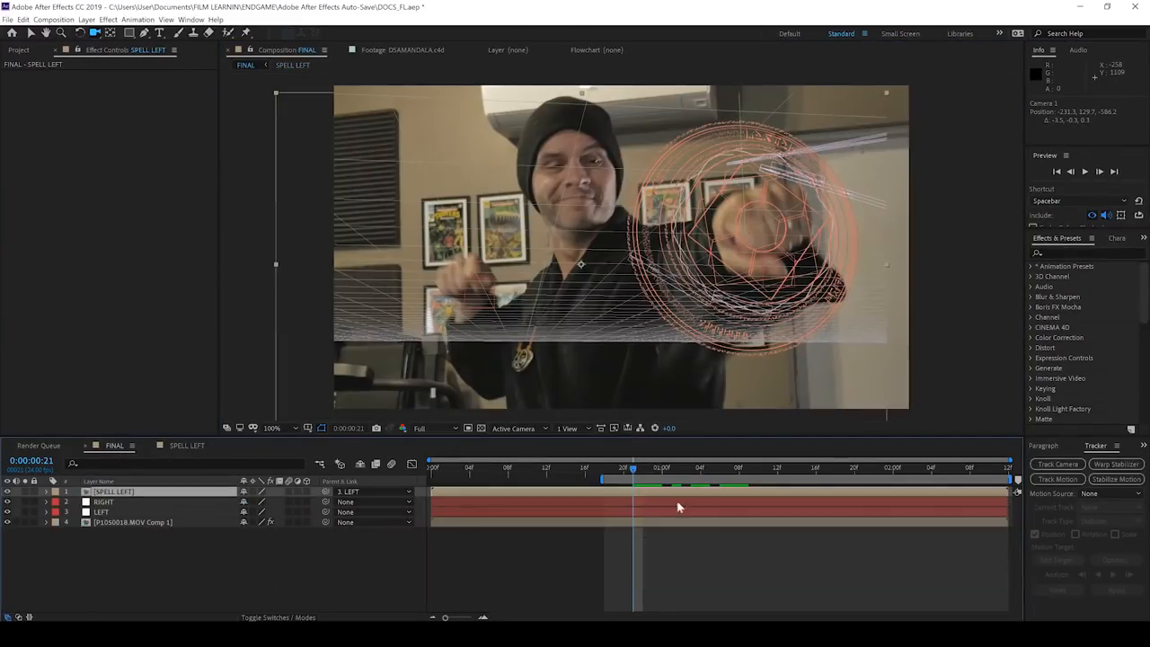
left_click(624, 468)
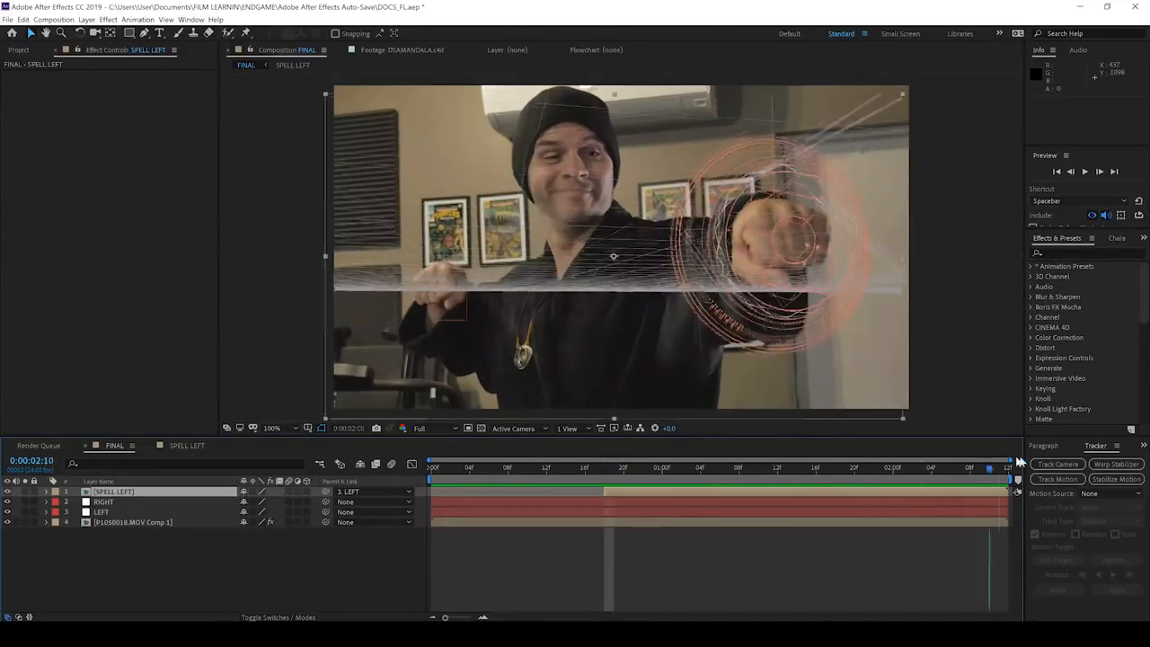
Add a second SIAMANDALA.c4d layer with its own camera to FINAL.
left_click(605, 467)
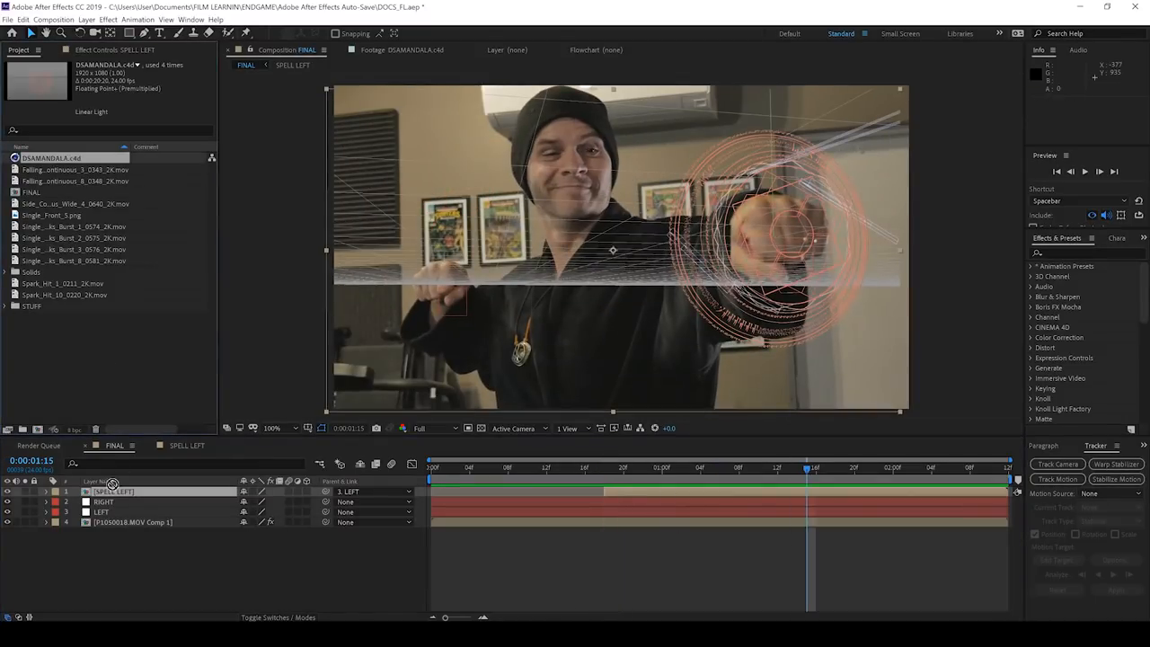
left_click(86, 18)
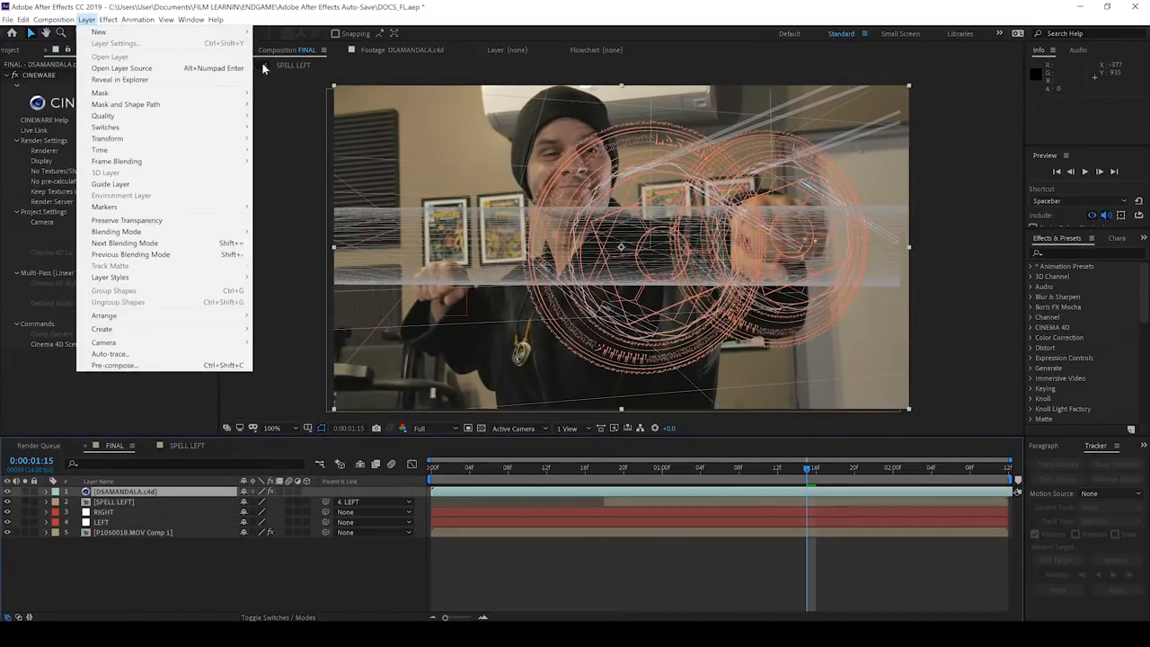
left_click(104, 341)
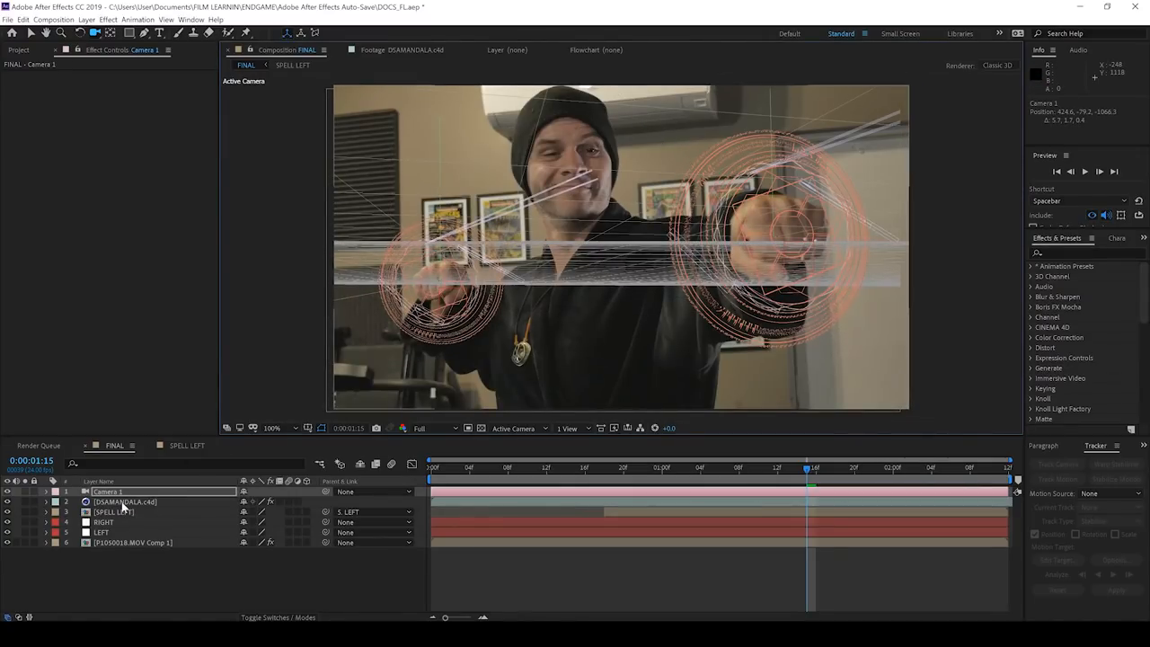
right_click(117, 501)
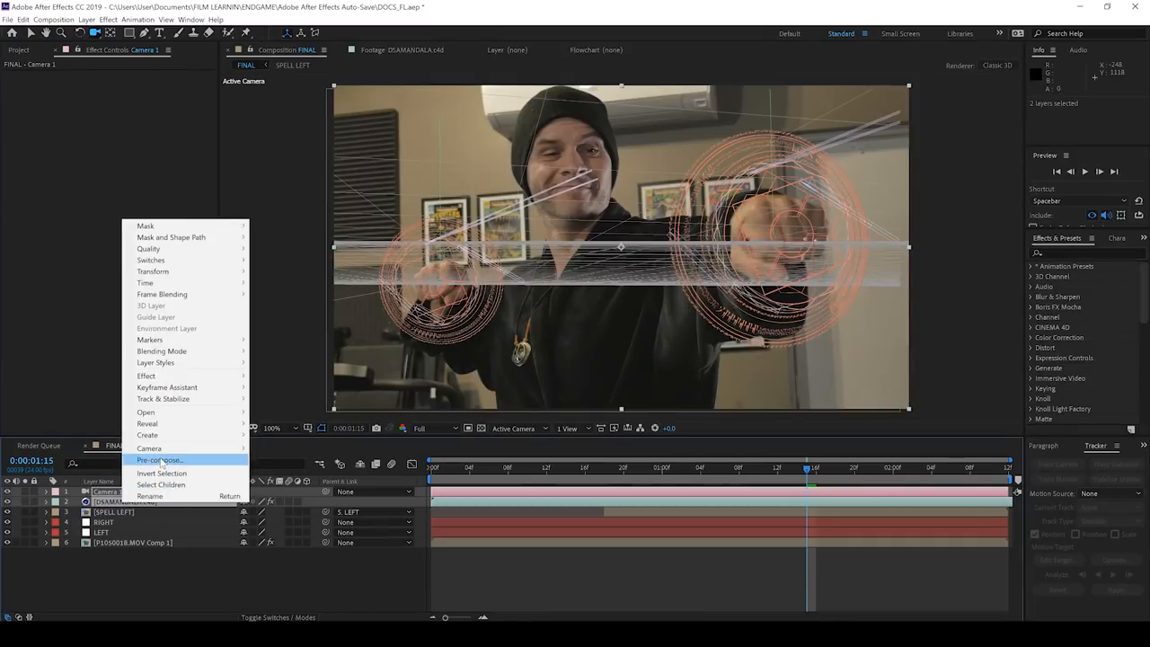
Pre-compose them as SPELL RIGHT, parent it to the RIGHT null, and preview both shields.
left_click(162, 460)
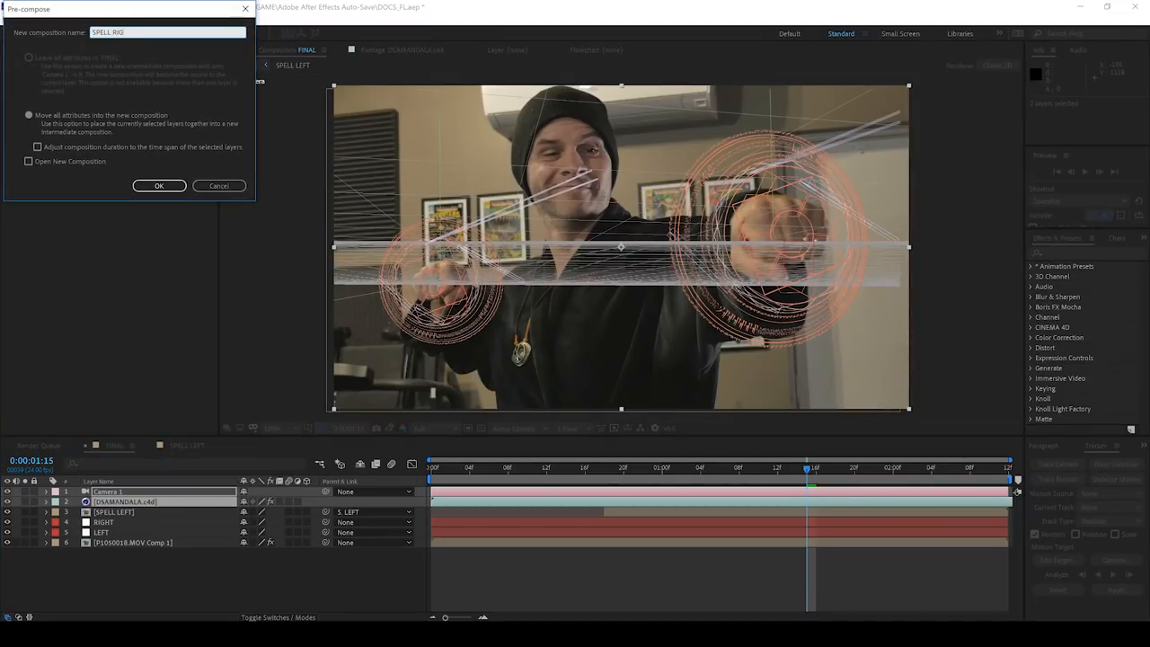
left_click(159, 186)
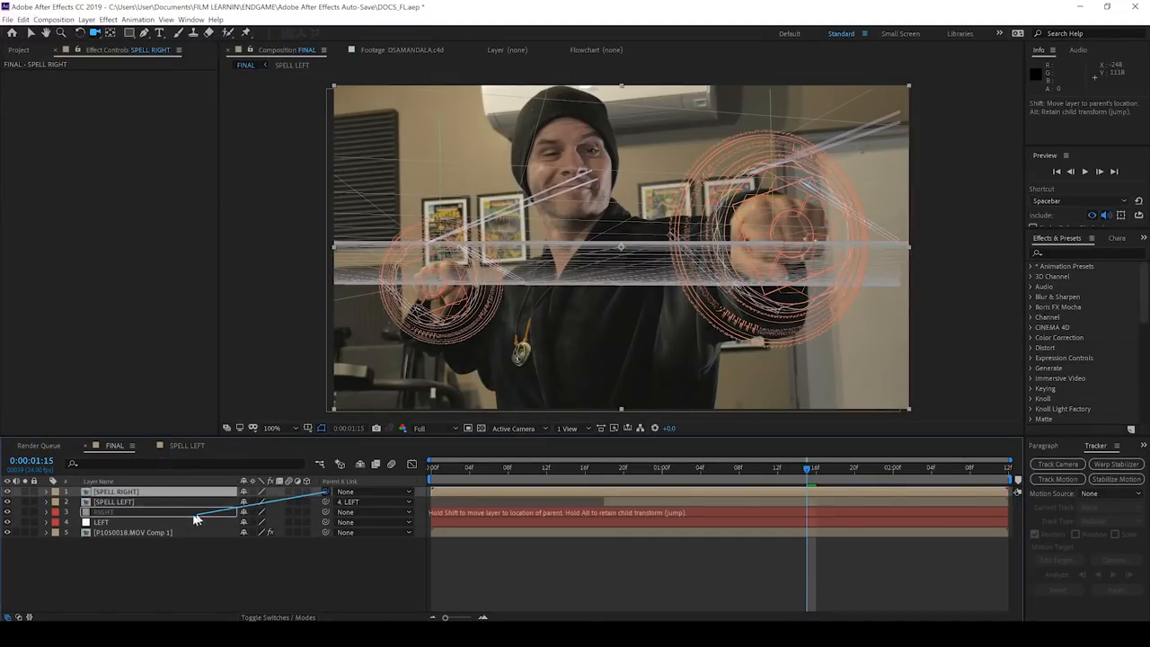
left_click(268, 445)
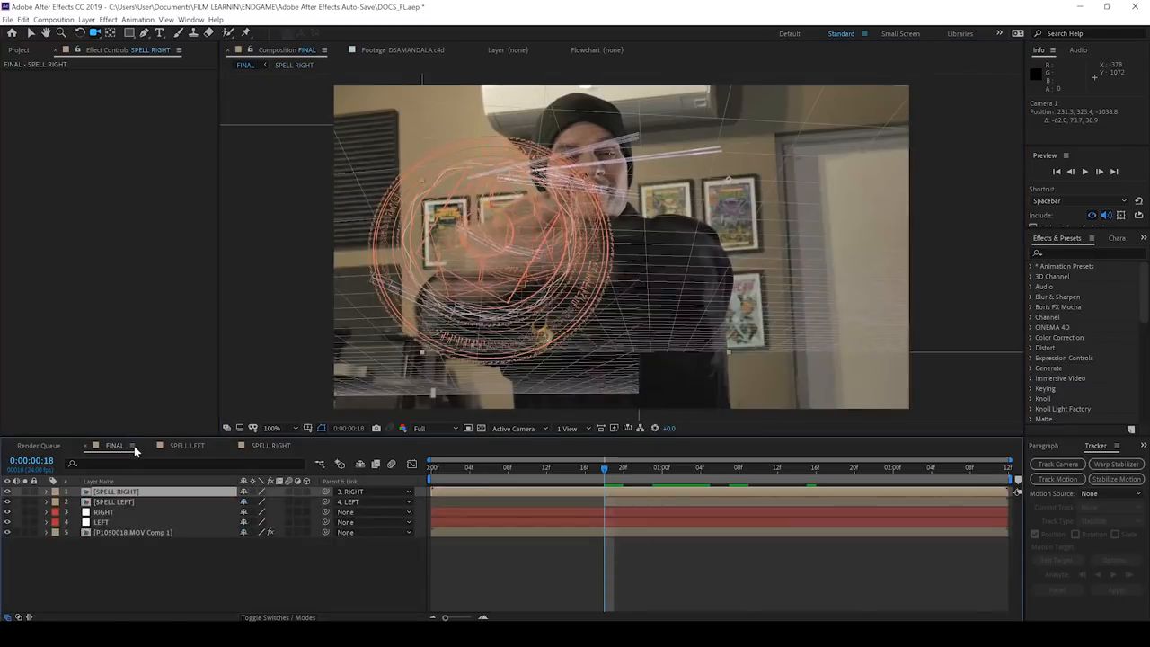
left_click(269, 446)
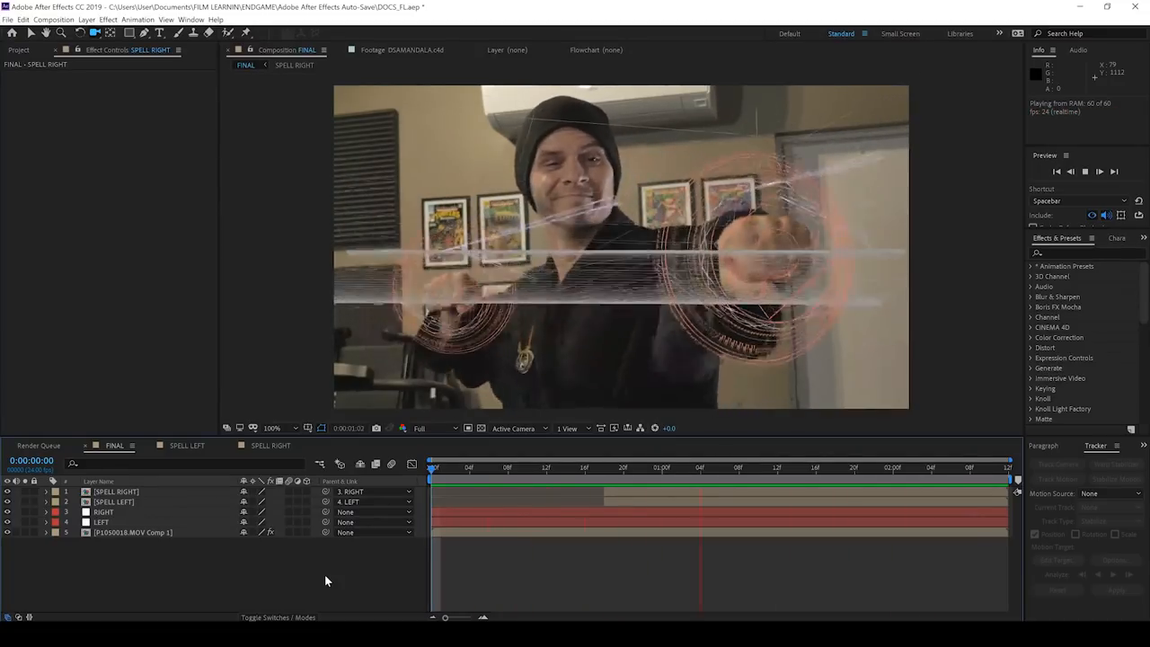
Pre-compose SPELL RIGHT, SPELL LEFT and the RIGHT and LEFT nulls into a SPELLS comp.
left_click(460, 467)
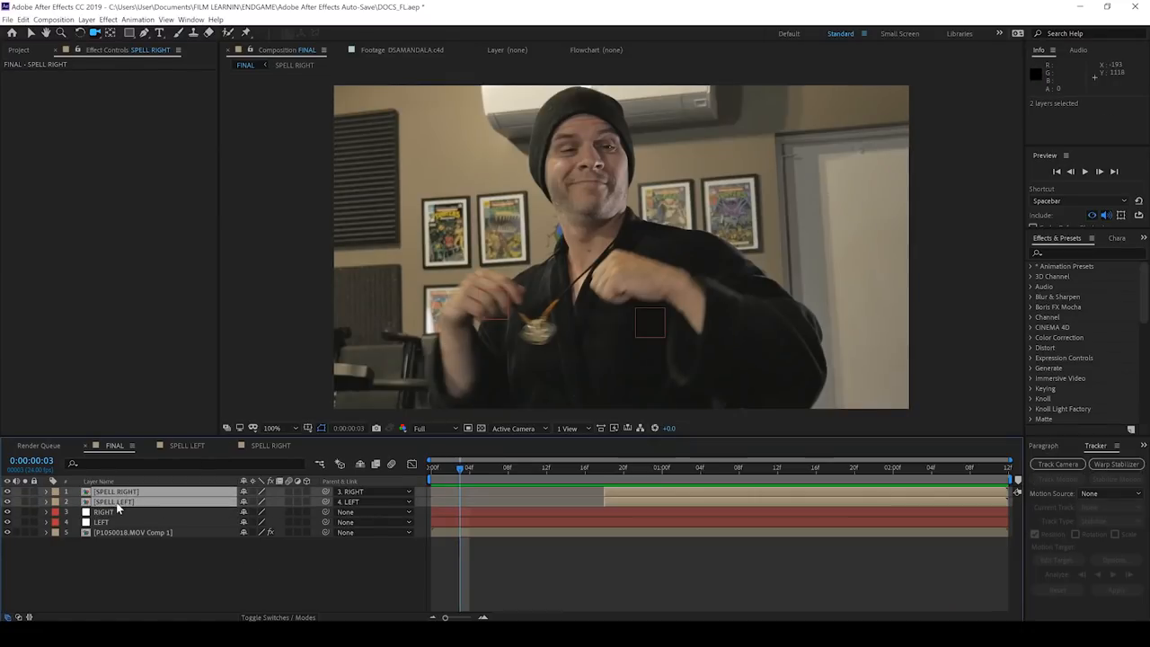
right_click(105, 512)
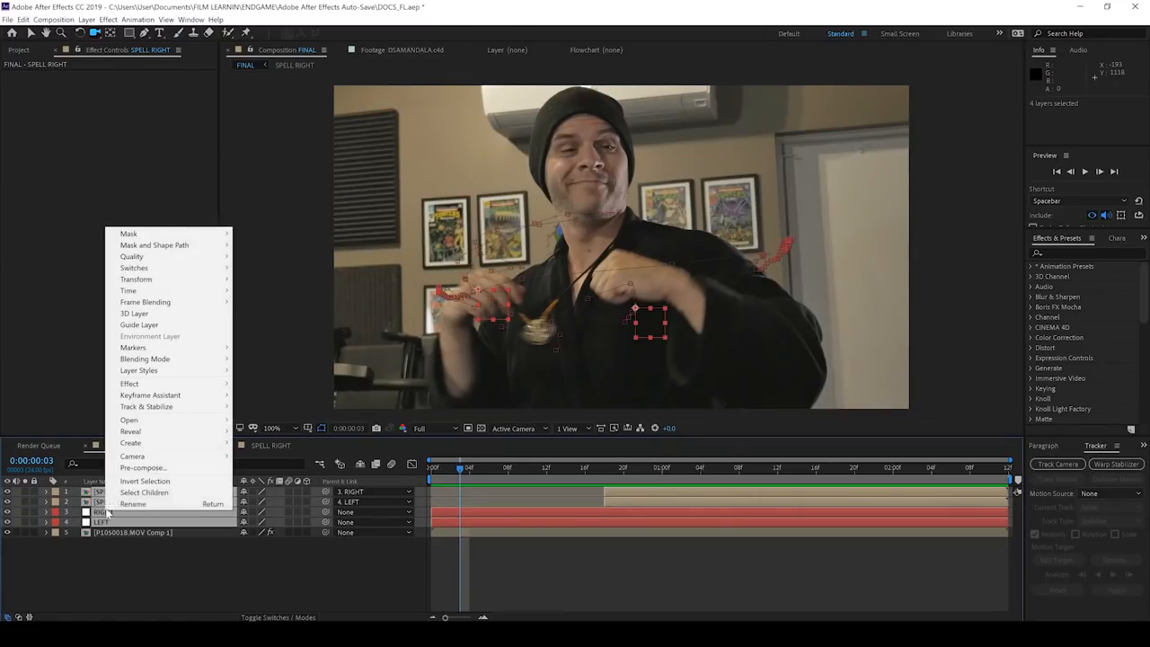
left_click(144, 467)
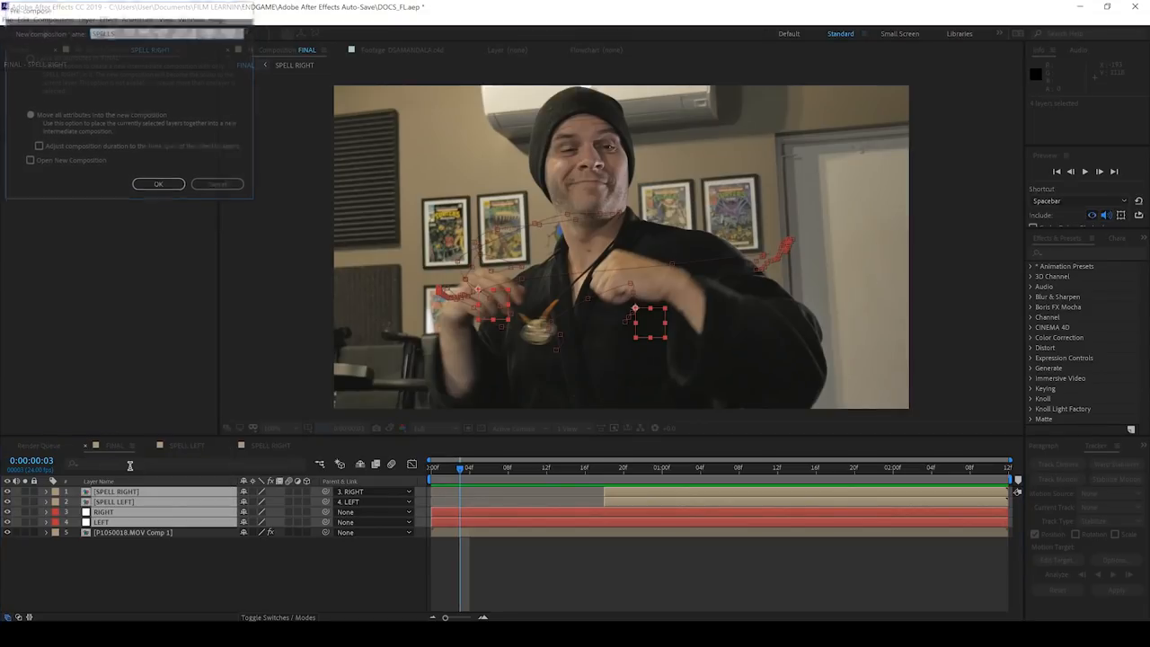
left_click(159, 183)
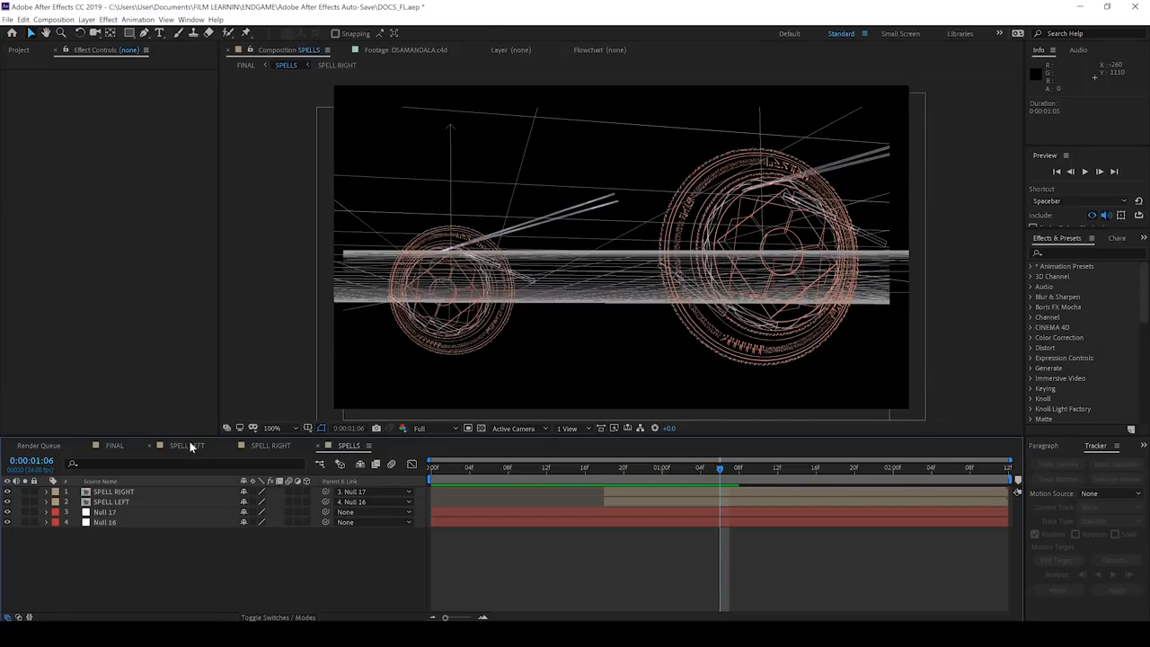
Inspect the mandala layer's camera keyframes in SPELL LEFT, then in SPELL RIGHT.
left_click(187, 445)
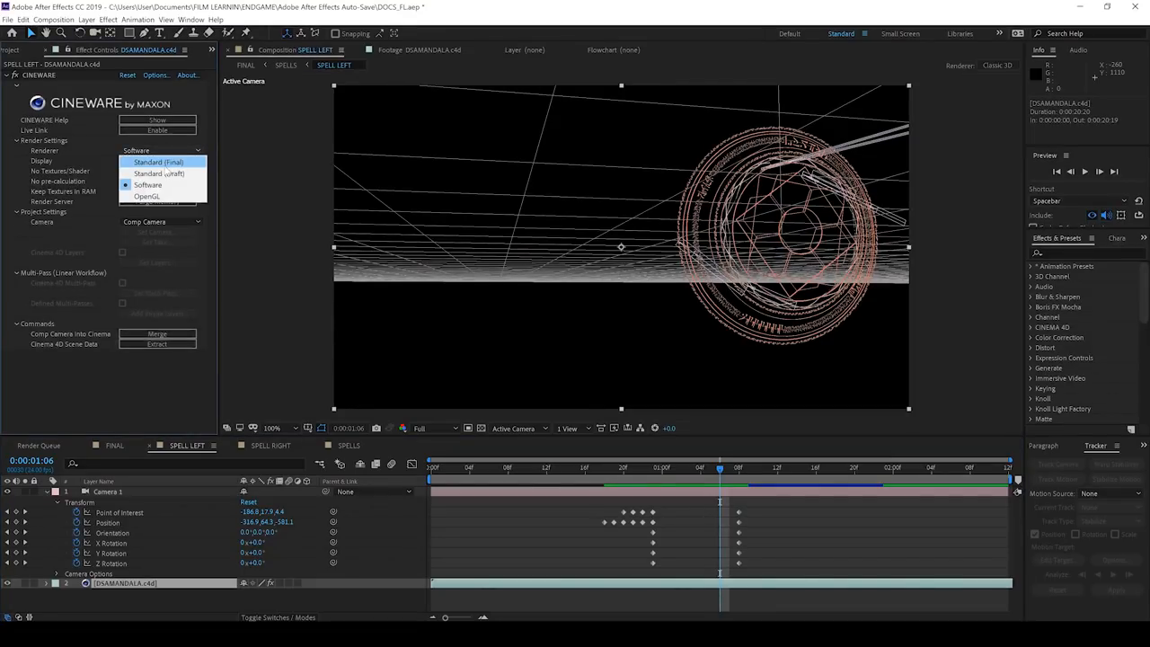
left_click(158, 161)
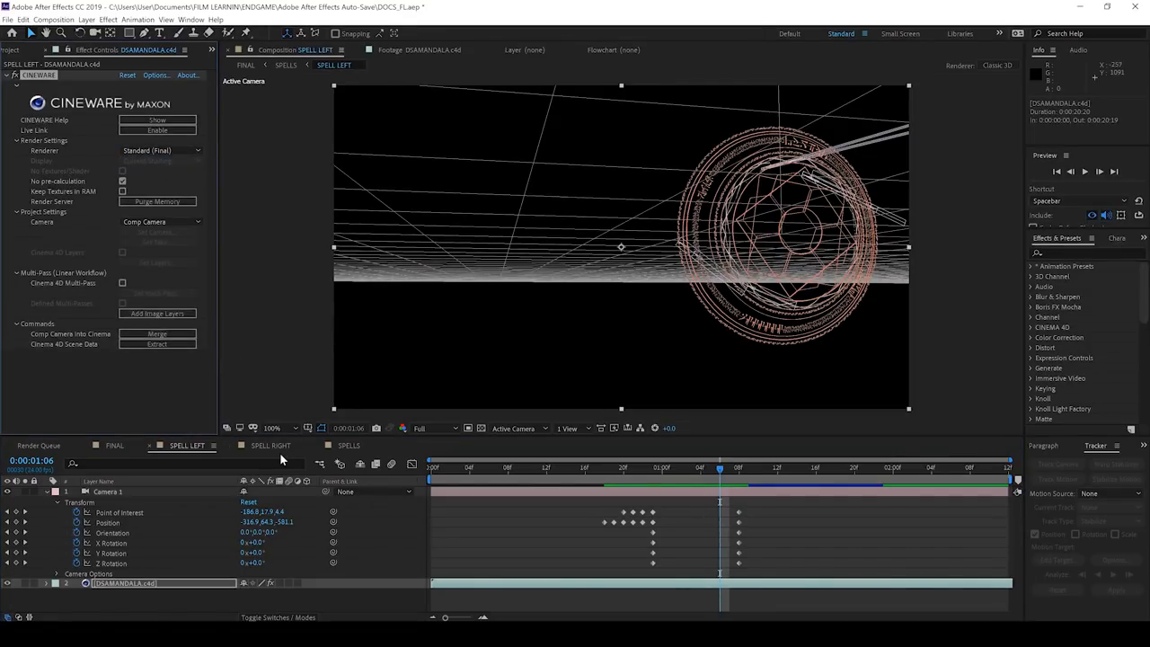
left_click(270, 446)
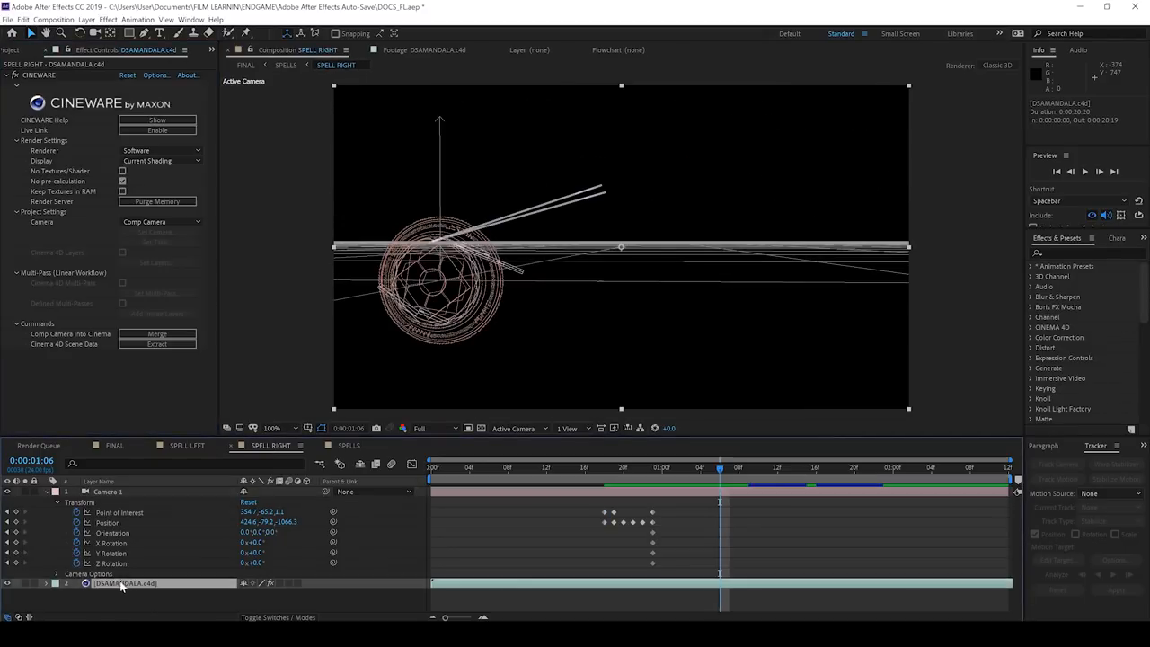
left_click(348, 445)
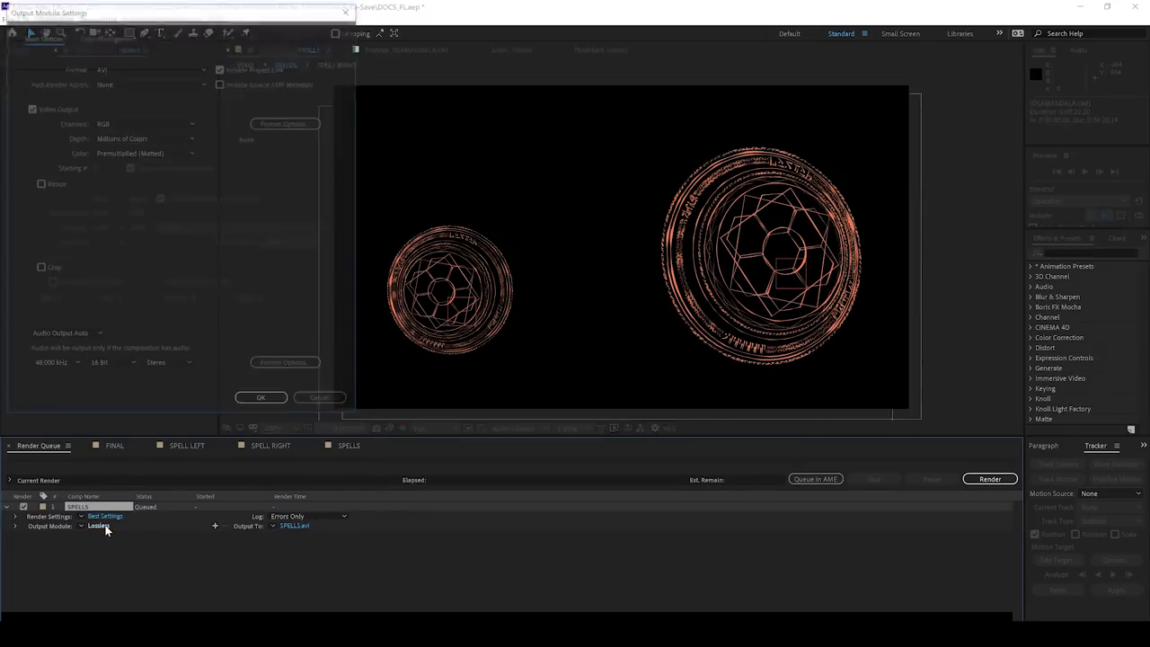
Render SPELLS as a TIFF Sequence with RGB + Alpha into the SPELLS folder, overwriting old frames.
left_click(151, 66)
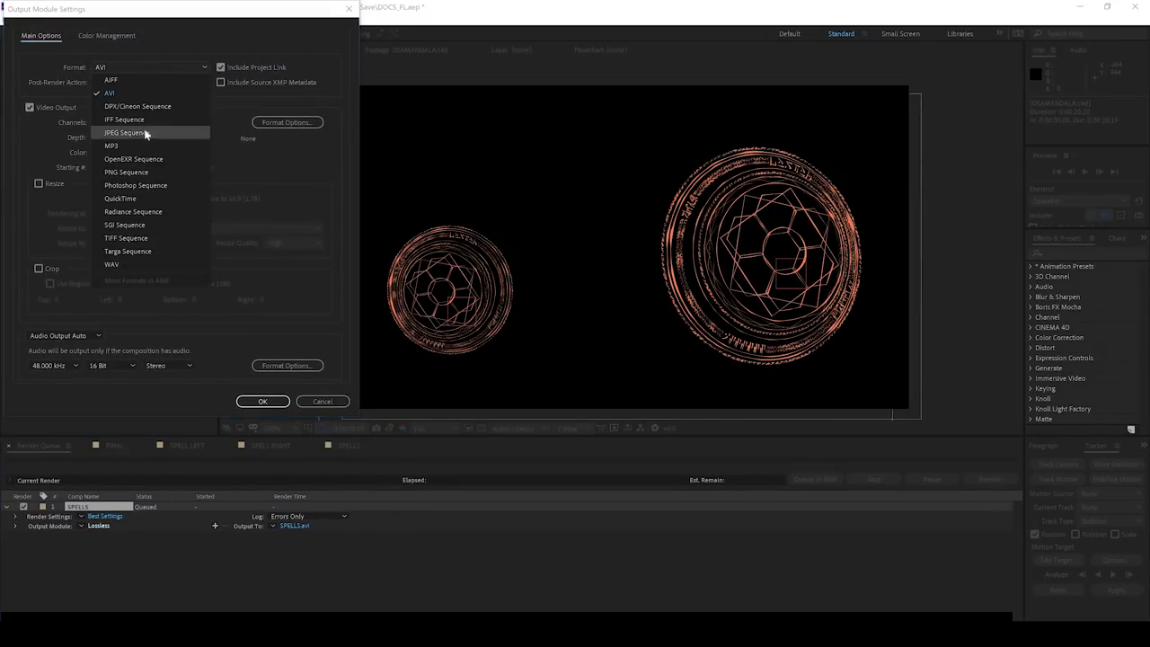
left_click(126, 237)
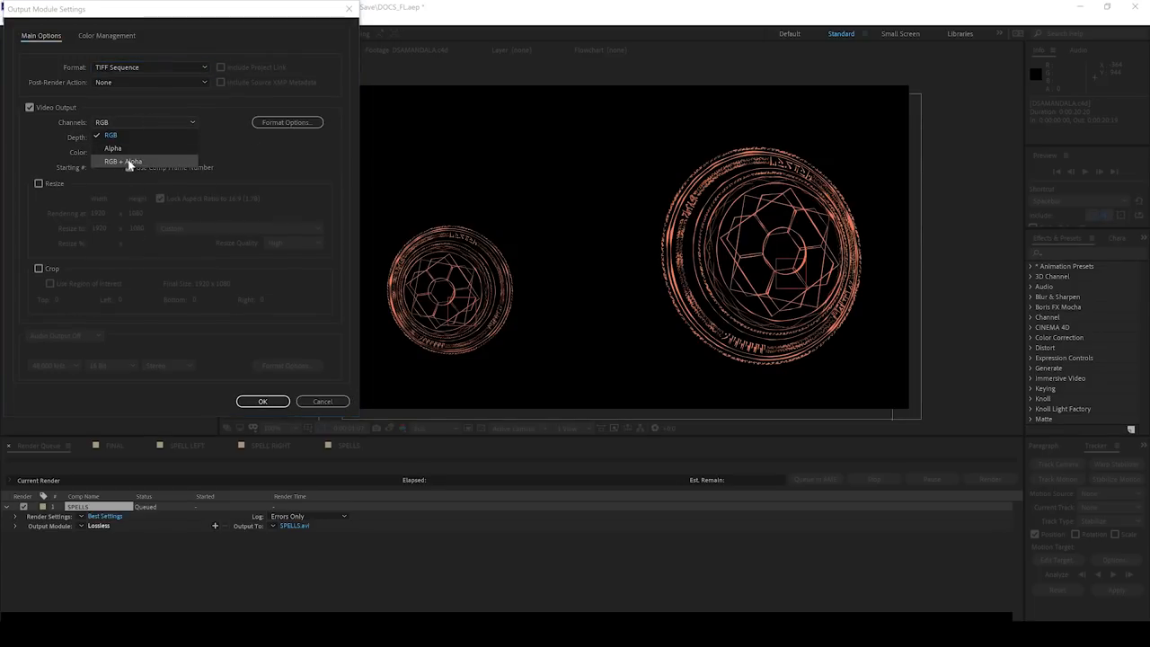
left_click(262, 400)
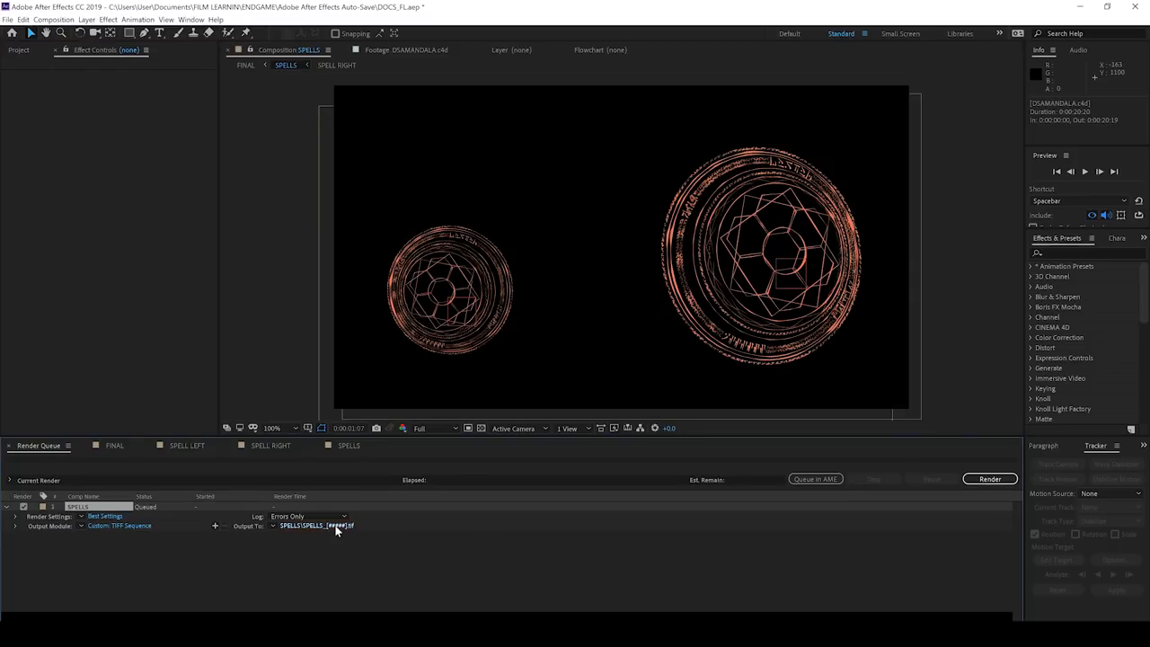
left_click(316, 525)
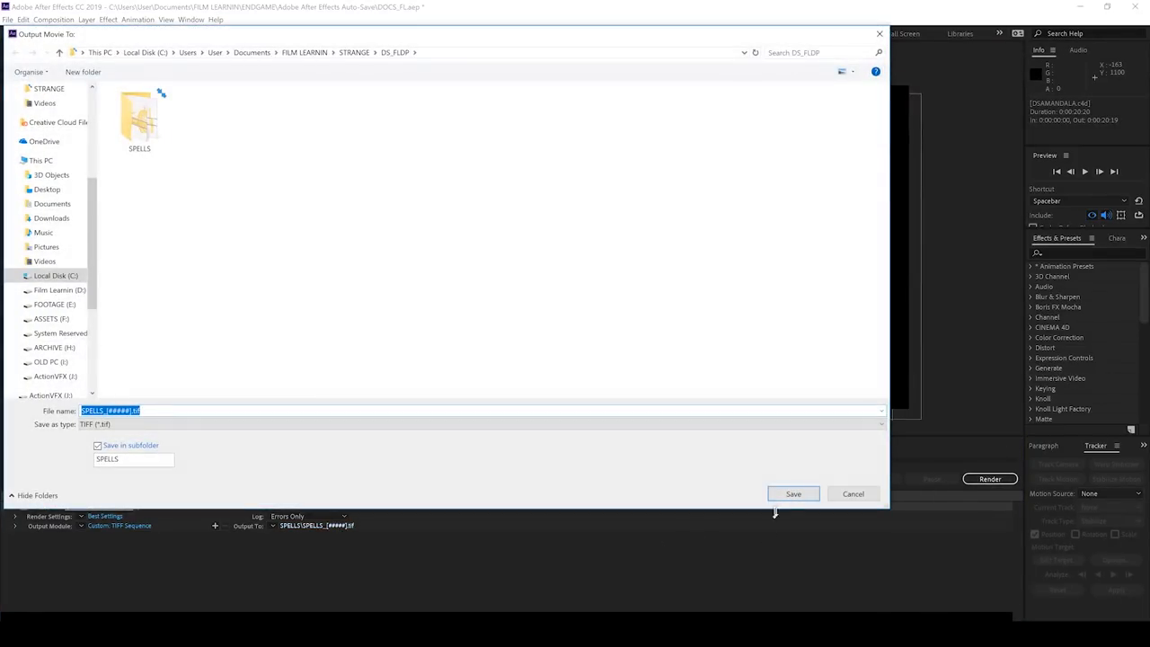
left_click(792, 492)
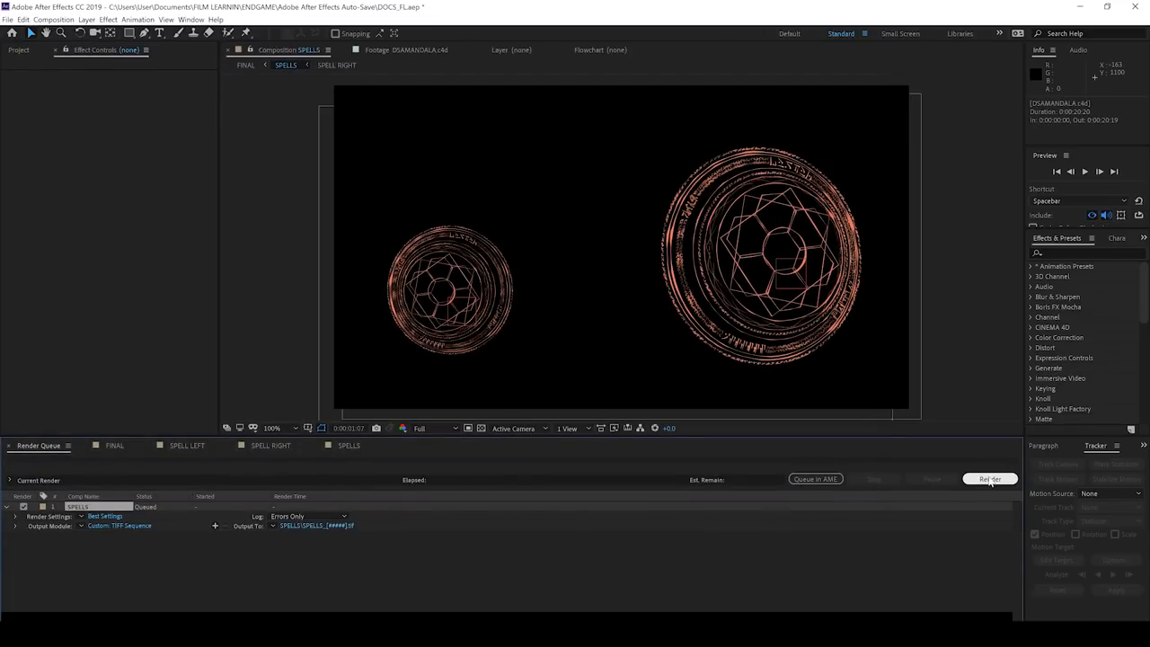
left_click(990, 478)
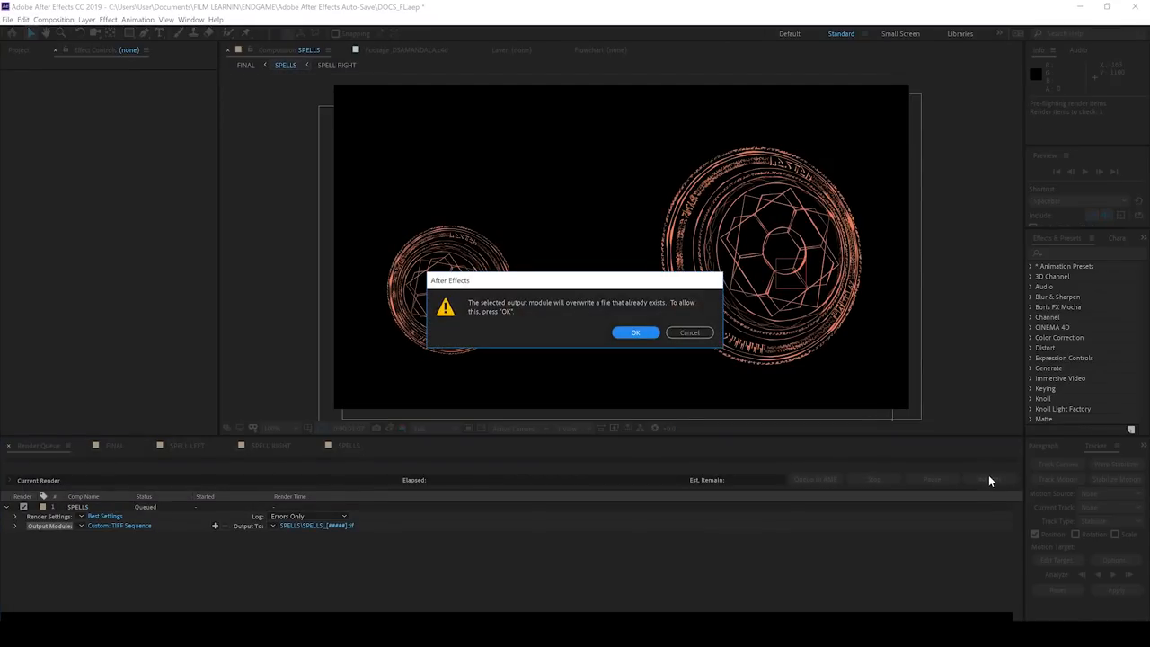
left_click(636, 333)
type("pixel")
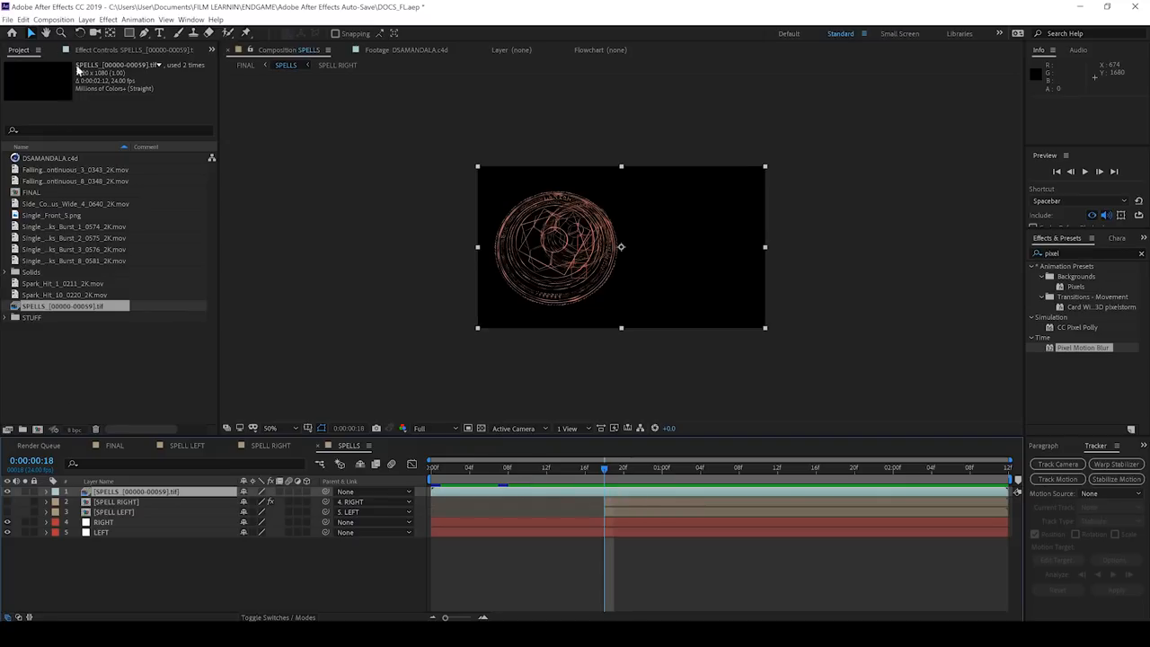
Add an adjustment layer masked to the right shield with Camera Lens Blur, checked in FINAL.
left_click(86, 18)
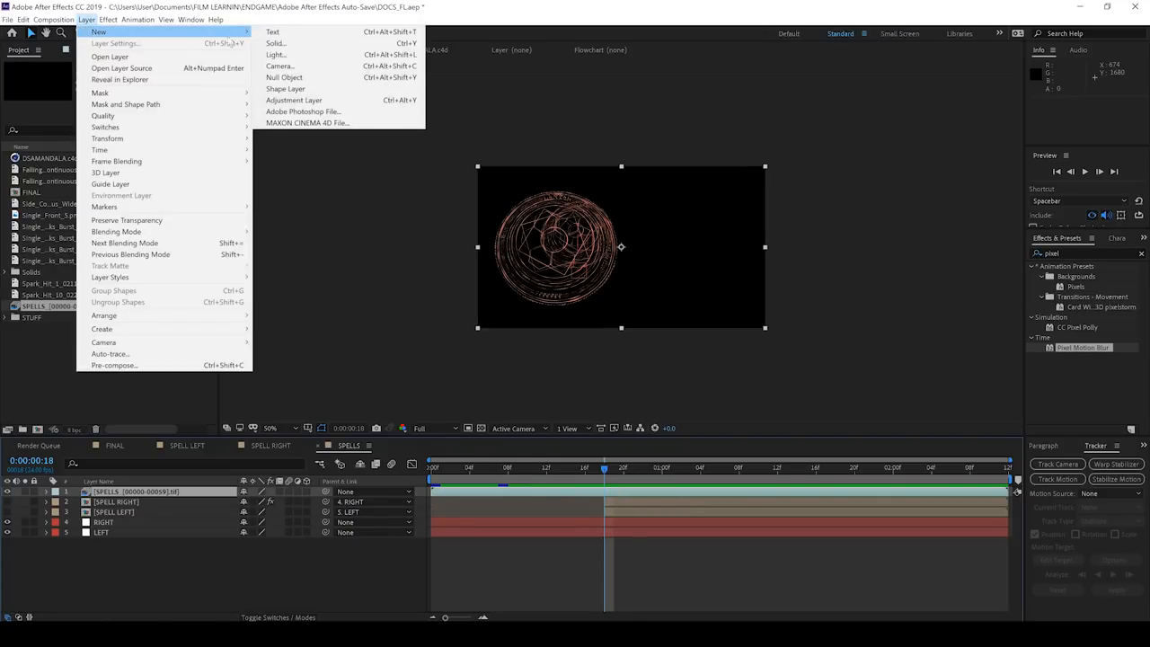
left_click(295, 101)
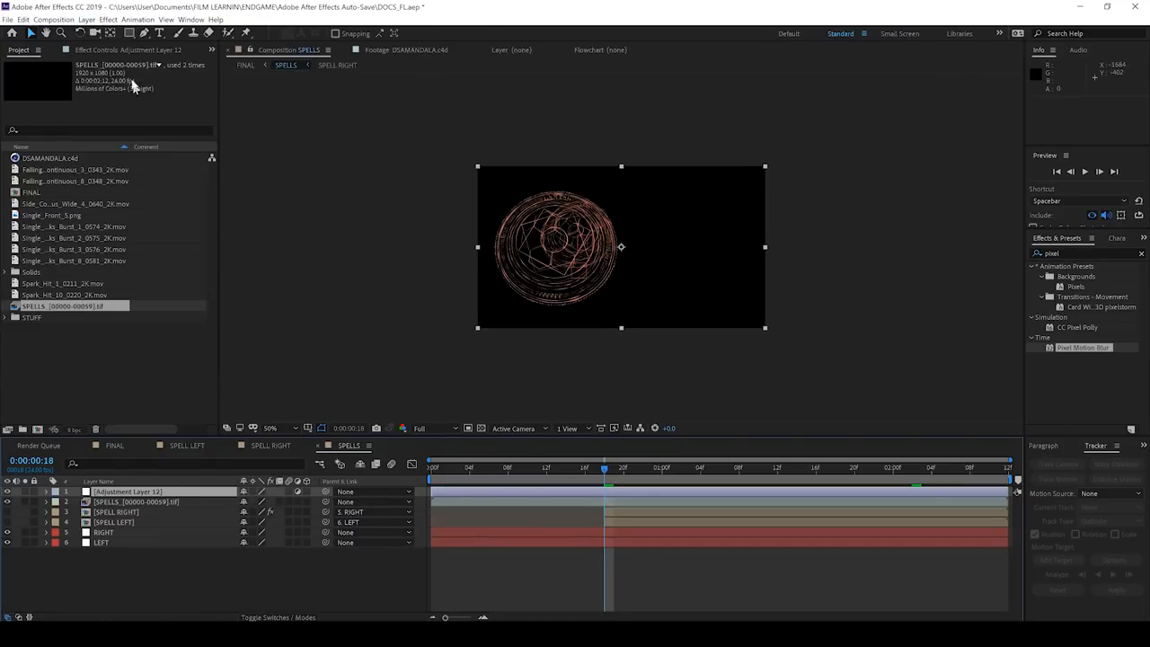
mouse_move(618, 159)
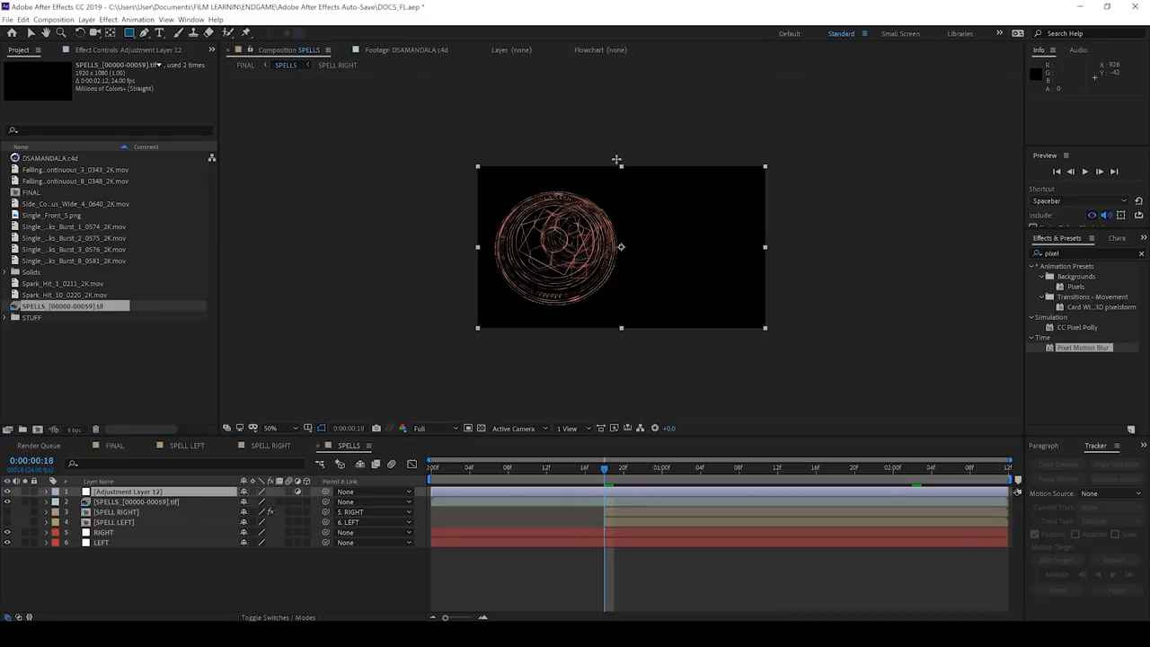
left_click_drag(614, 158, 775, 363)
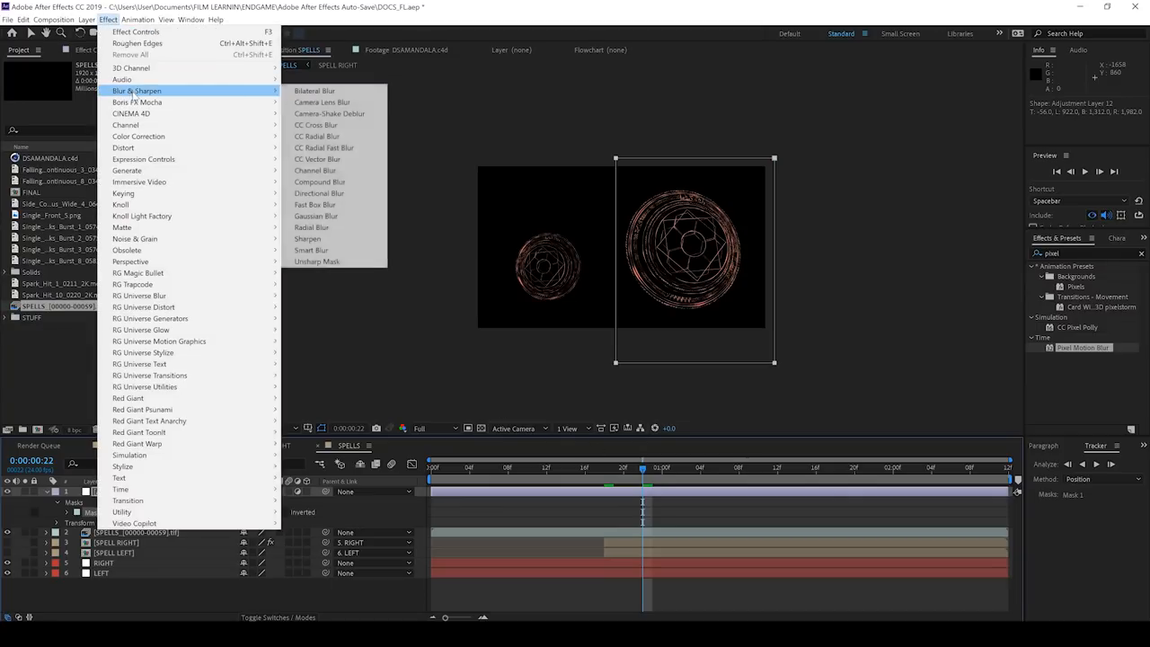
left_click(321, 100)
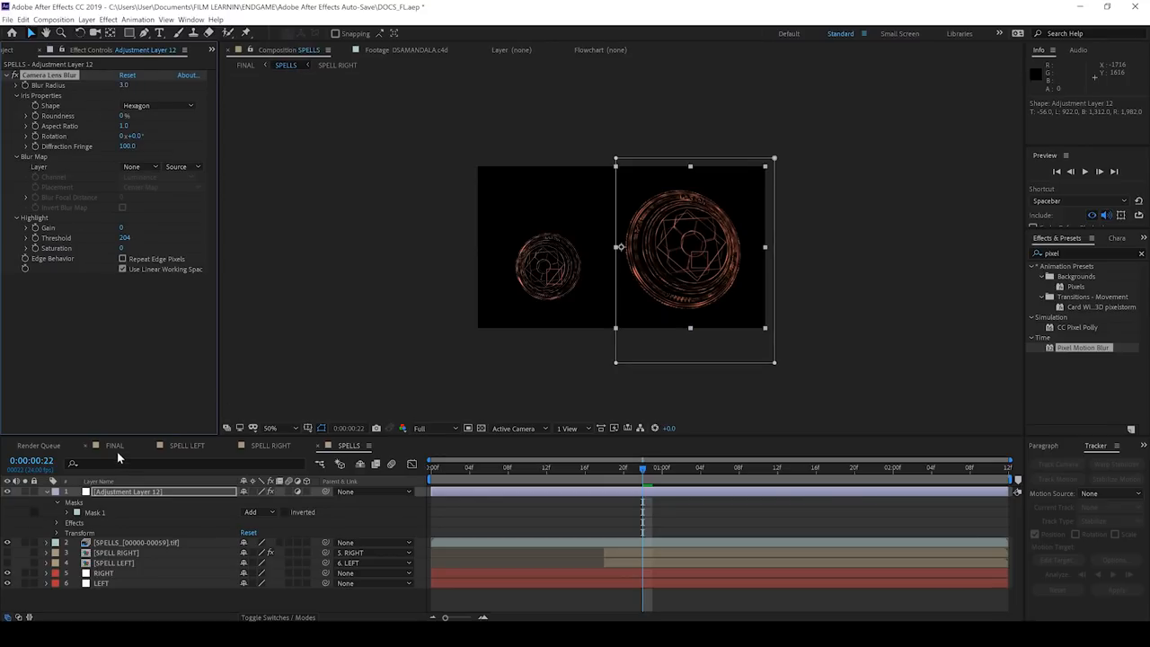
left_click(115, 446)
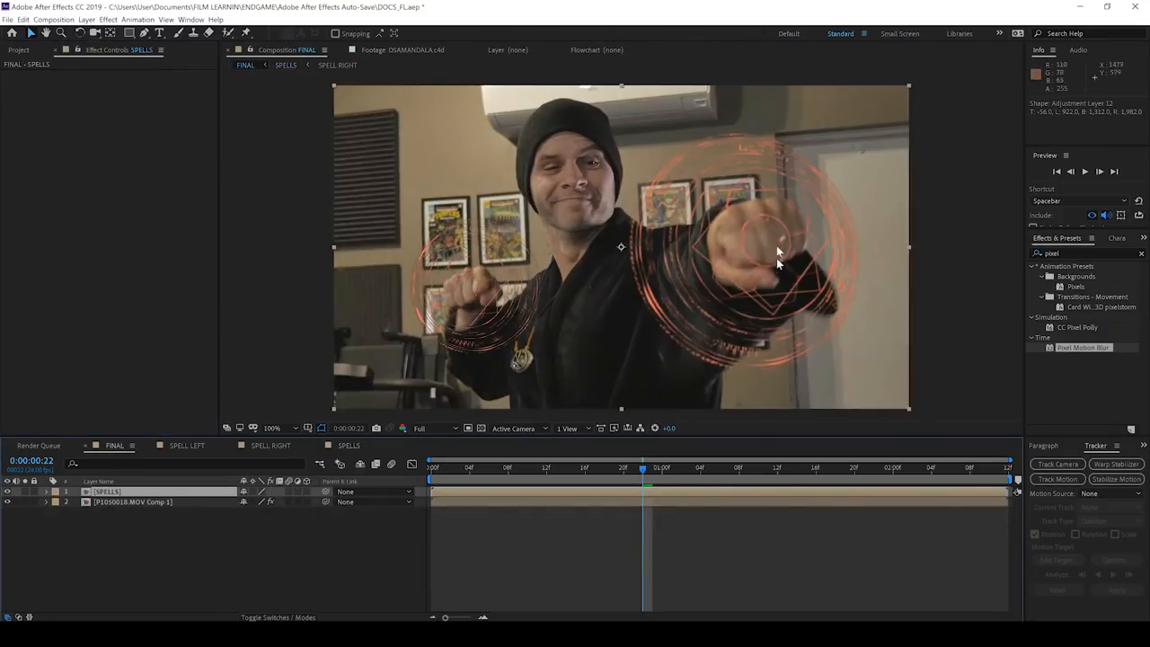
mouse_move(781, 273)
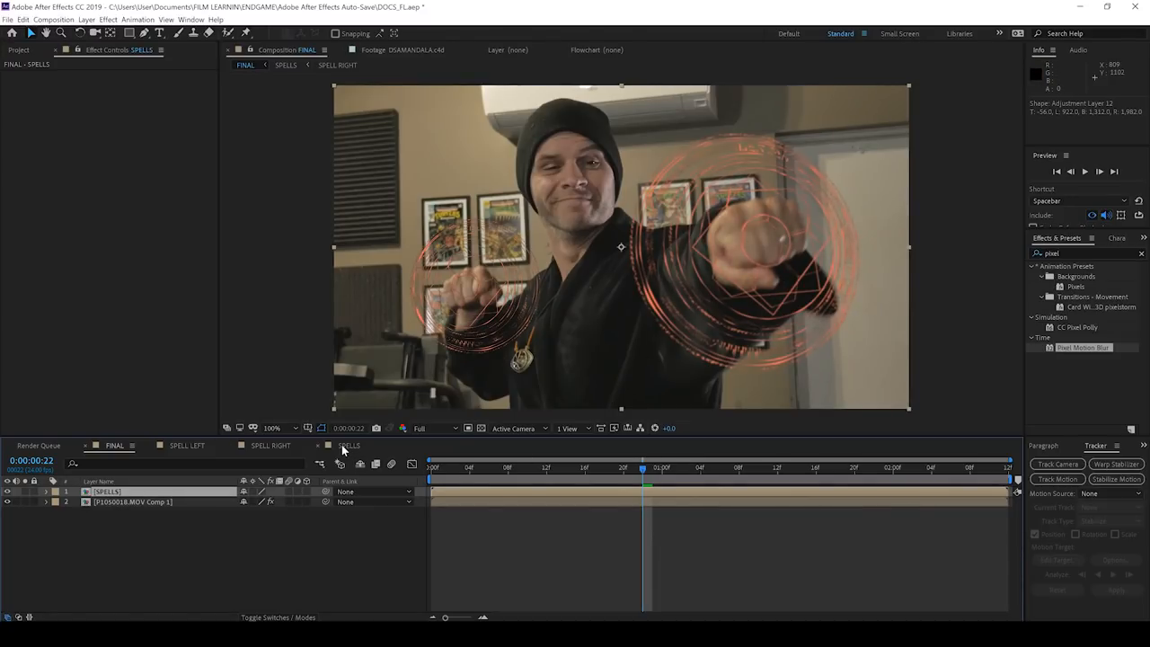
left_click(692, 467)
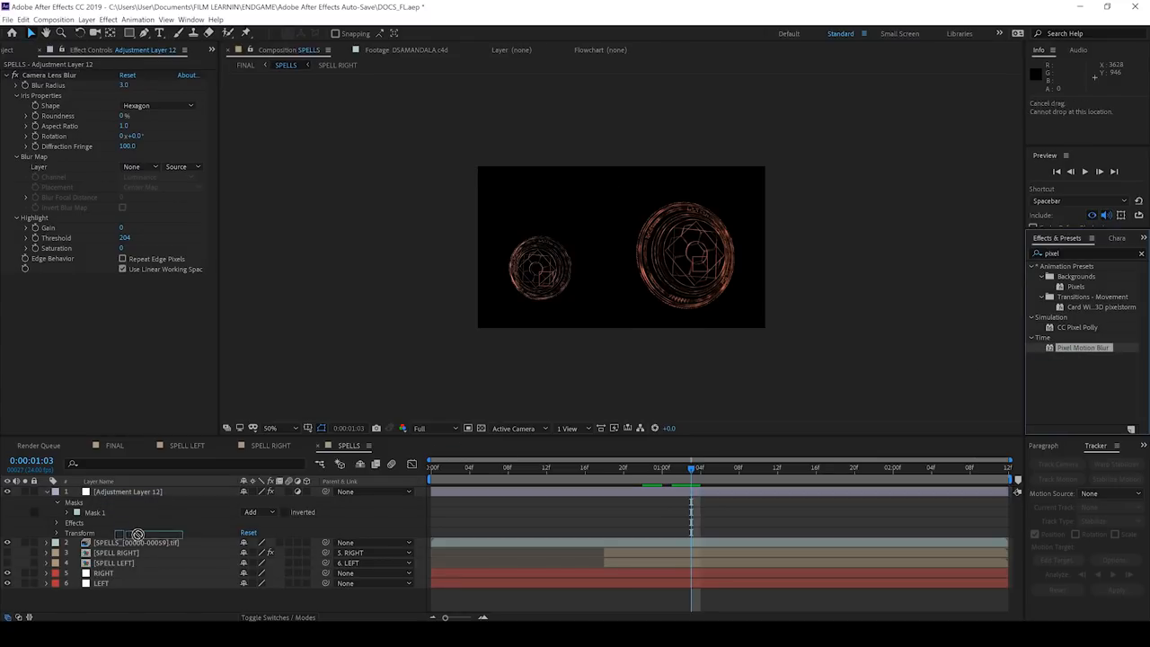
Adjust the Camera Lens Blur properties on the masked adjustment layer.
left_click(135, 543)
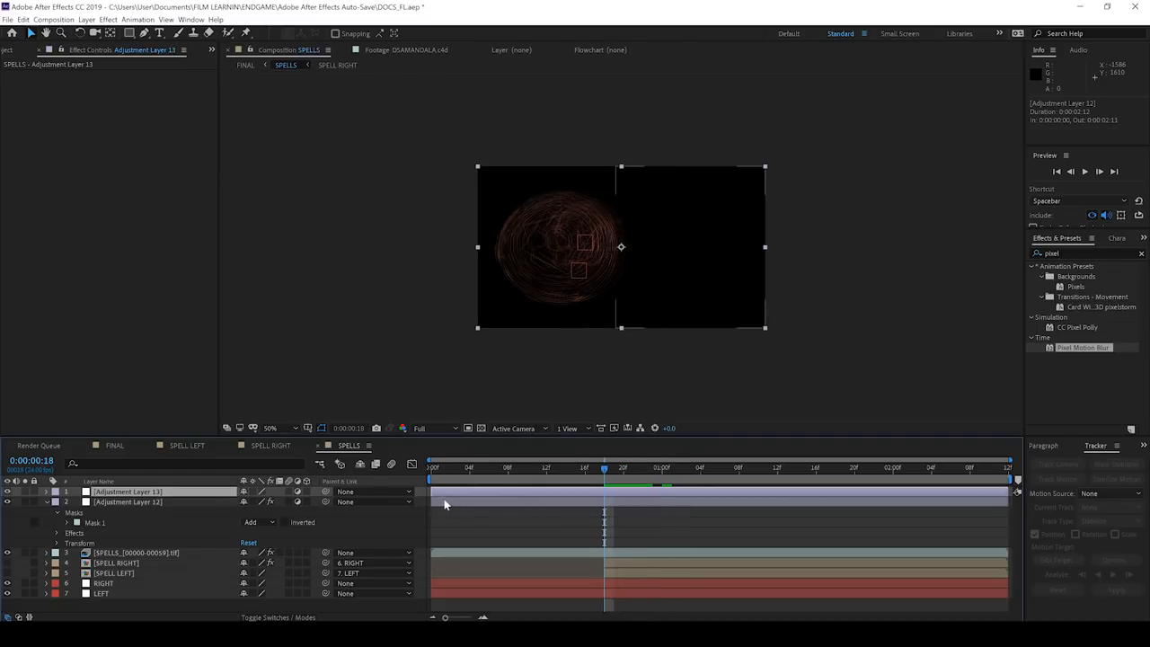
Apply Roughen Edges to the top adjustment layer and keyframe its Border at two times.
left_click(107, 18)
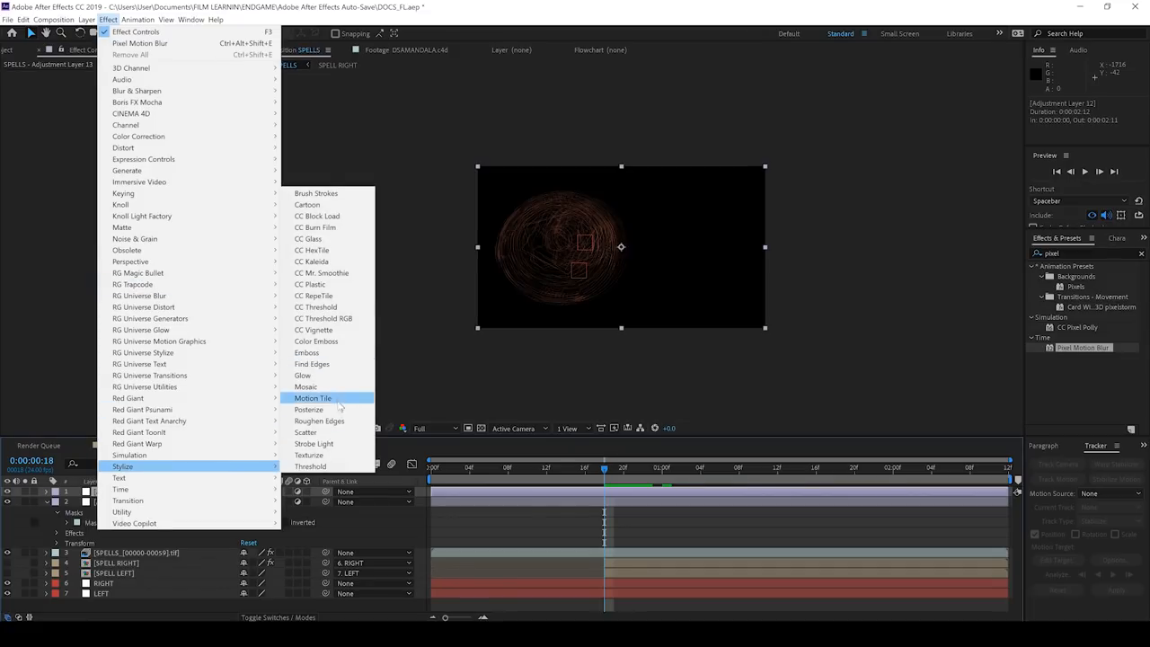
left_click(320, 421)
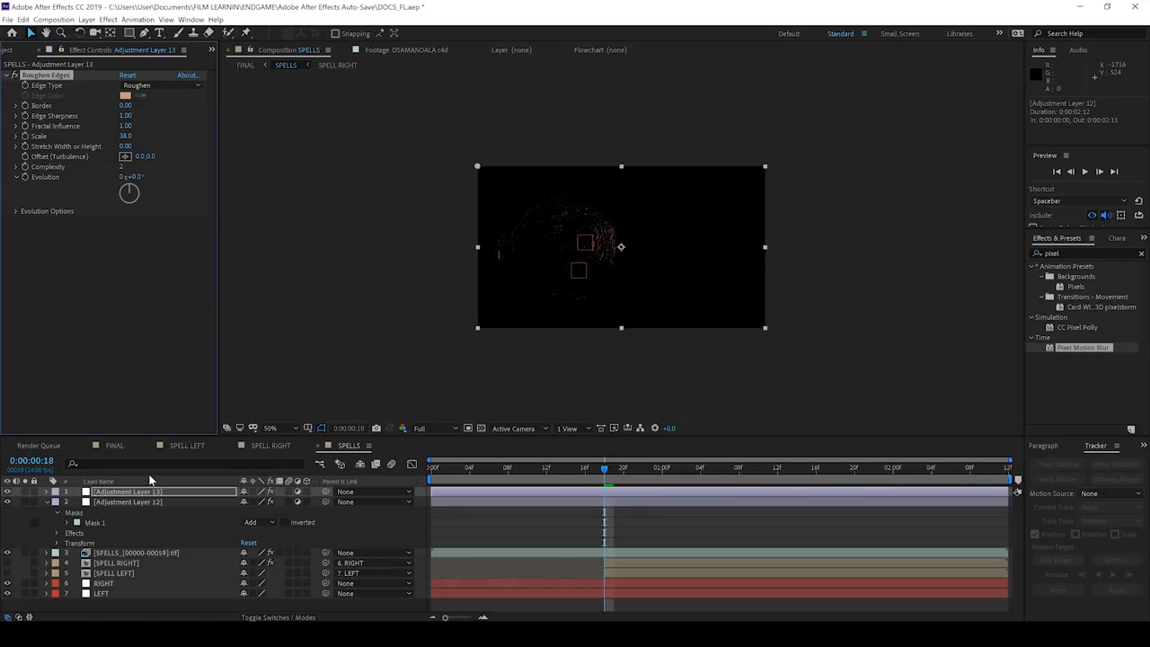
left_click(45, 493)
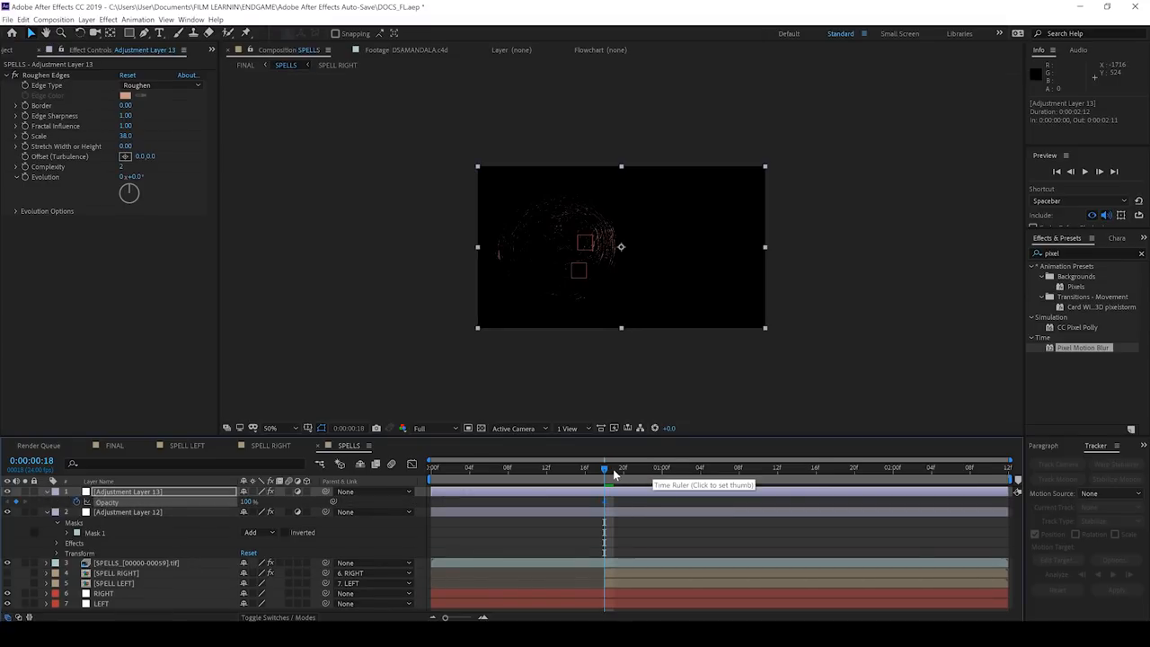
left_click(690, 467)
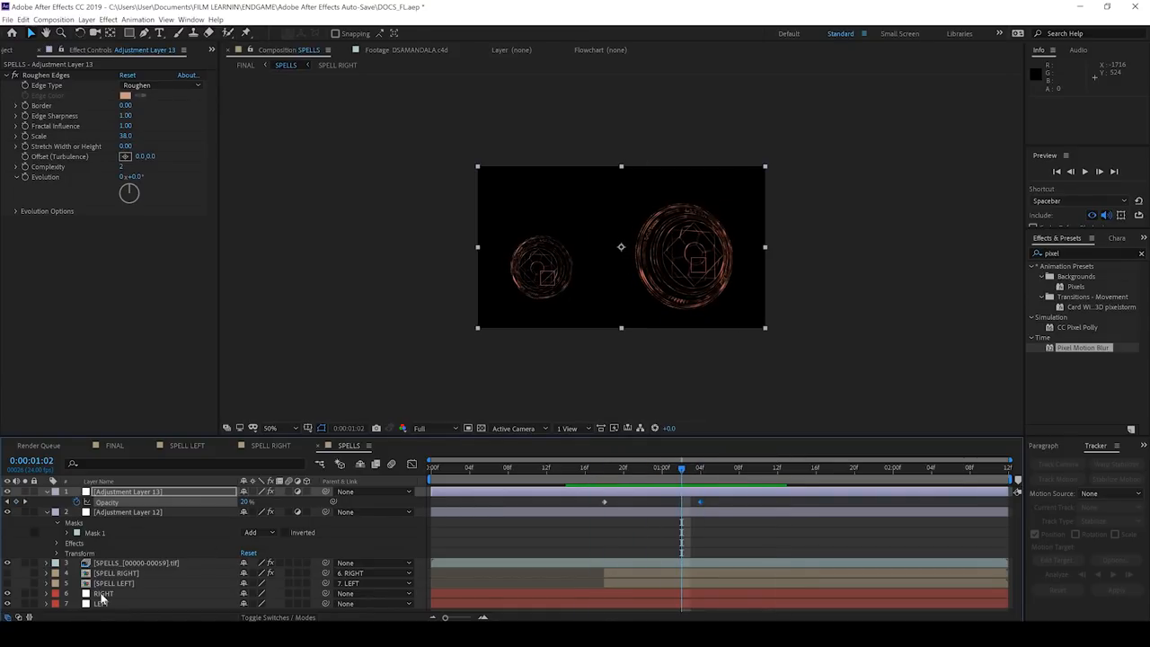
Enable both spark layers, then duplicate the SPELLS layer several times in FINAL.
left_click(104, 593)
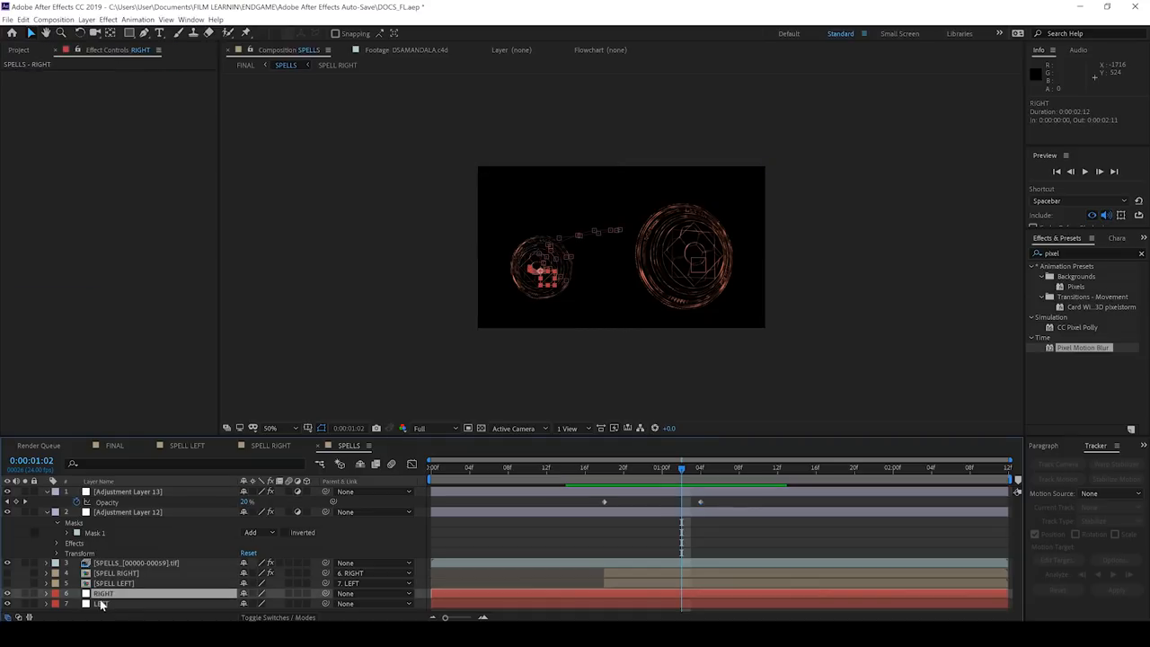
key("ctrl+c")
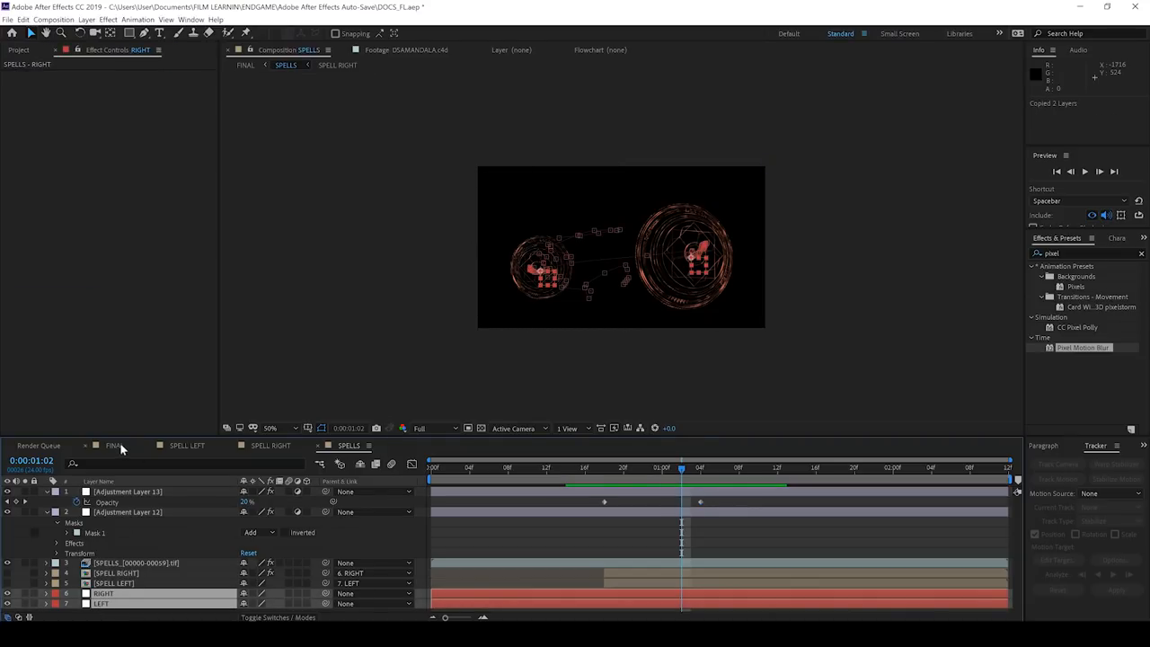
left_click(115, 445)
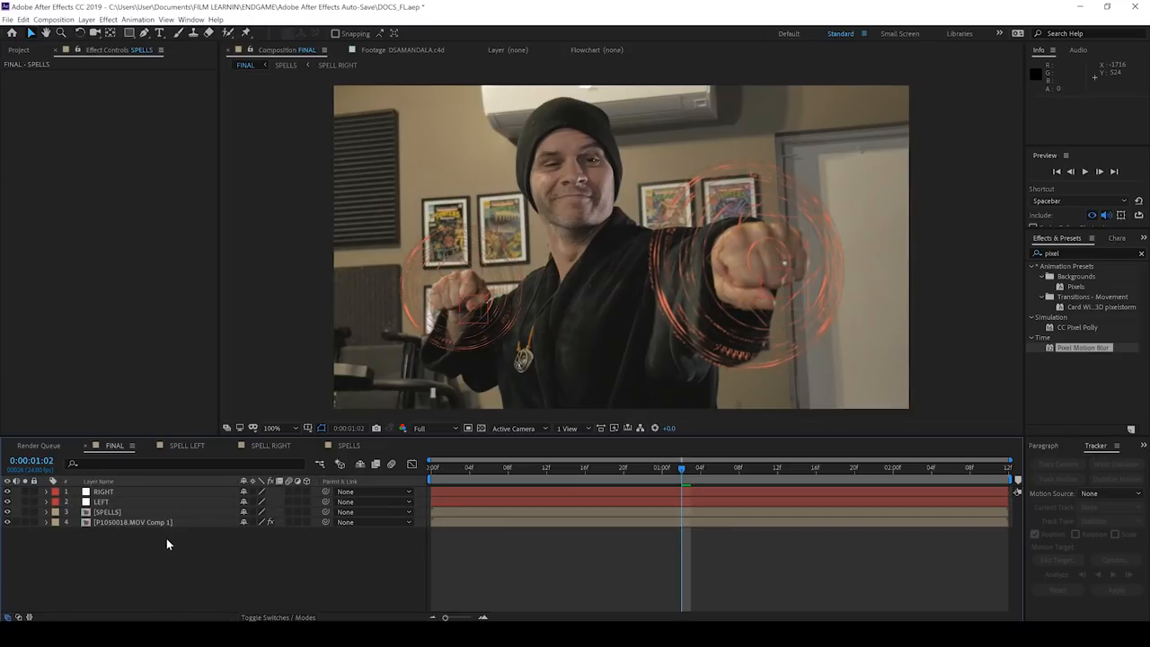
left_click(108, 510)
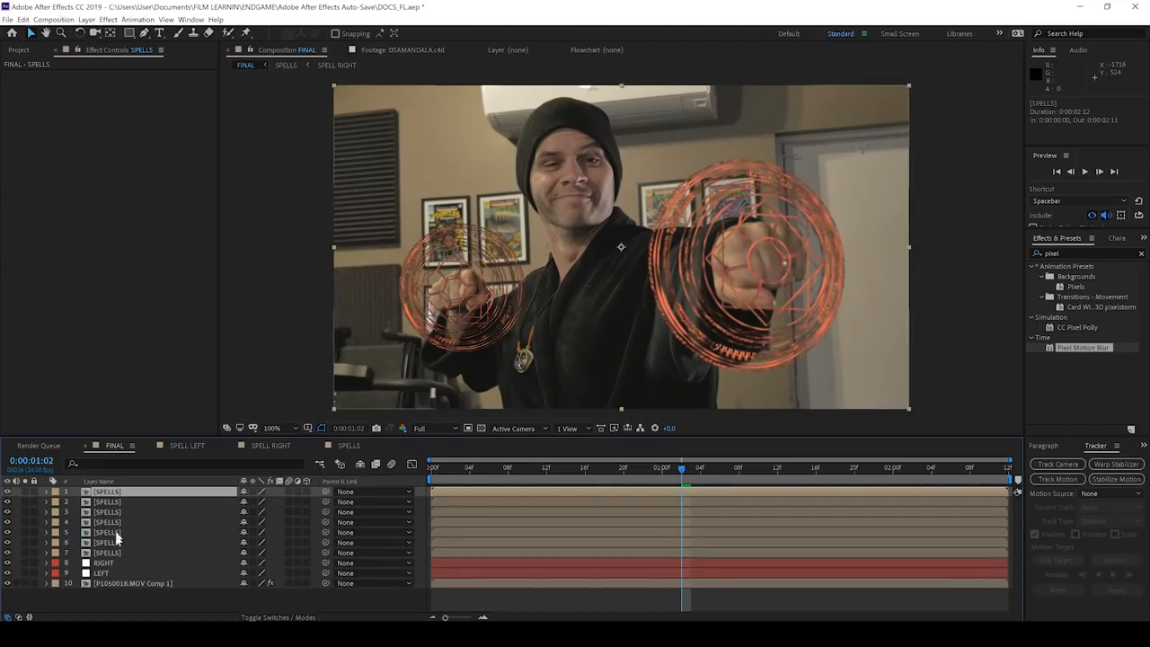
Give a SPELLS copy Fast Box Blur and Roughen Edges, and blend the spell layers with Add.
left_click(278, 618)
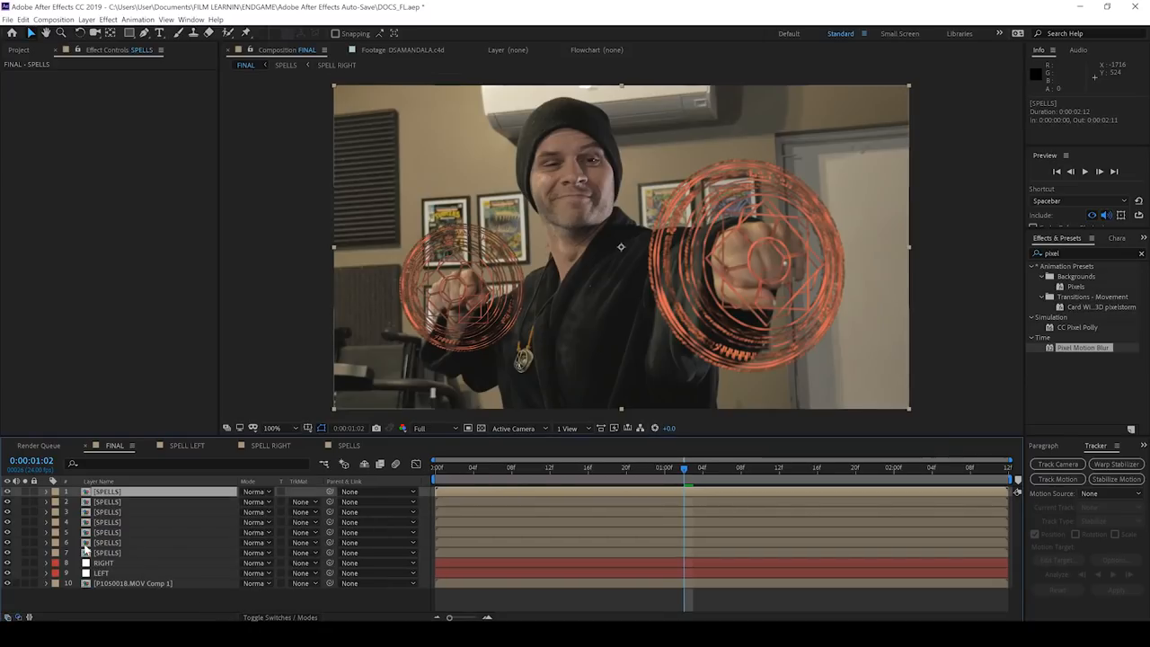
left_click(108, 553)
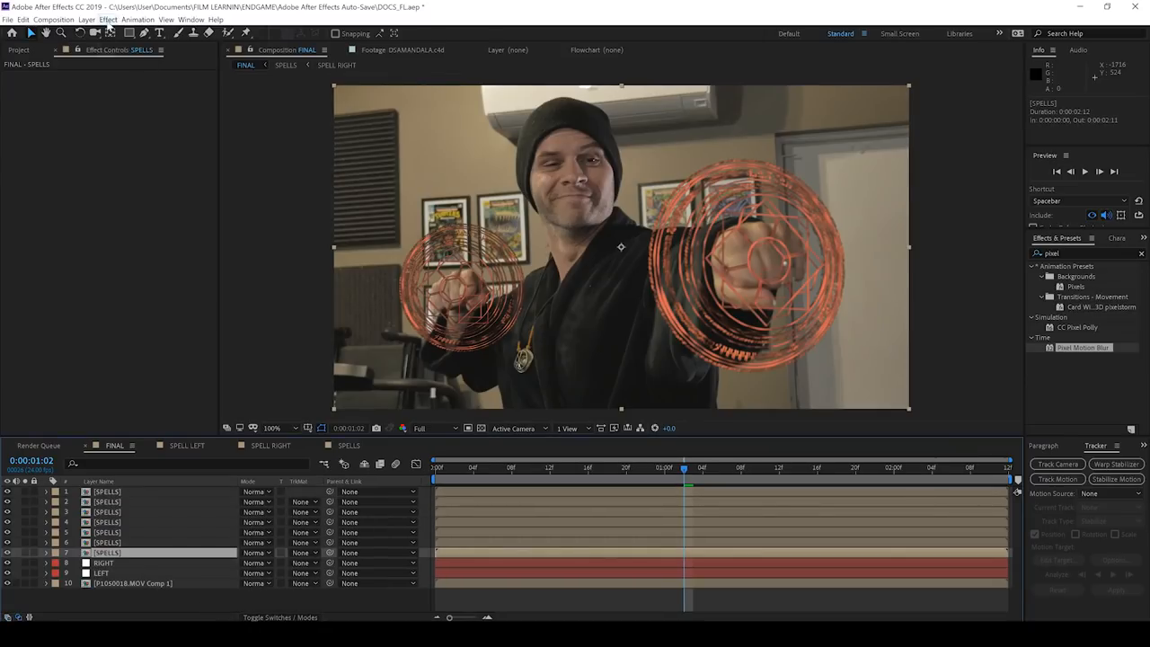
left_click(108, 18)
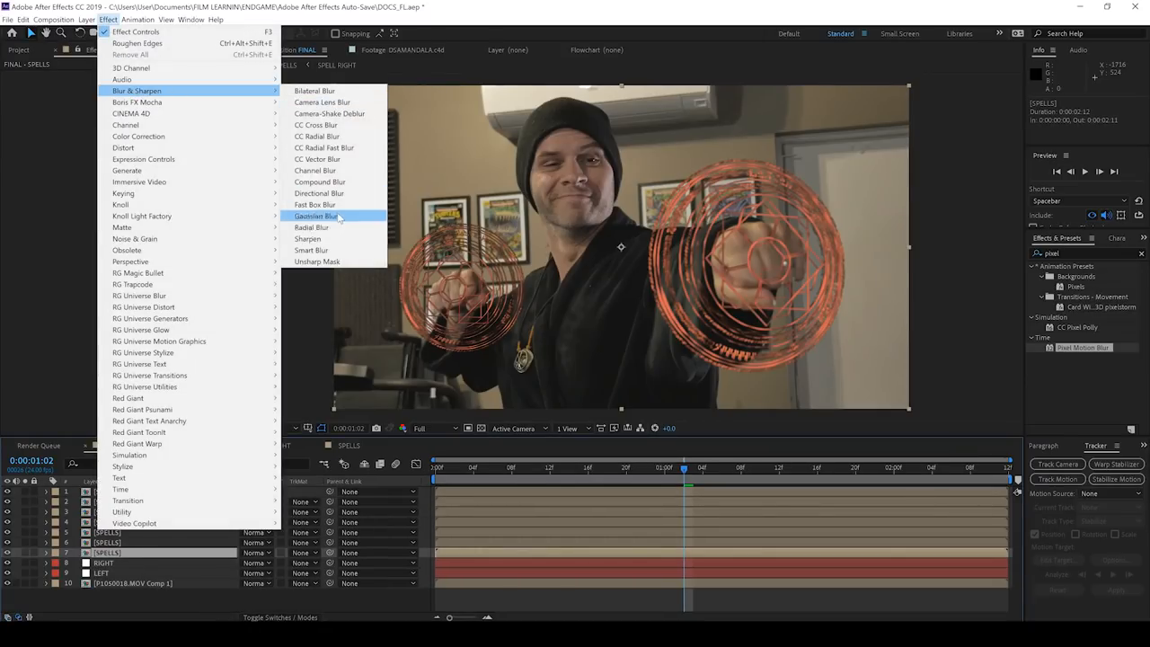
left_click(315, 205)
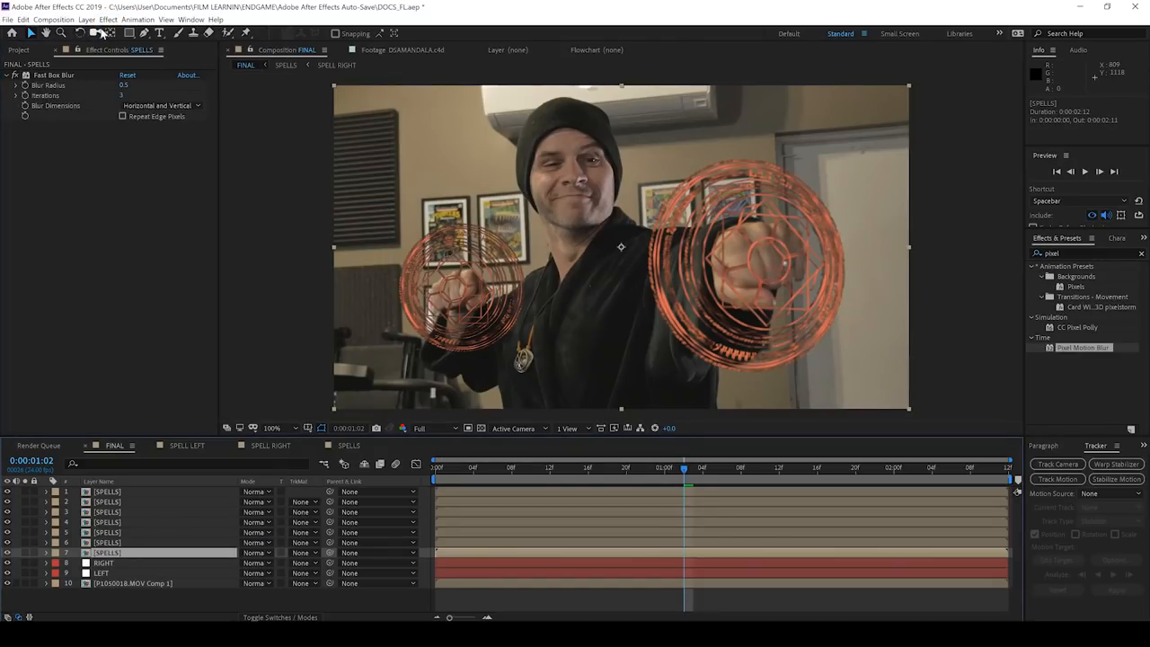
left_click(108, 18)
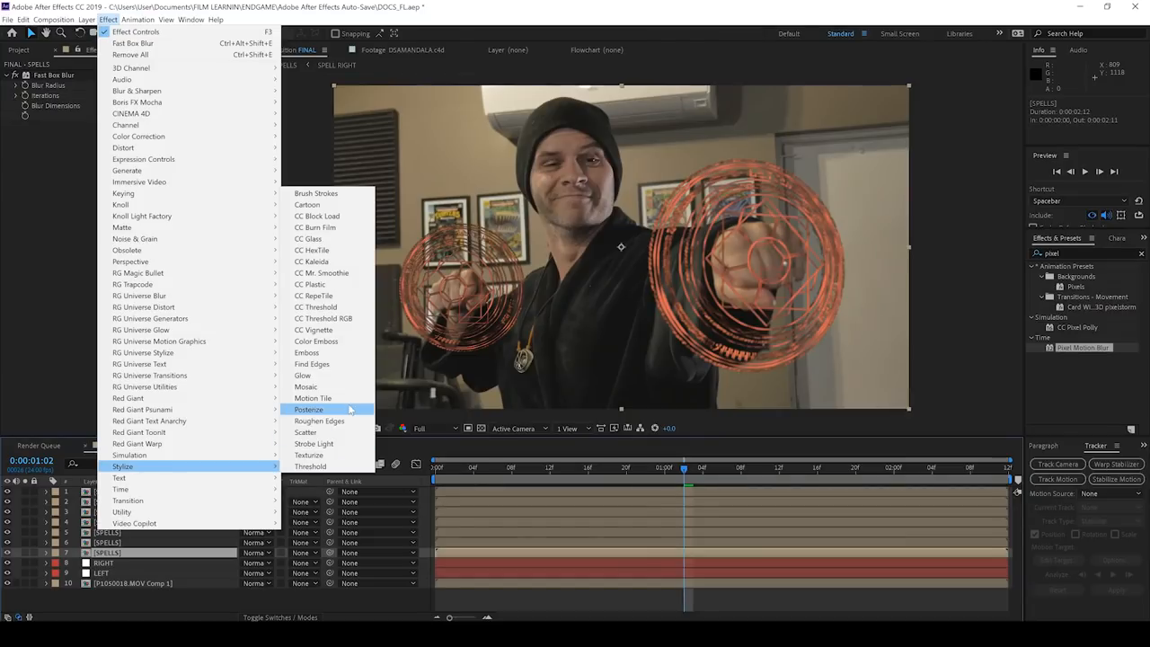
left_click(320, 420)
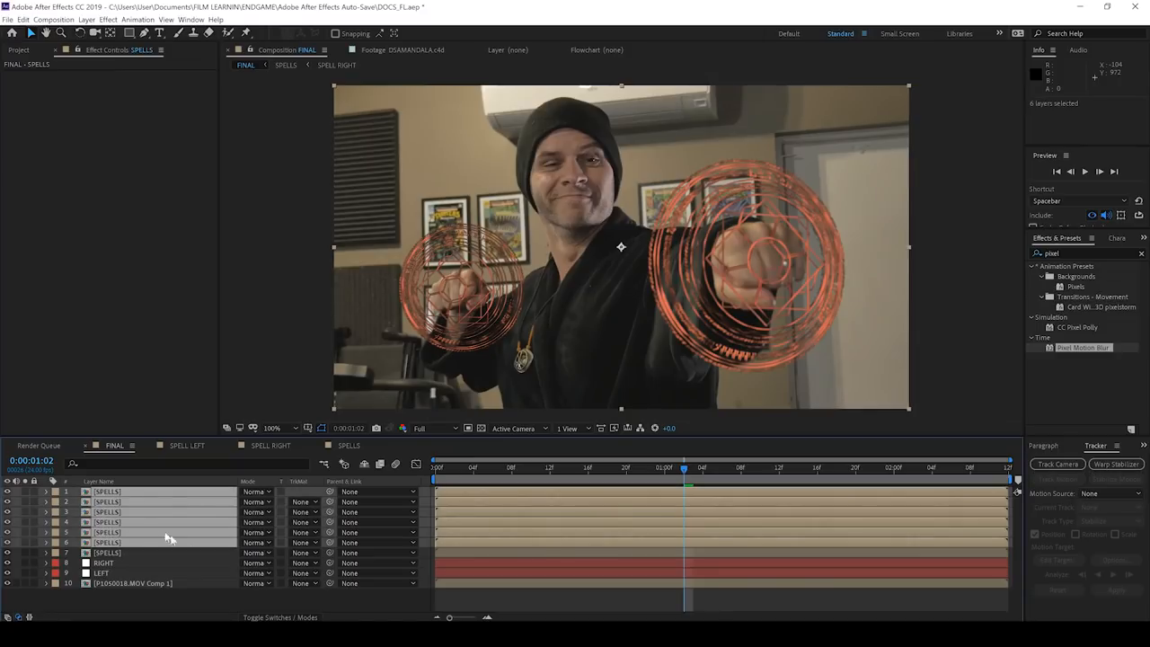
left_click(255, 493)
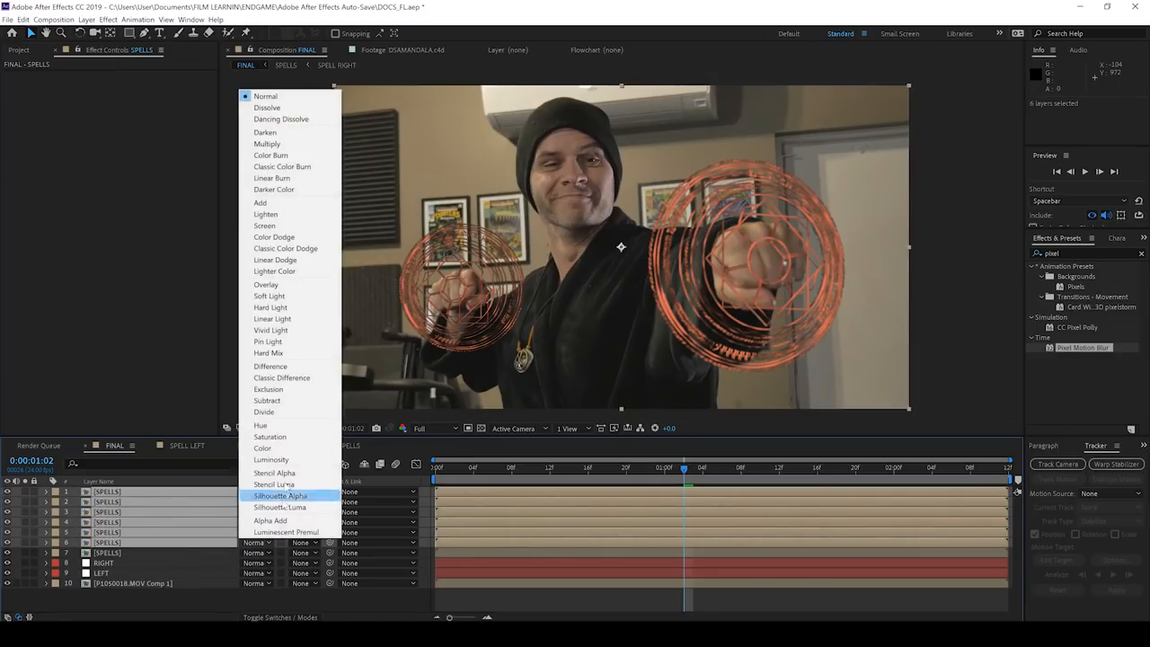
left_click(259, 201)
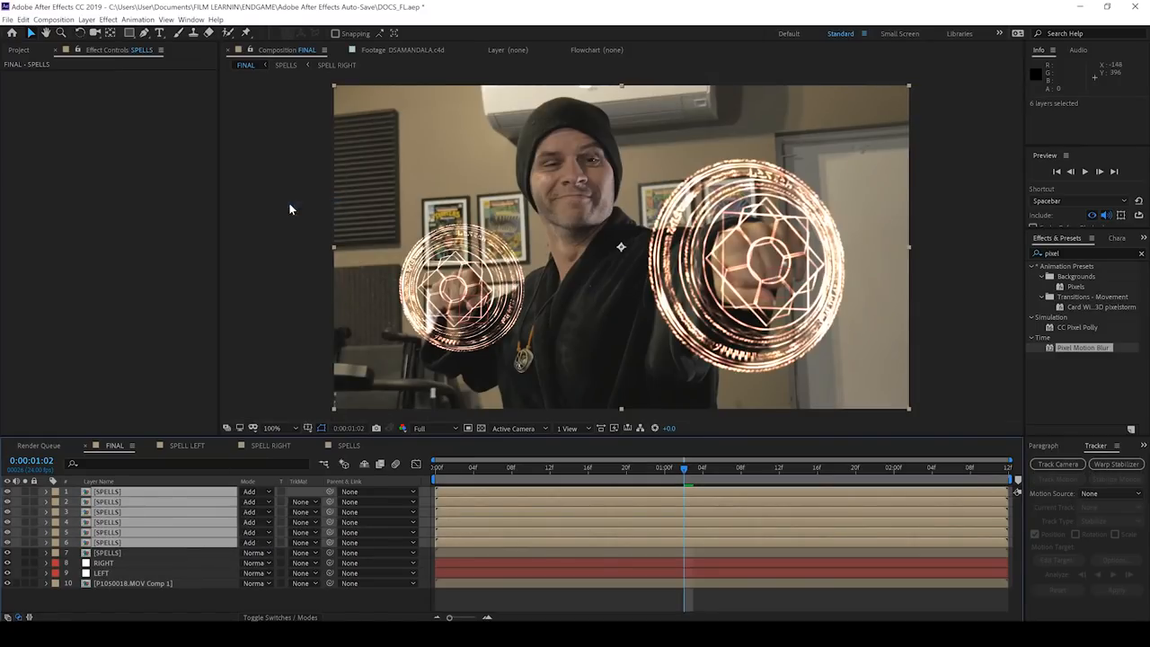
Give another SPELLS copy a Fast Box Blur of radius 20 plus a Glow.
left_click(108, 542)
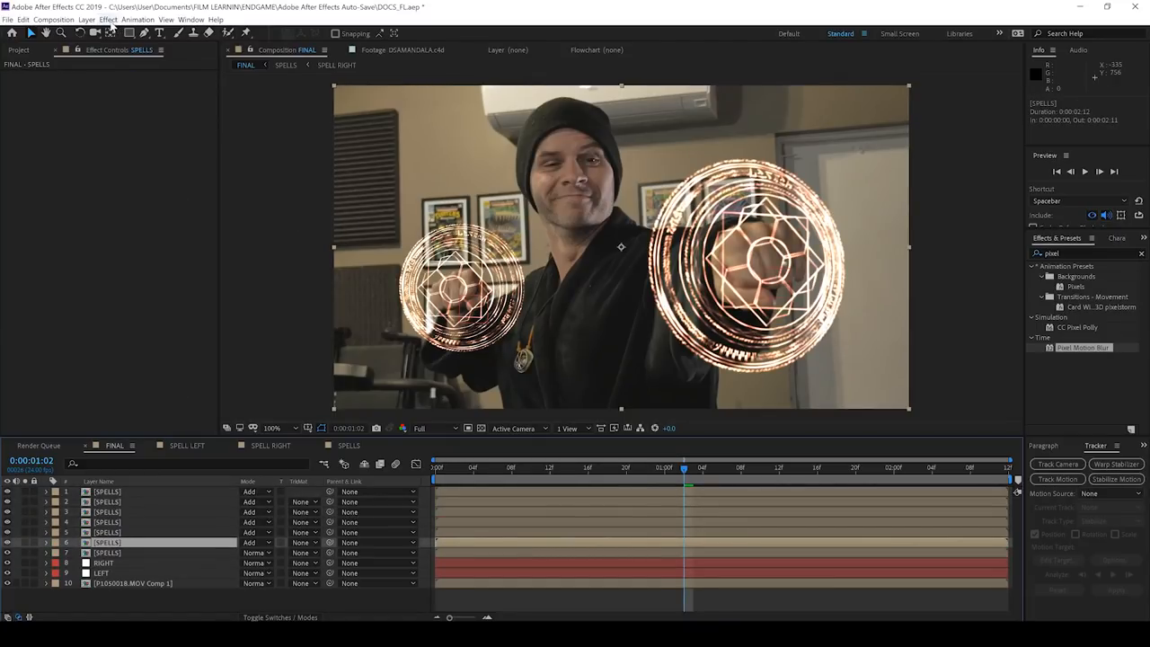
left_click(108, 20)
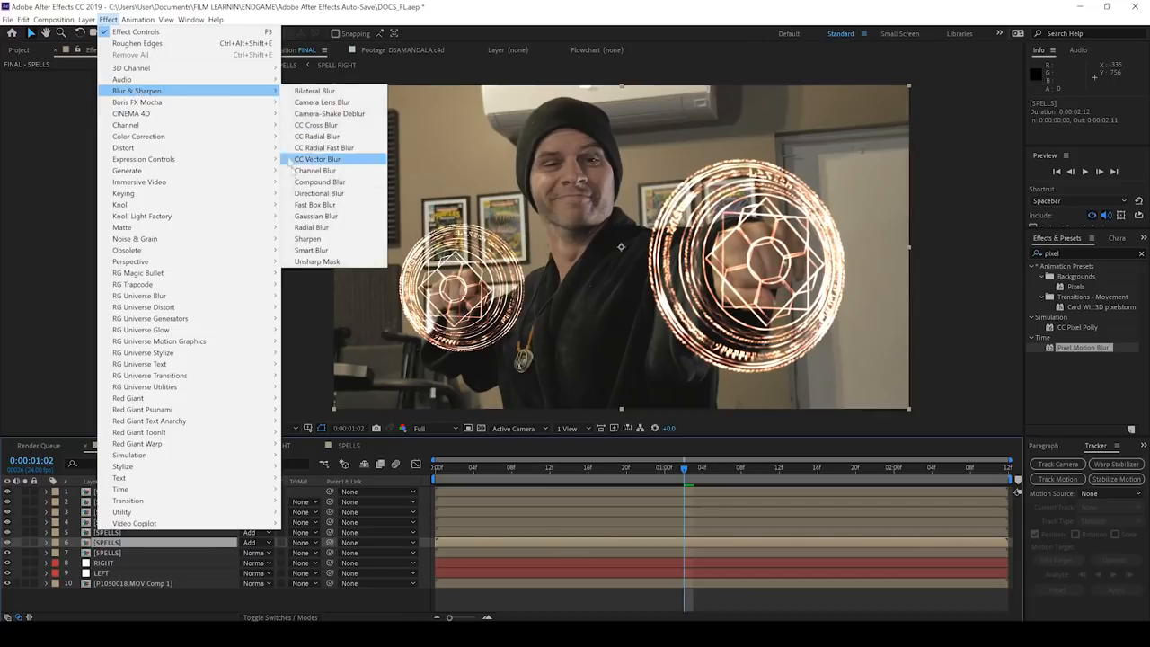
left_click(314, 205)
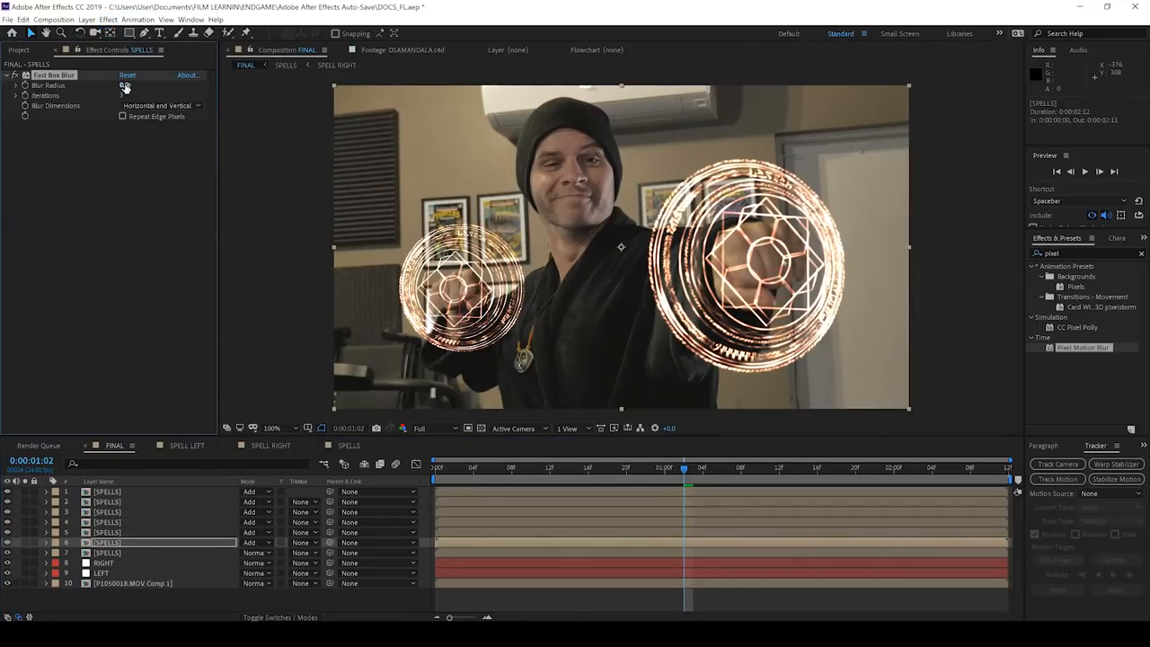
left_click(126, 84)
type("10")
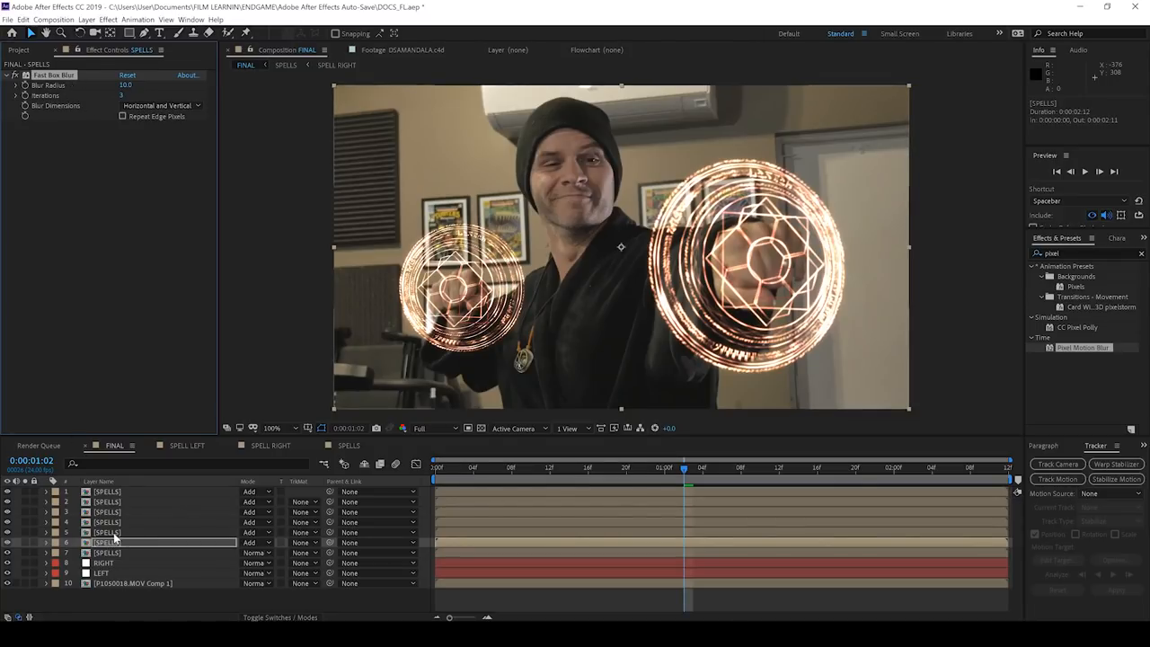
double_click(126, 84)
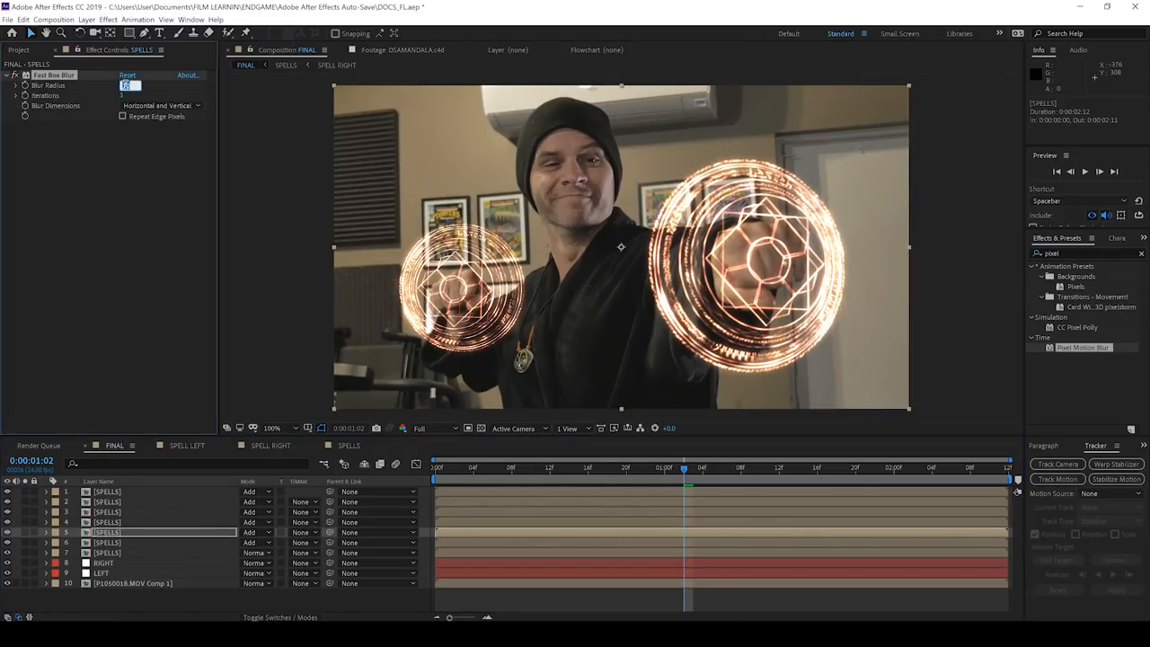
type("20.0")
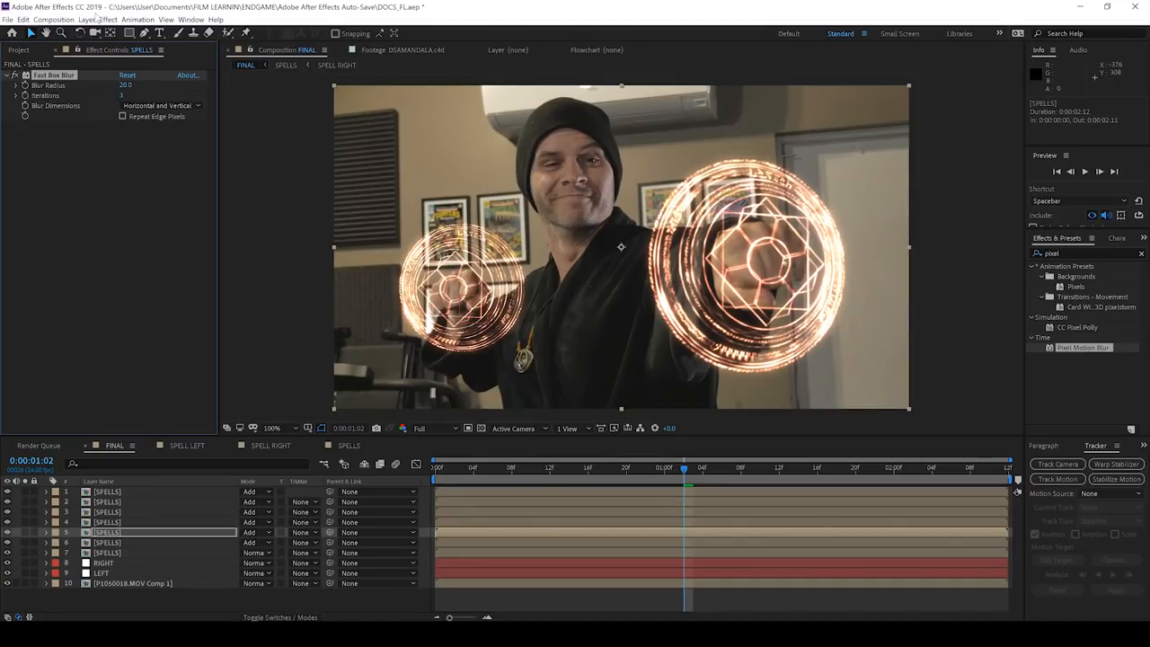
left_click(108, 18)
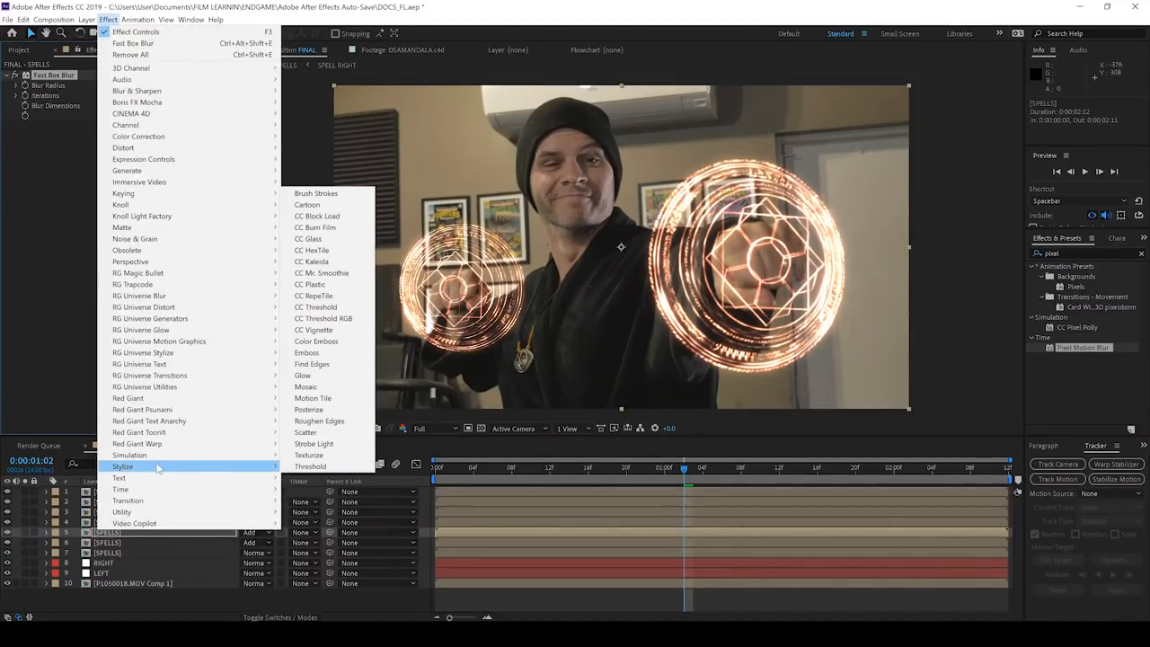
left_click(302, 363)
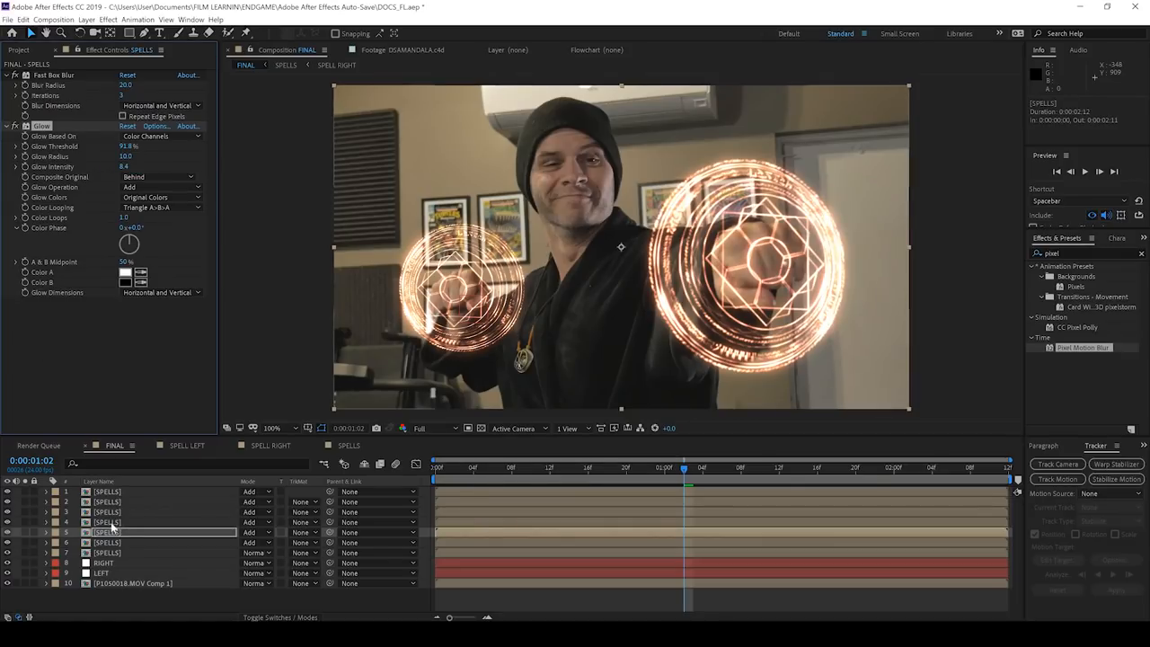
Add Glow and a Radial Blur to the next SPELLS copy and reveal its opacity.
left_click(108, 18)
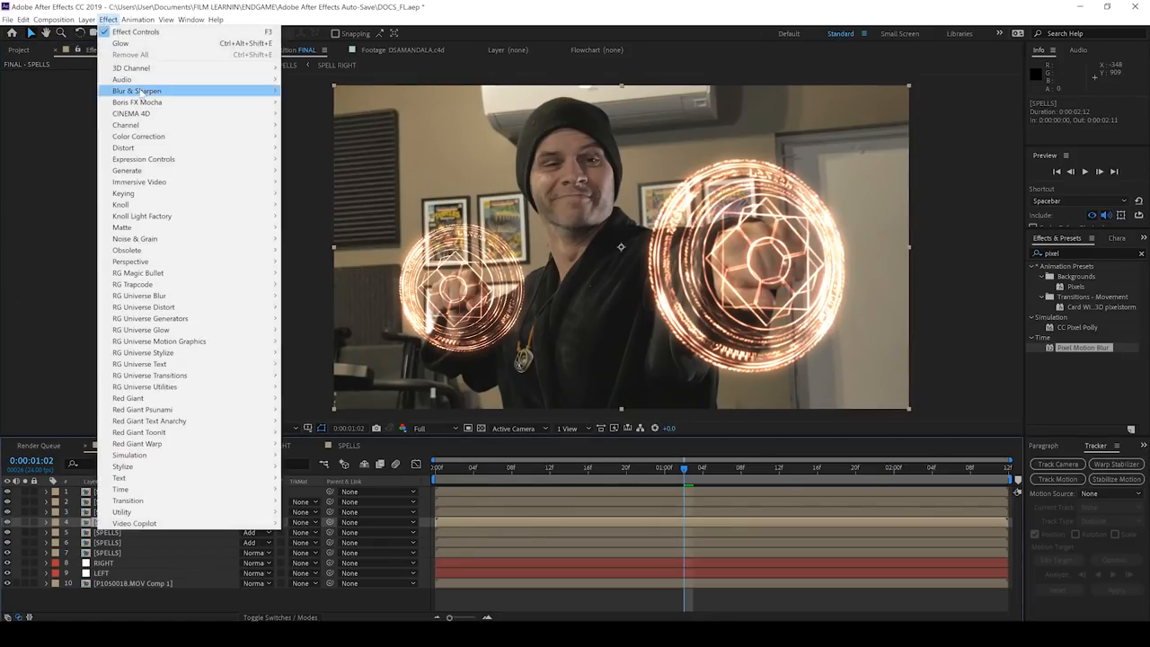
left_click(137, 90)
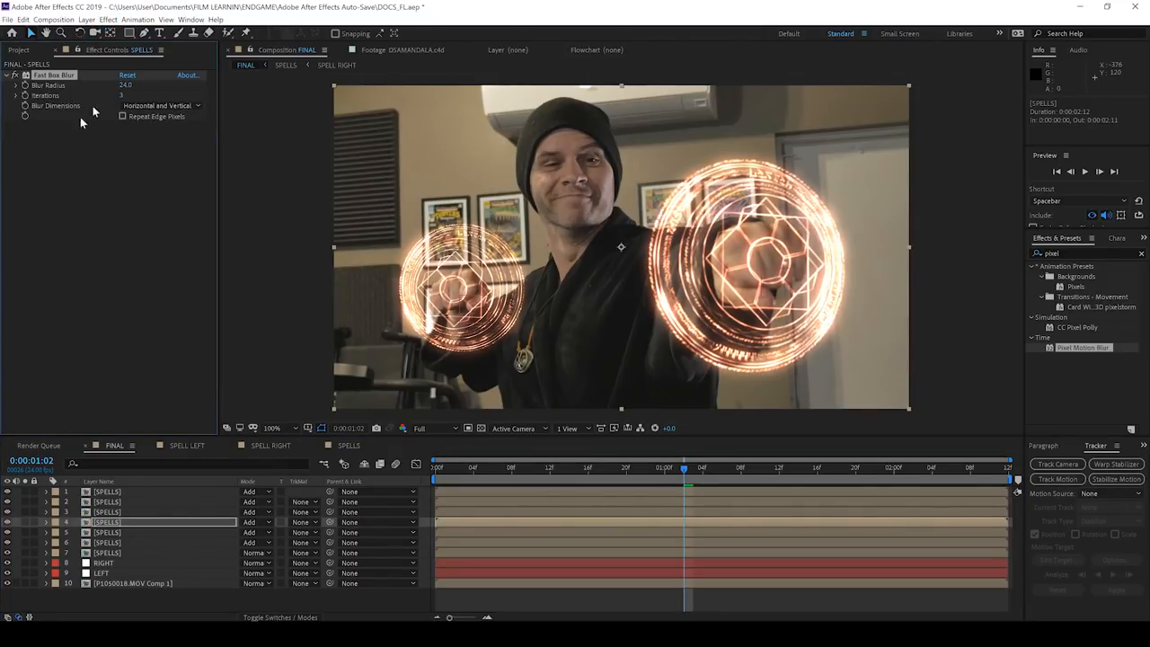
left_click(108, 18)
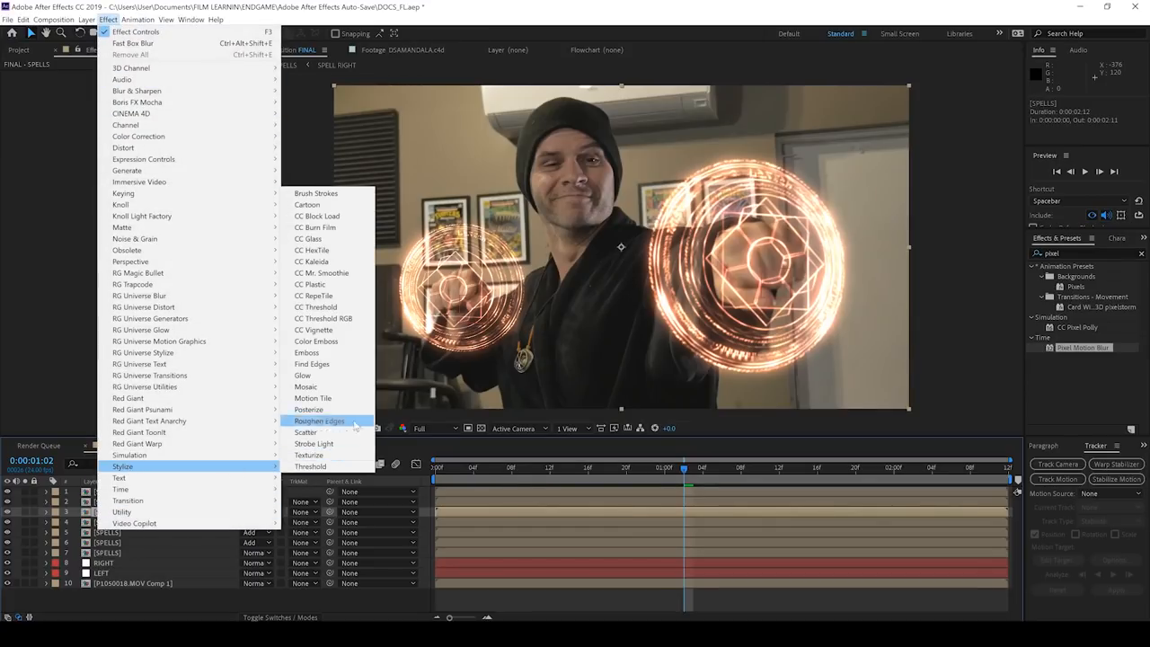
left_click(302, 363)
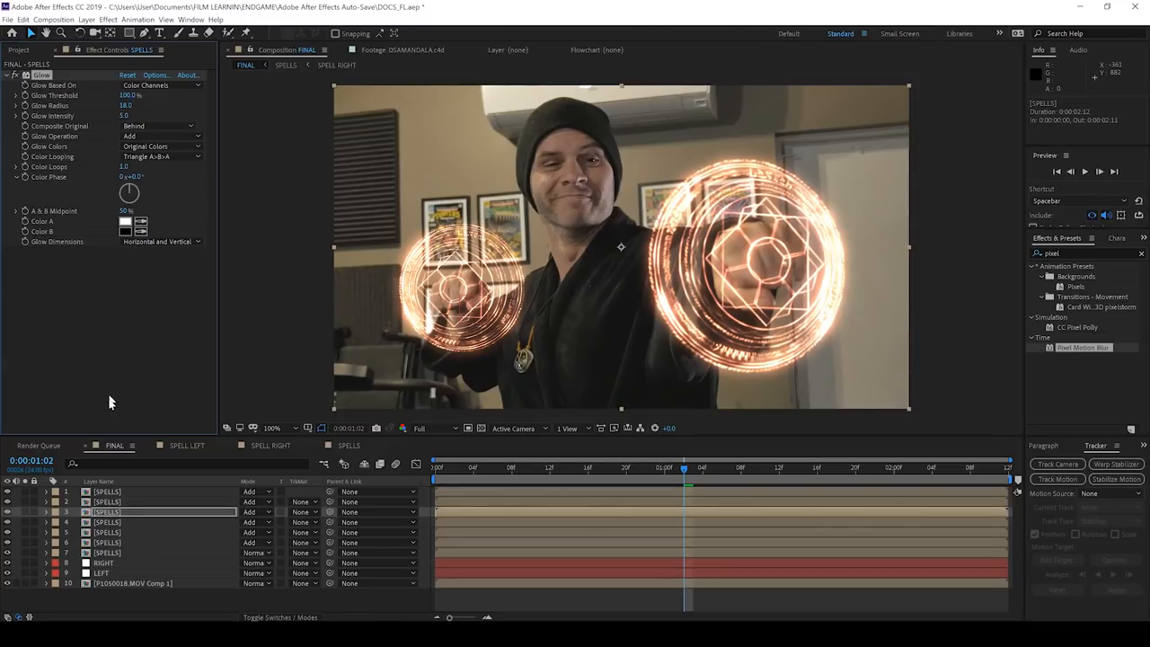
left_click(108, 18)
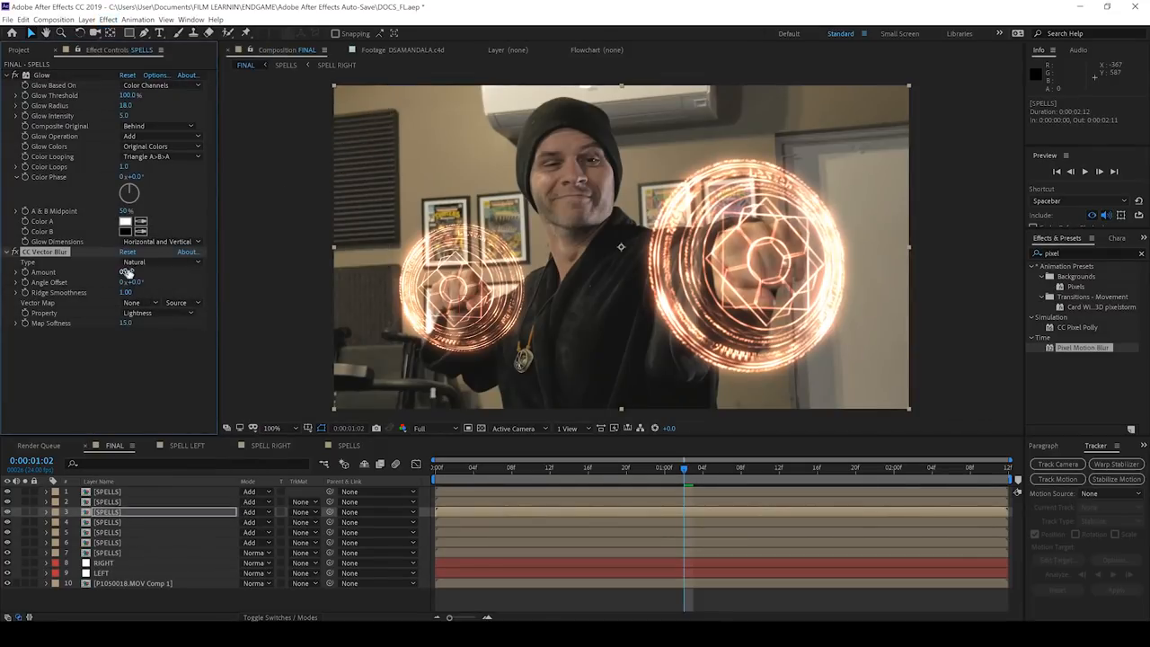
left_click(162, 262)
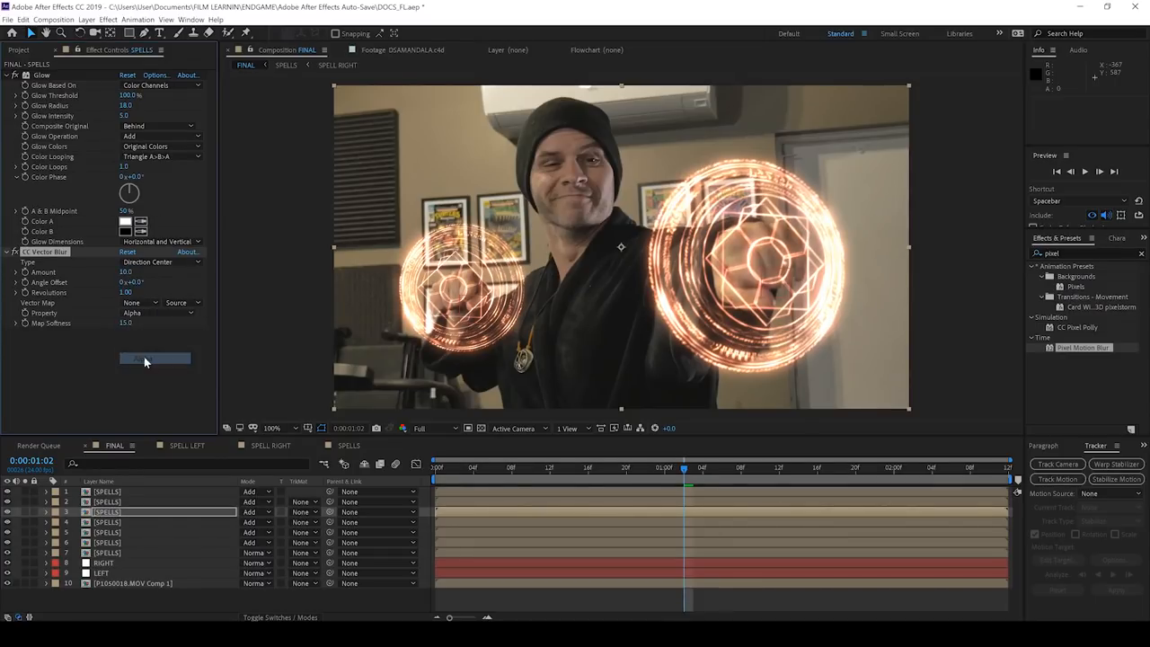
left_click(47, 512)
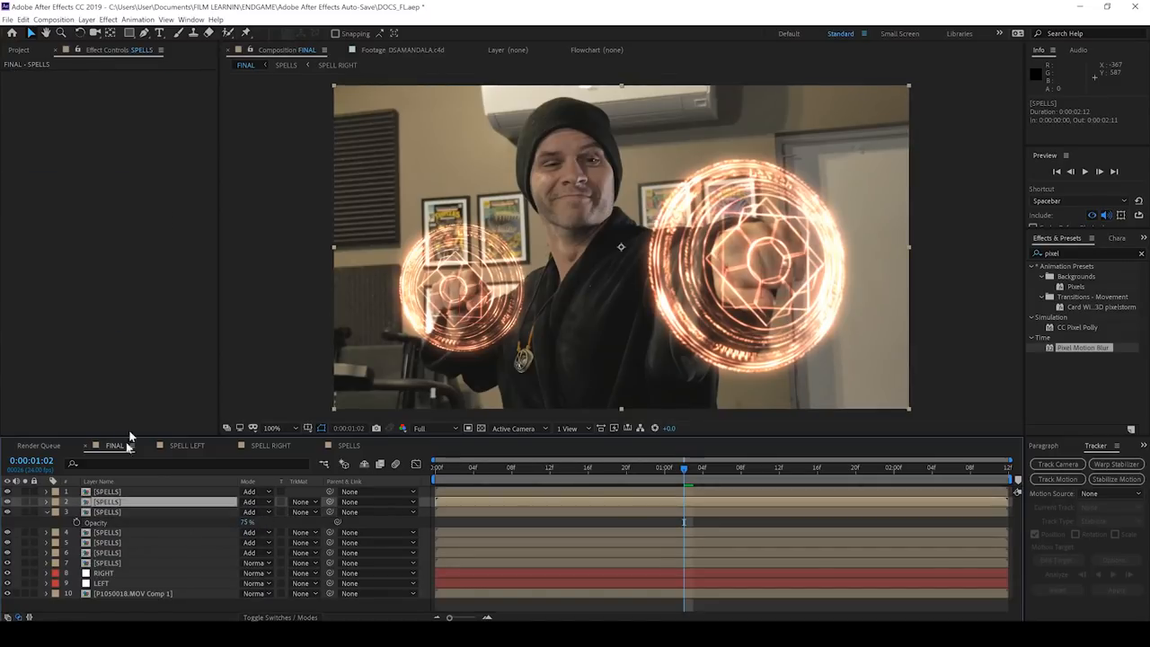
Raise the Fast Box Blur radius on a SPELLS copy for a hazier glow and preview the clip.
left_click(108, 18)
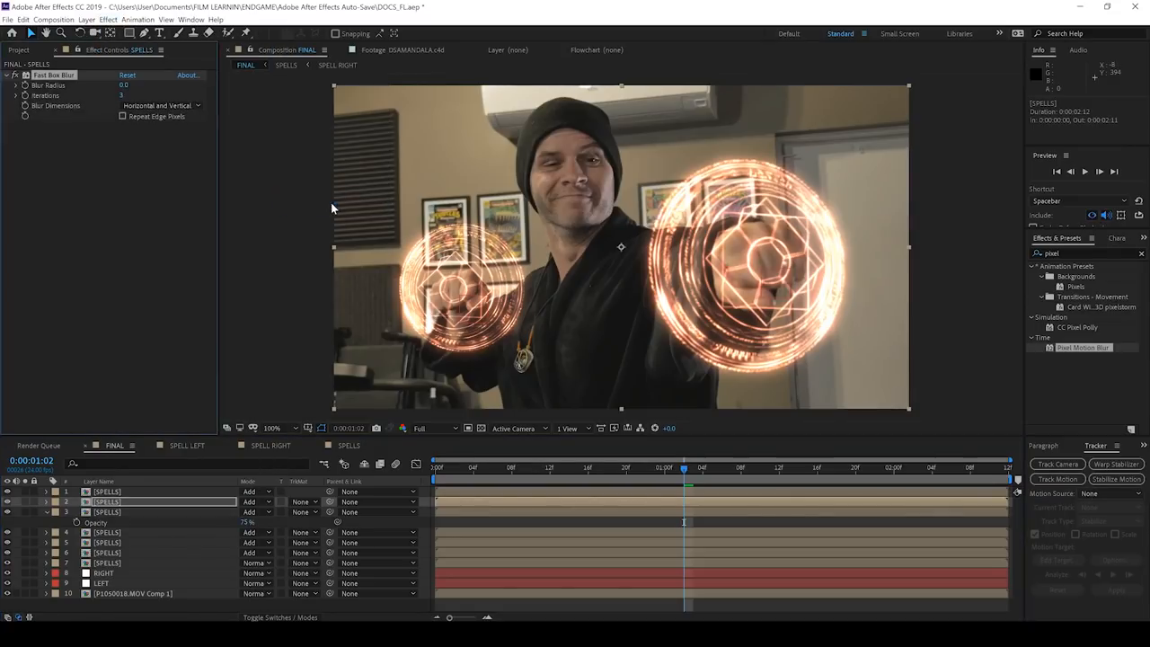
mouse_move(106, 481)
type("50")
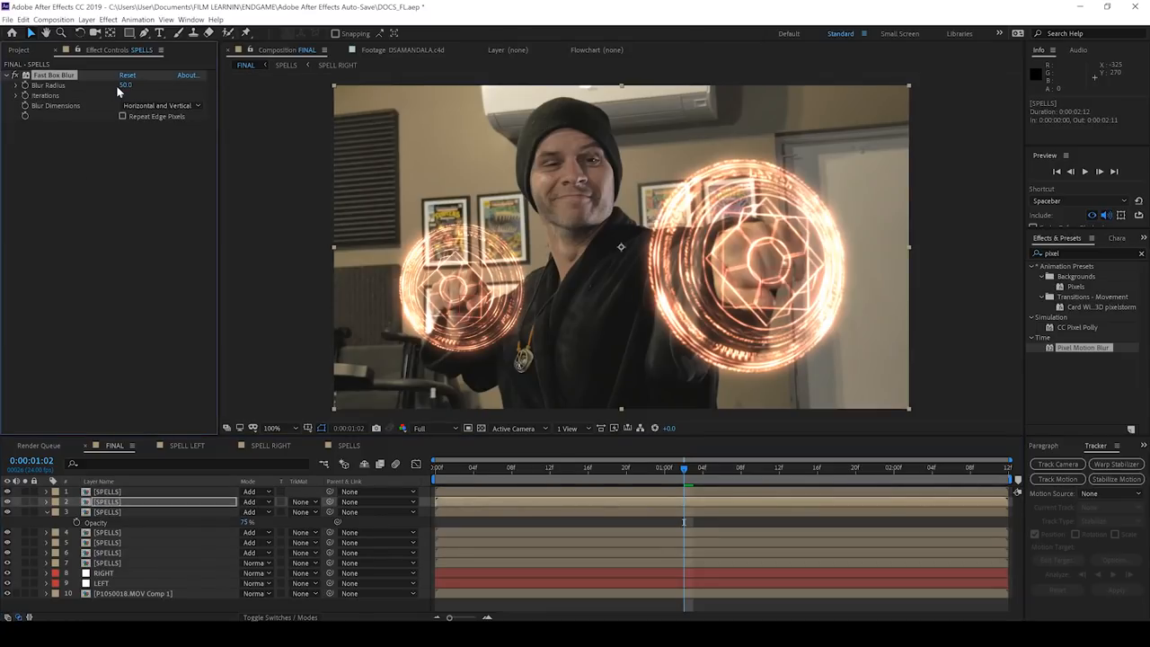
left_click(128, 76)
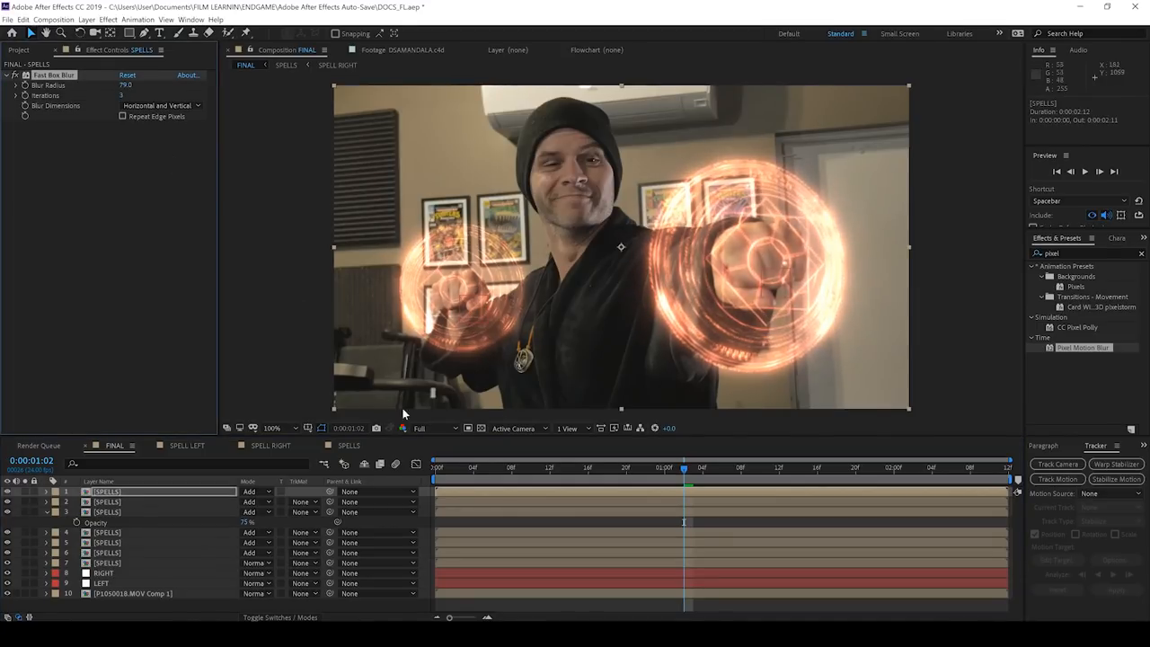
key("space")
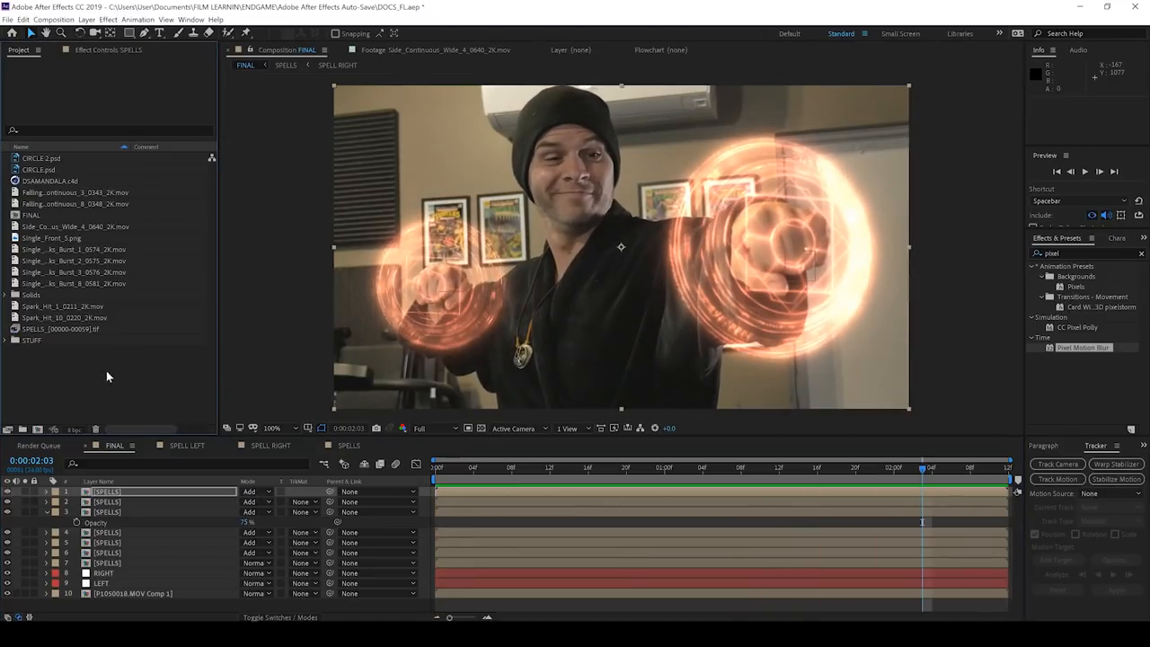
mouse_move(61, 169)
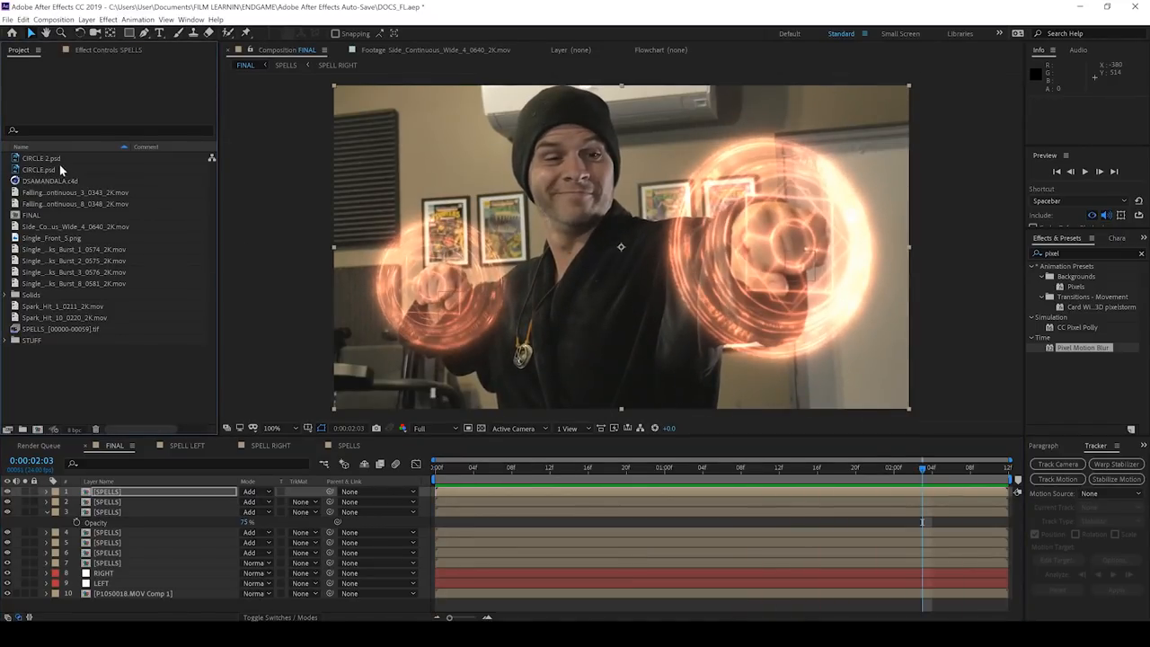
Place CIRCLE_2.psd at the punch with Add blending, enlarge it over the fist, and pick the wide sparks clip.
left_click(40, 159)
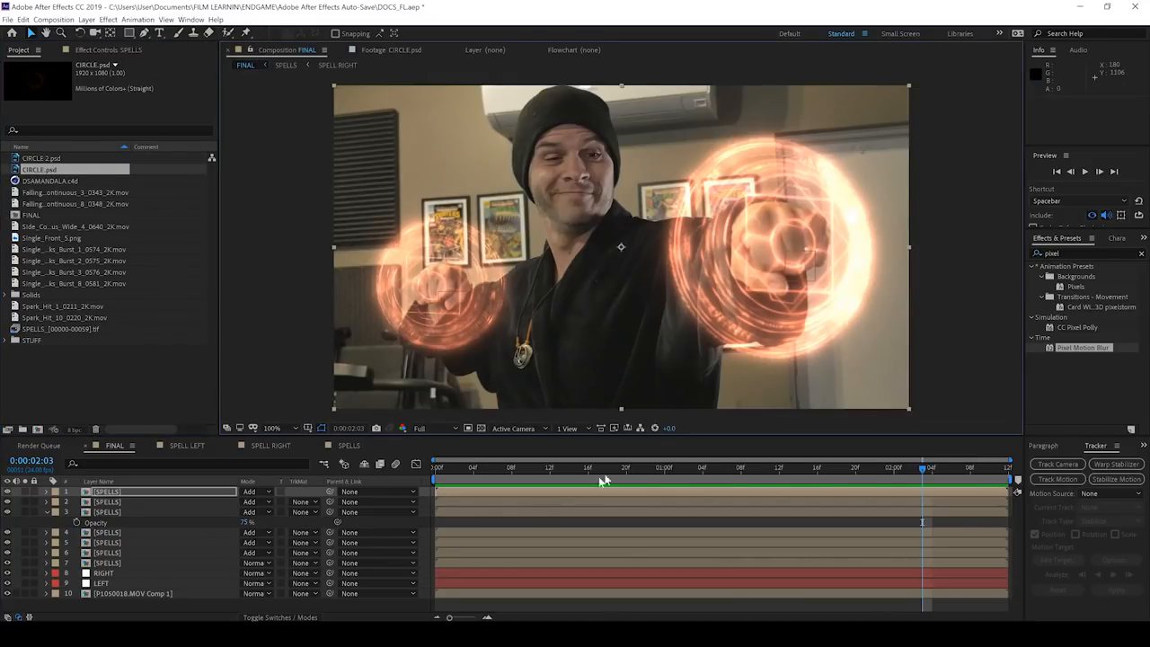
left_click(718, 467)
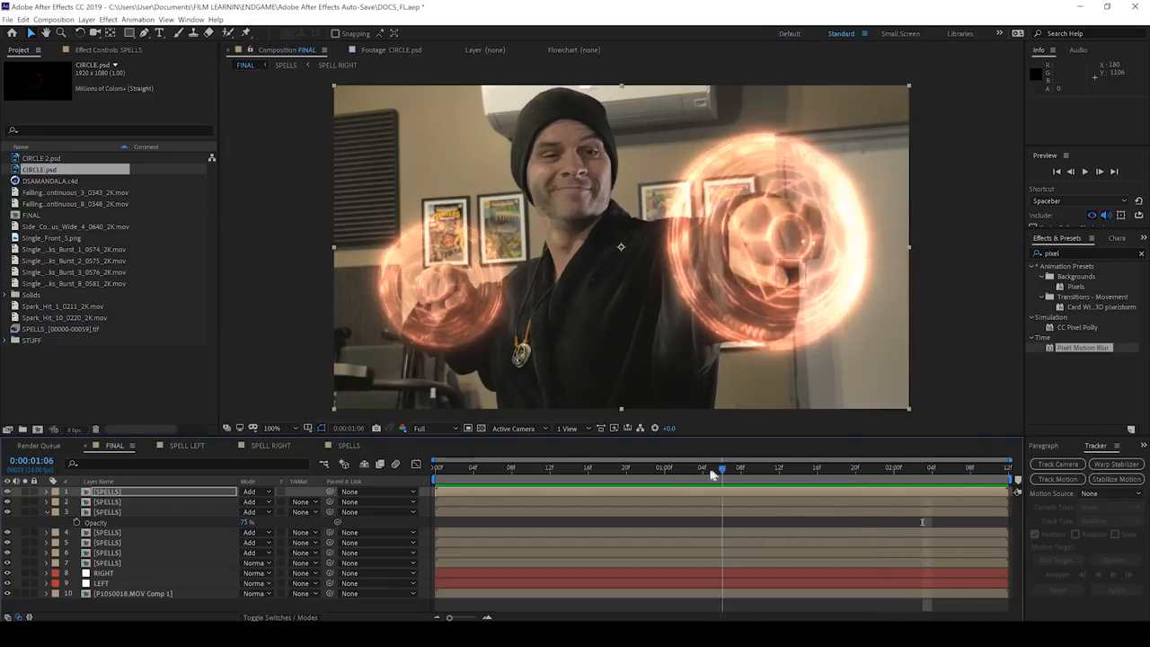
left_click(618, 468)
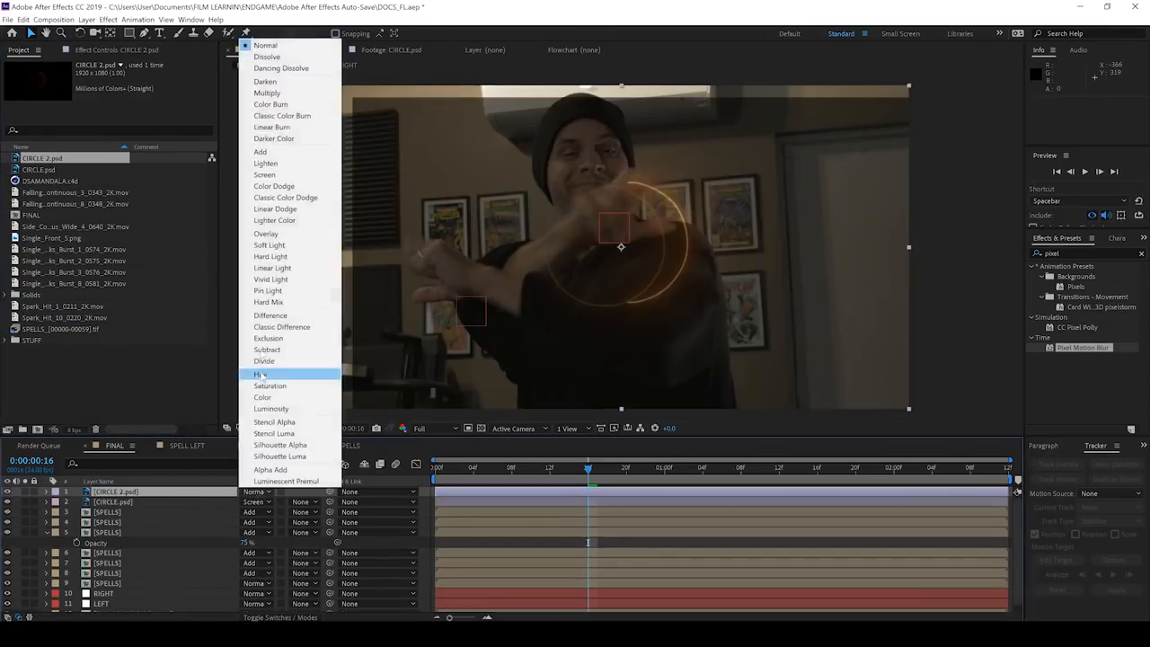
left_click(264, 175)
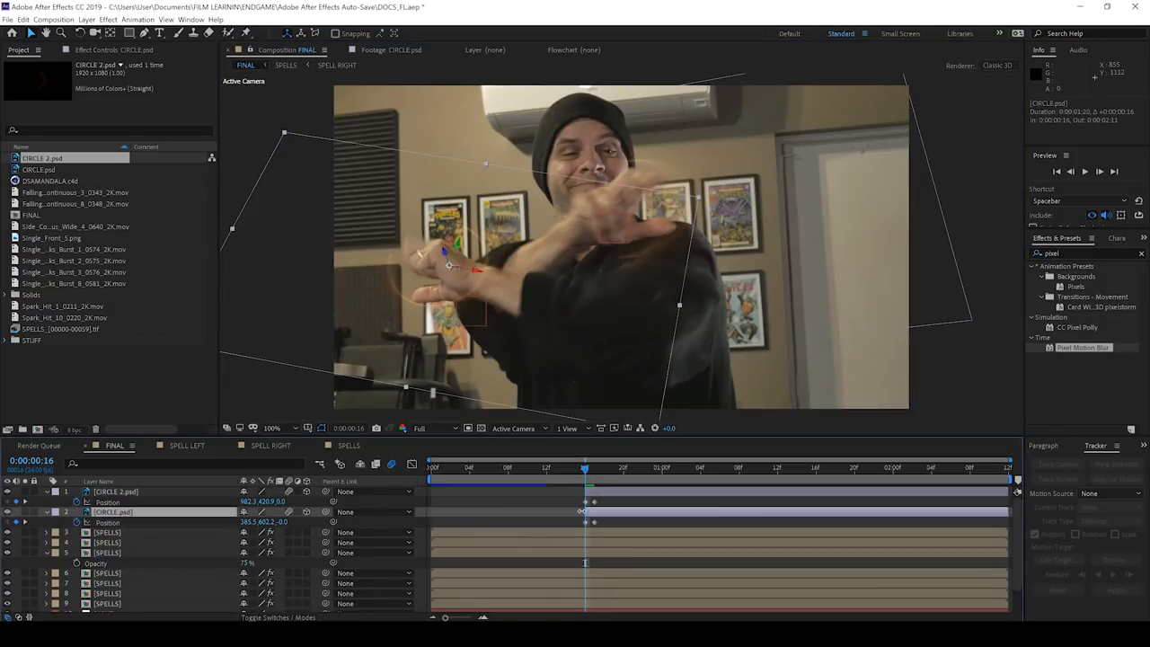
left_click_drag(584, 467, 546, 467)
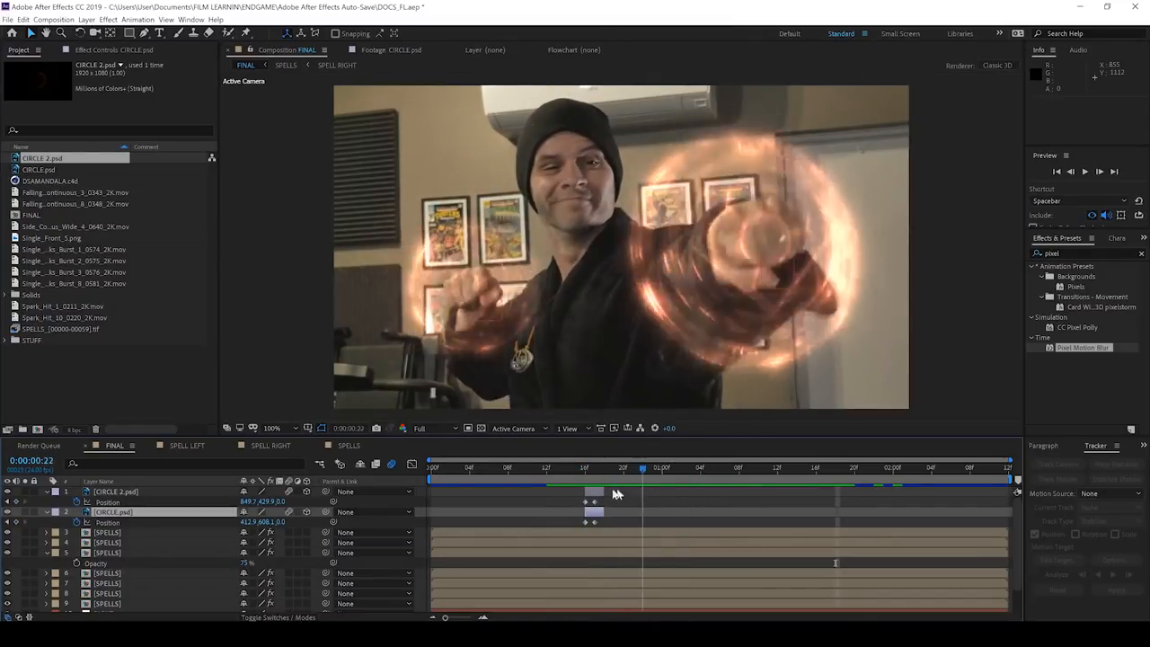
left_click(681, 467)
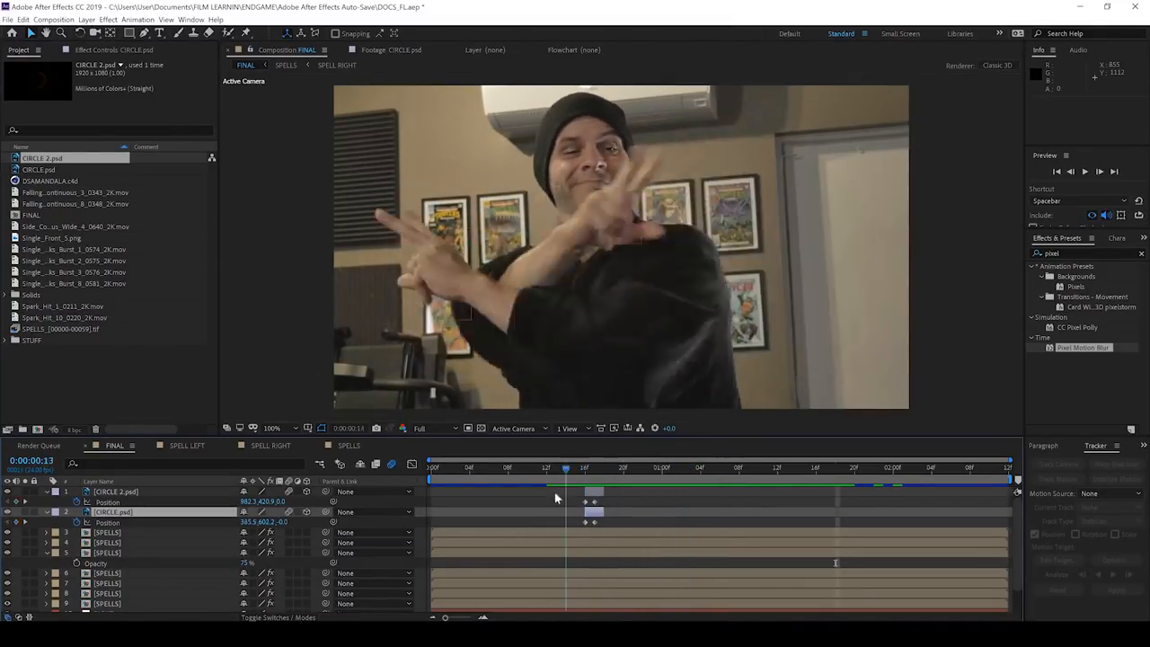
left_click(76, 227)
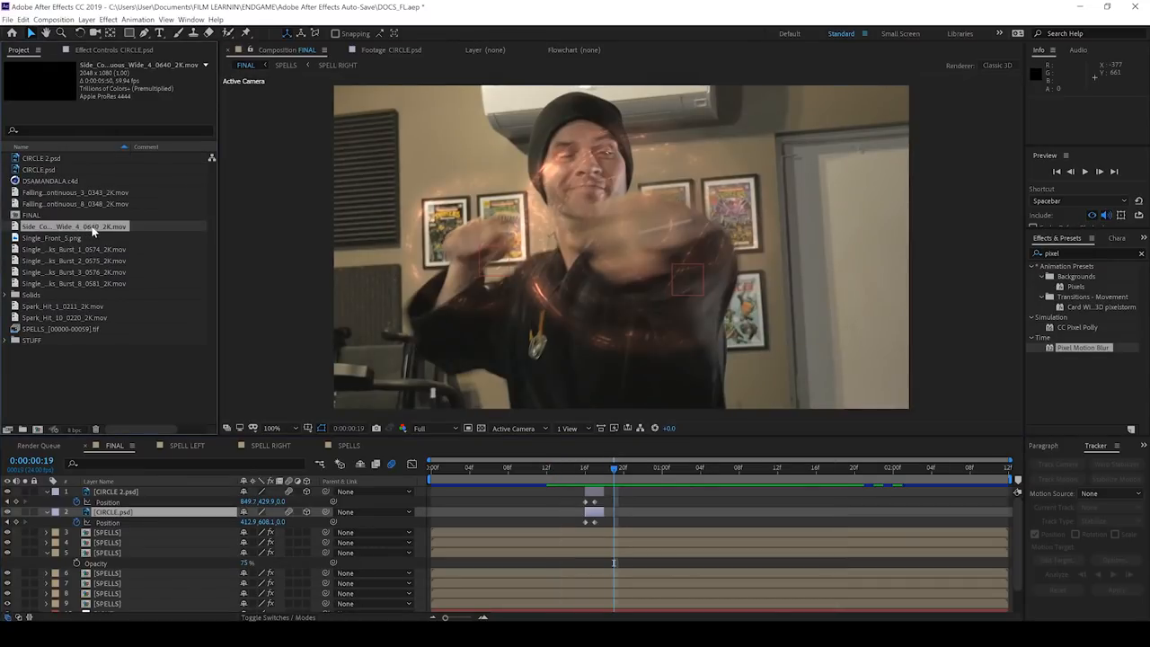
Preview Side_Continuous_Wide_4 on its own, then place it into the FINAL composition.
double_click(75, 226)
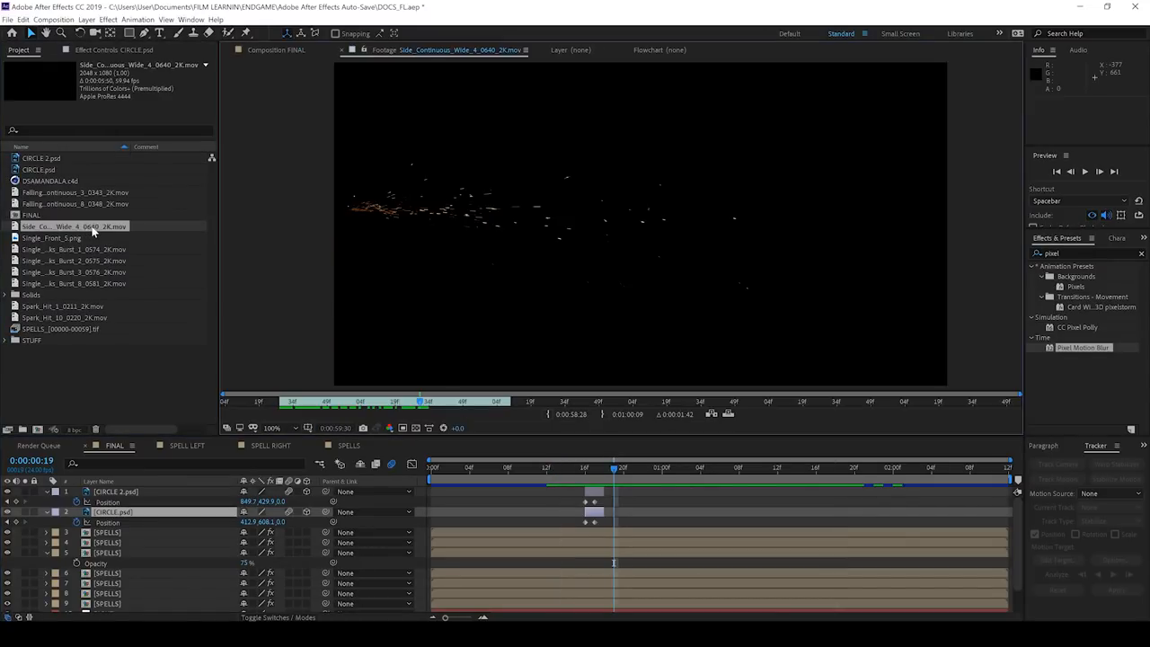
mouse_move(392, 302)
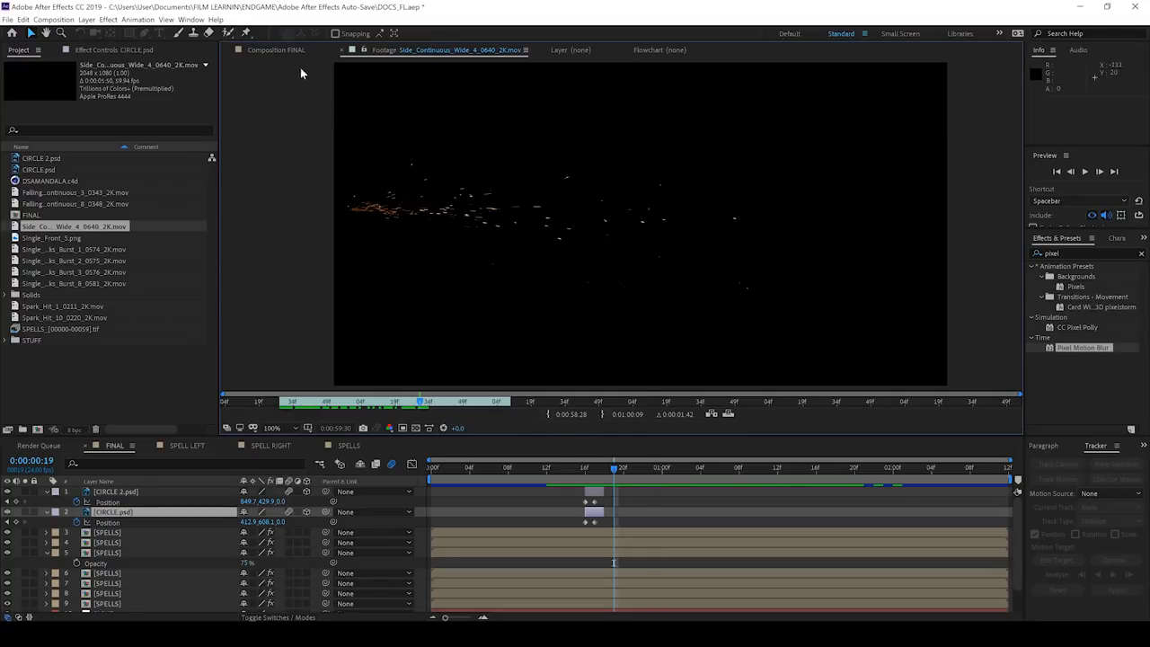
left_click(285, 50)
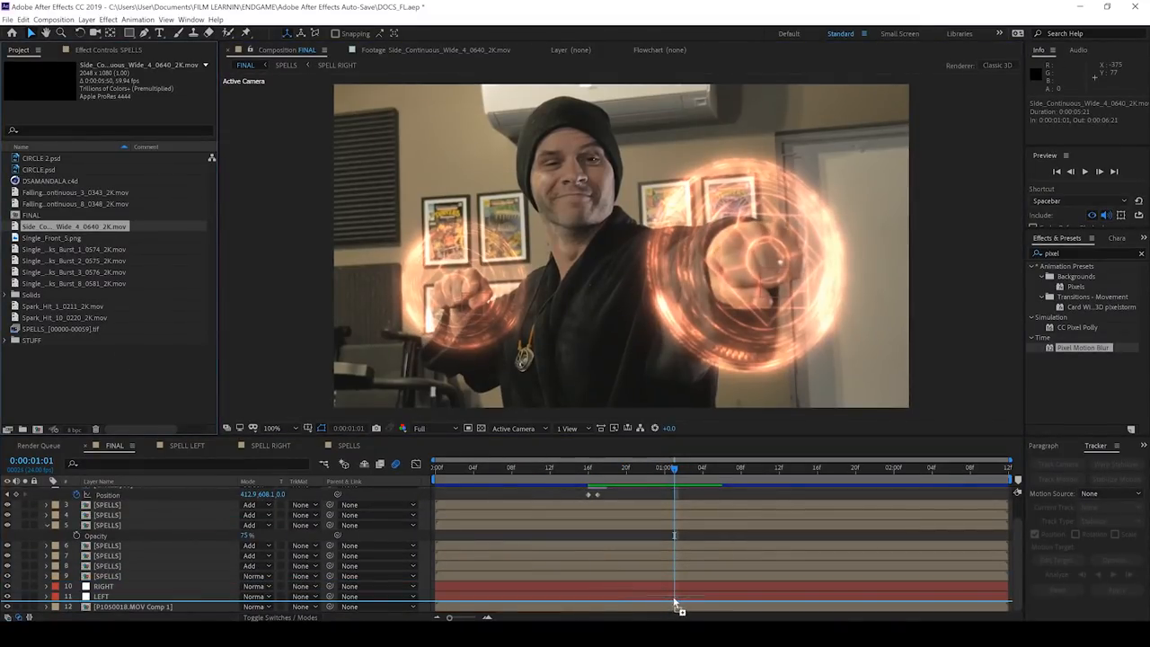
left_click(133, 607)
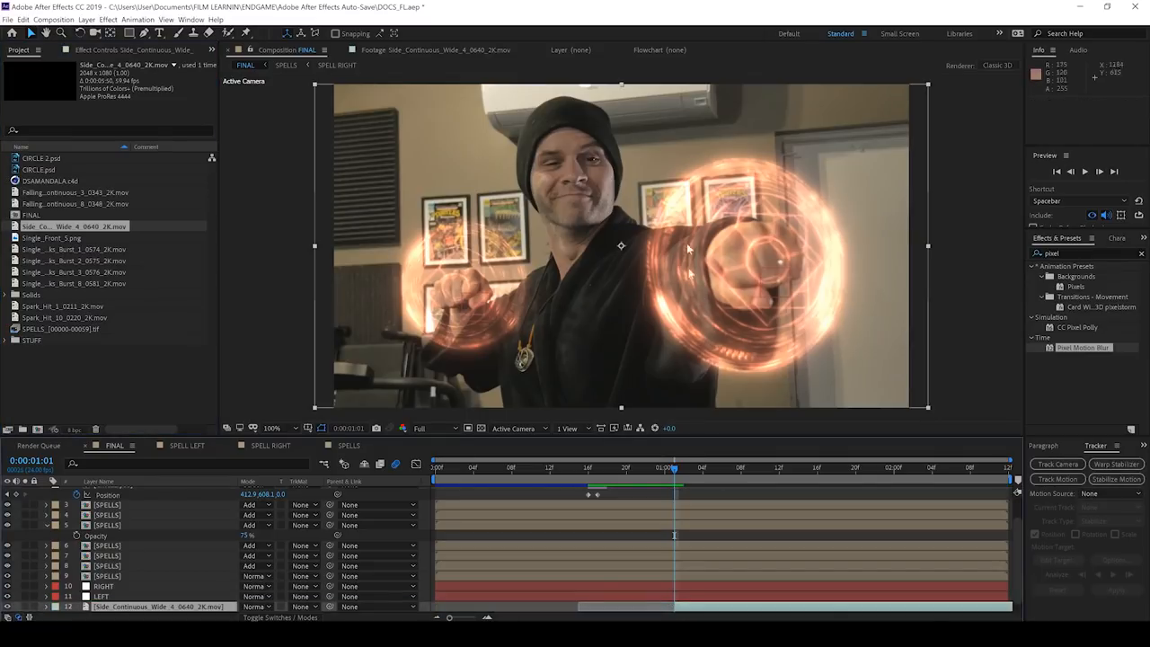
left_click(658, 467)
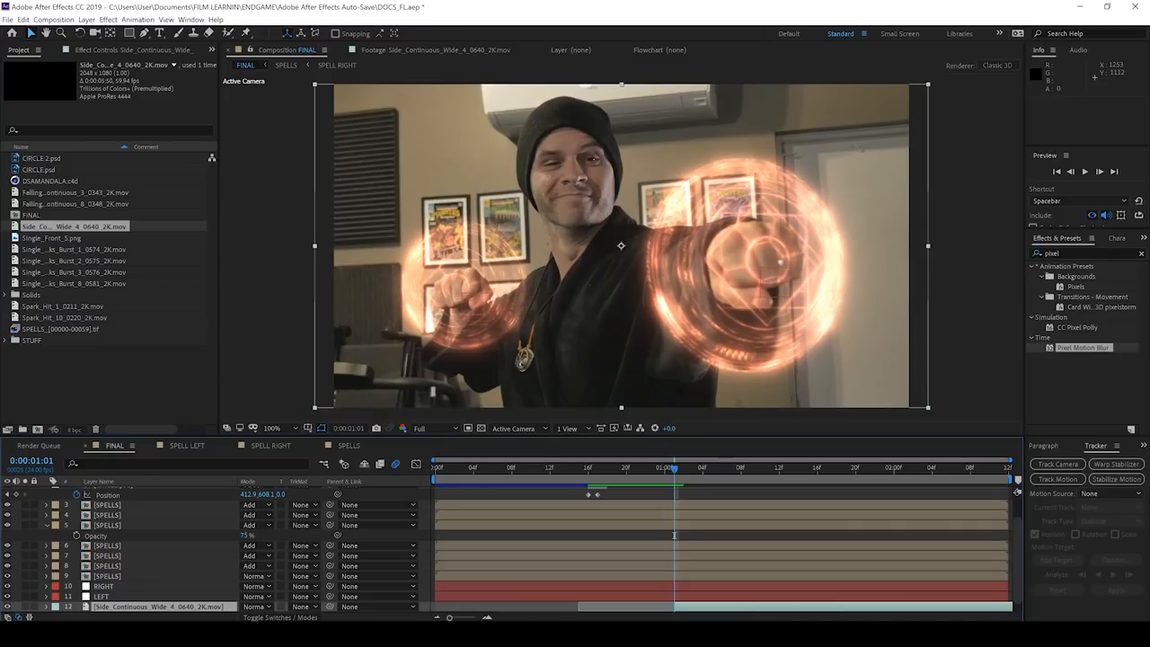
left_click(256, 608)
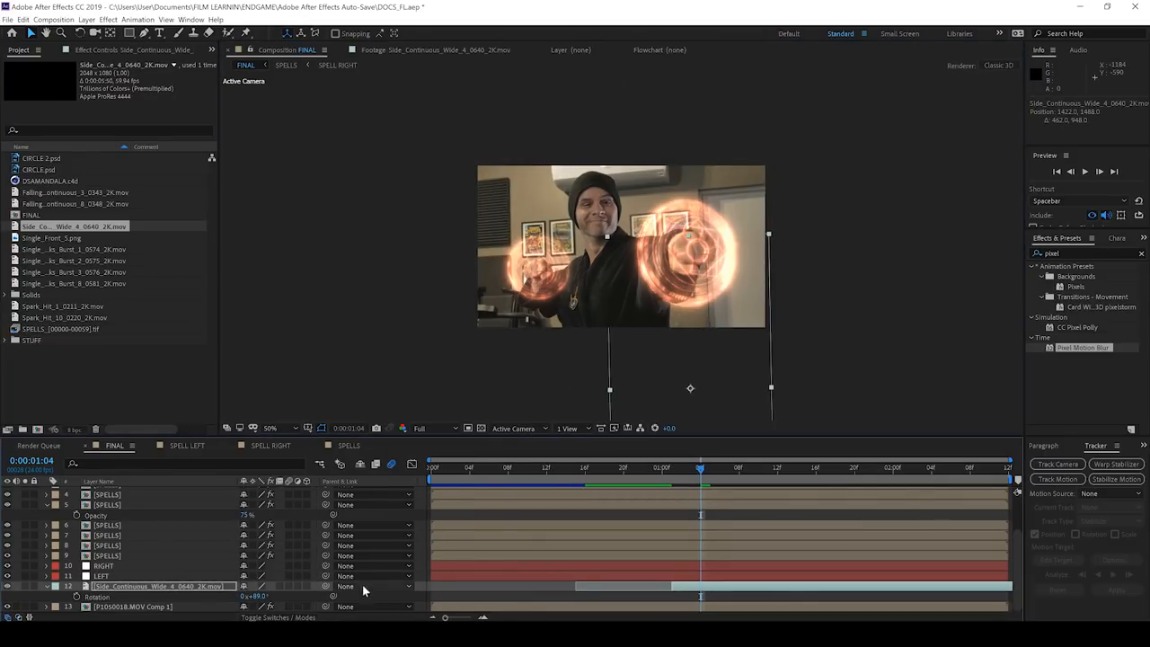
Parent the continuous wide sparks layer to the LEFT tracking layer.
left_click(378, 585)
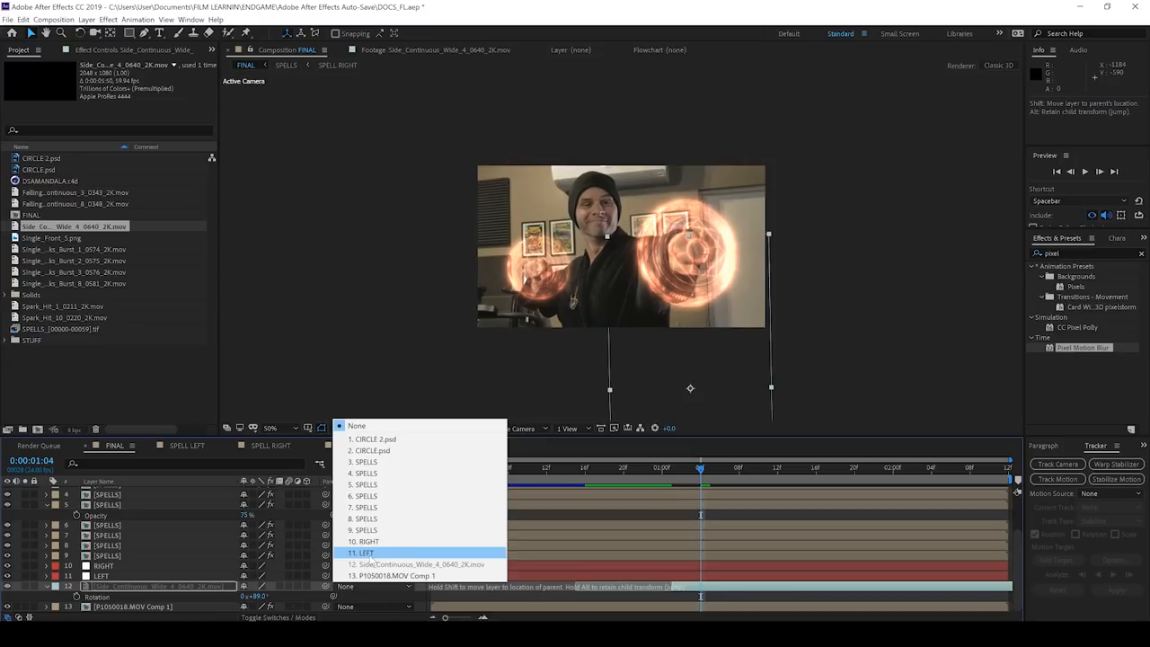
left_click(360, 553)
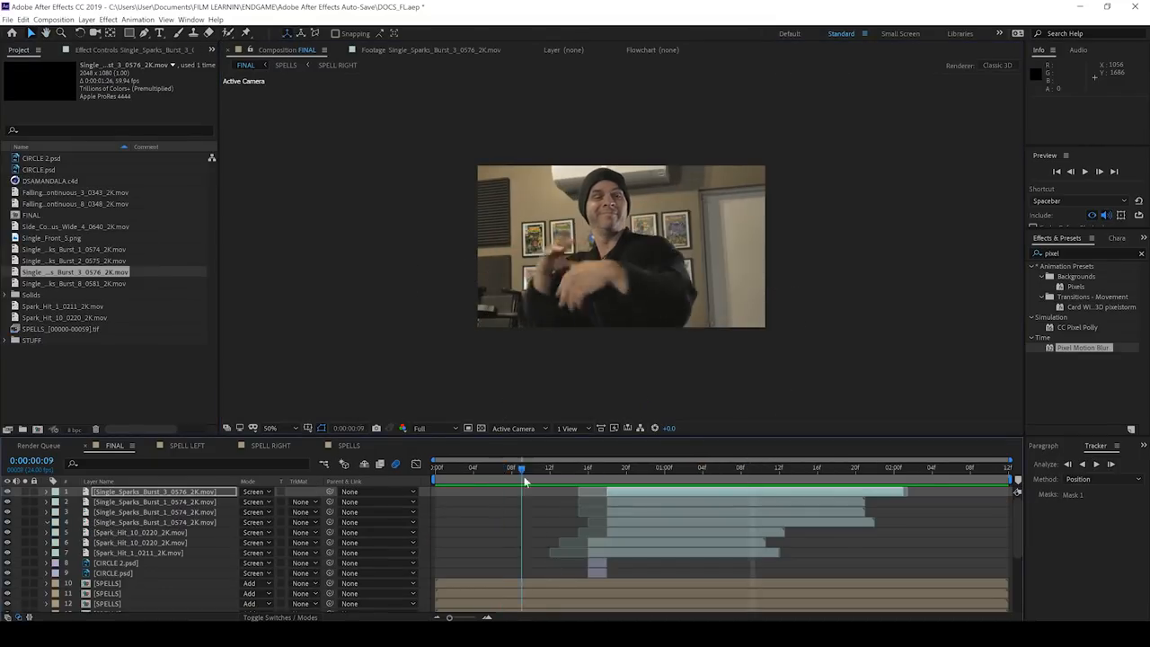
Scrub the timeline to check the timing of the staggered spark bursts.
left_click(589, 468)
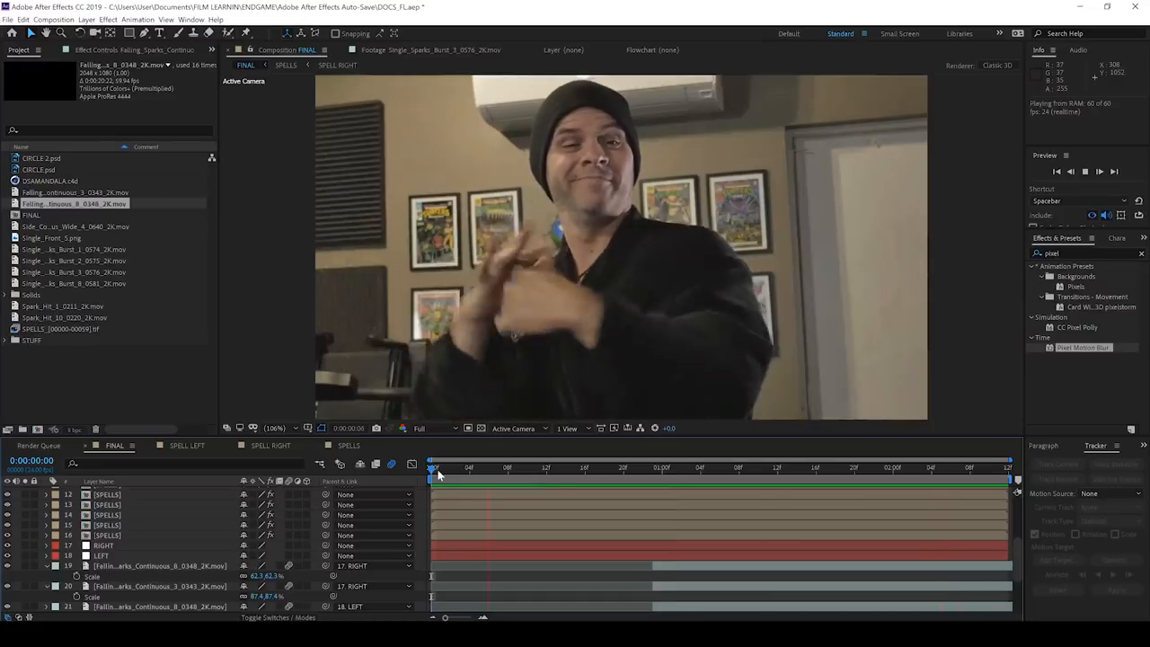
Place the Single_Front flash at the punch frame and scale it to fit the fist.
left_click(871, 467)
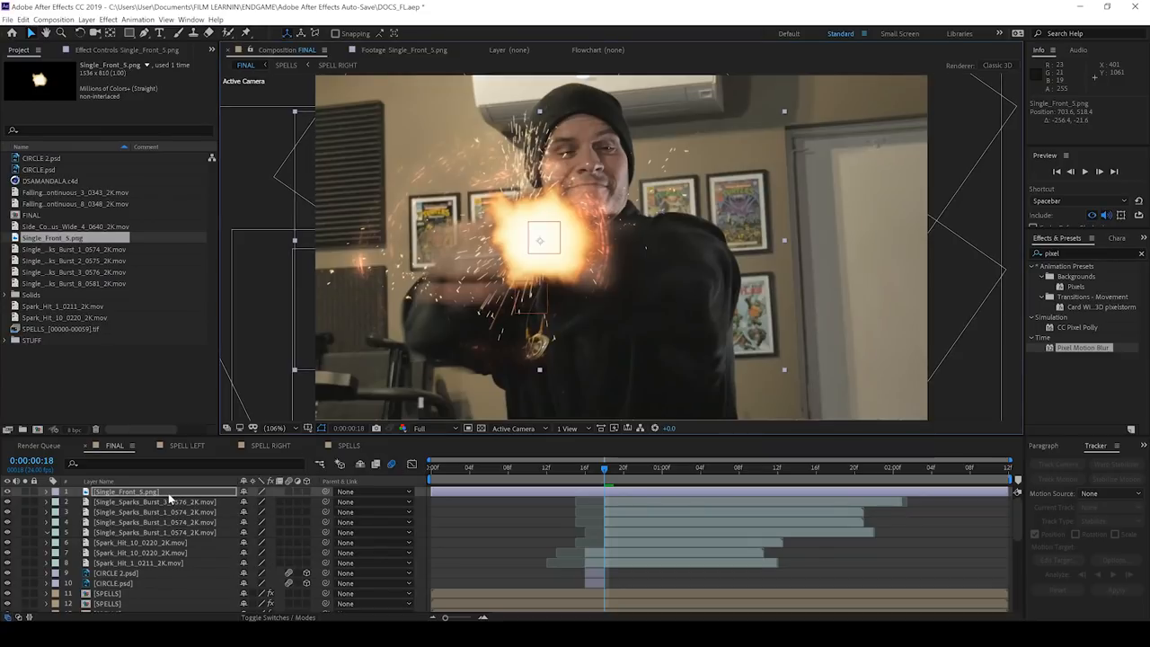
left_click(46, 492)
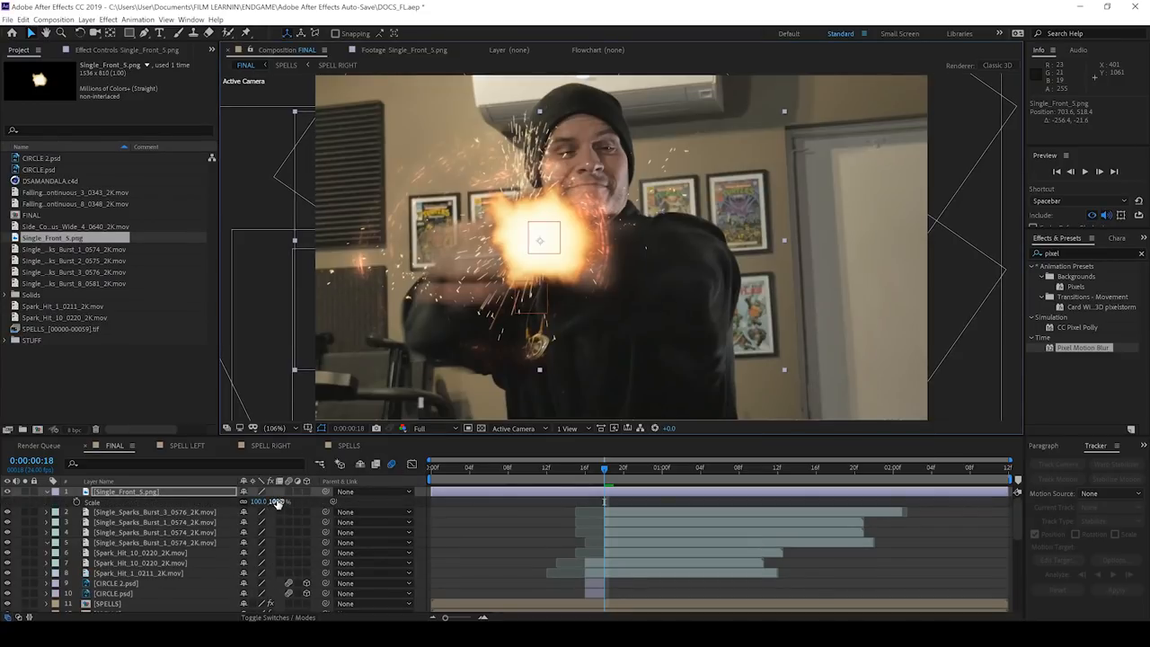
left_click_drag(273, 502, 296, 501)
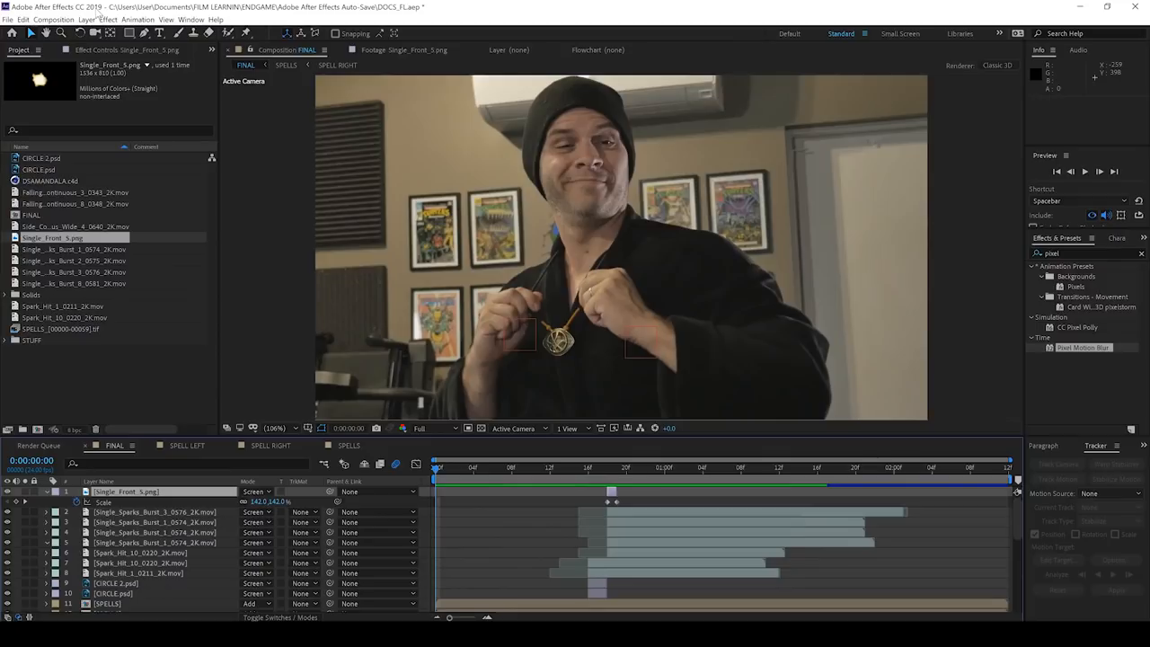
Create a new adjustment layer via the Layer menu and check its light rays on the timeline.
left_click(86, 18)
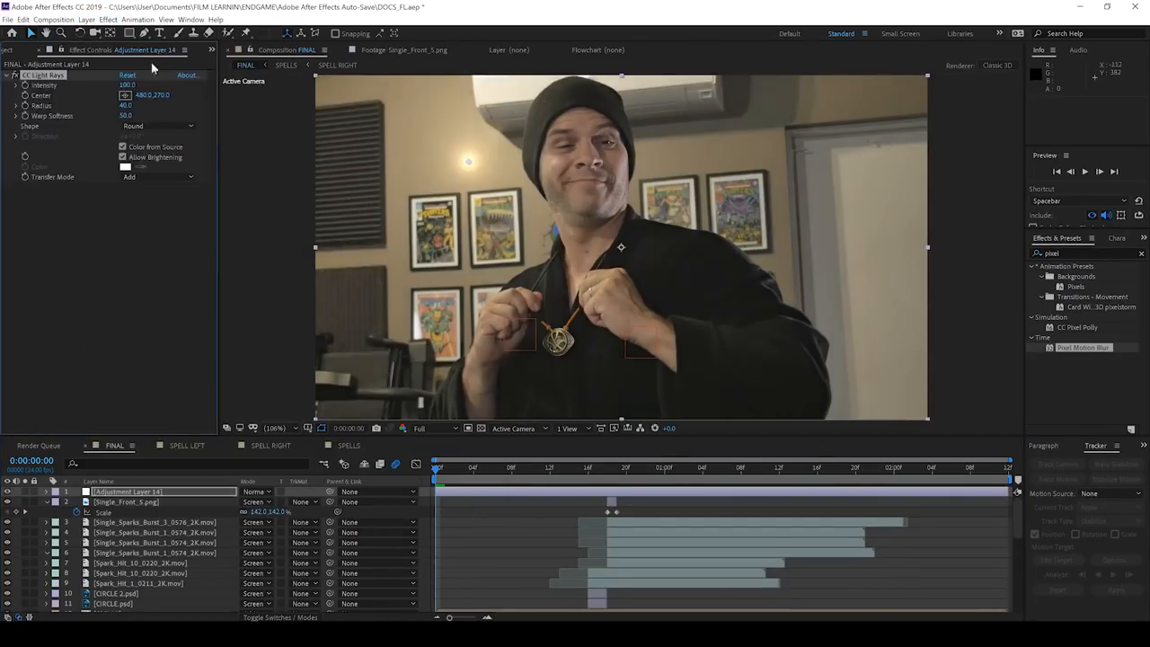
left_click(108, 18)
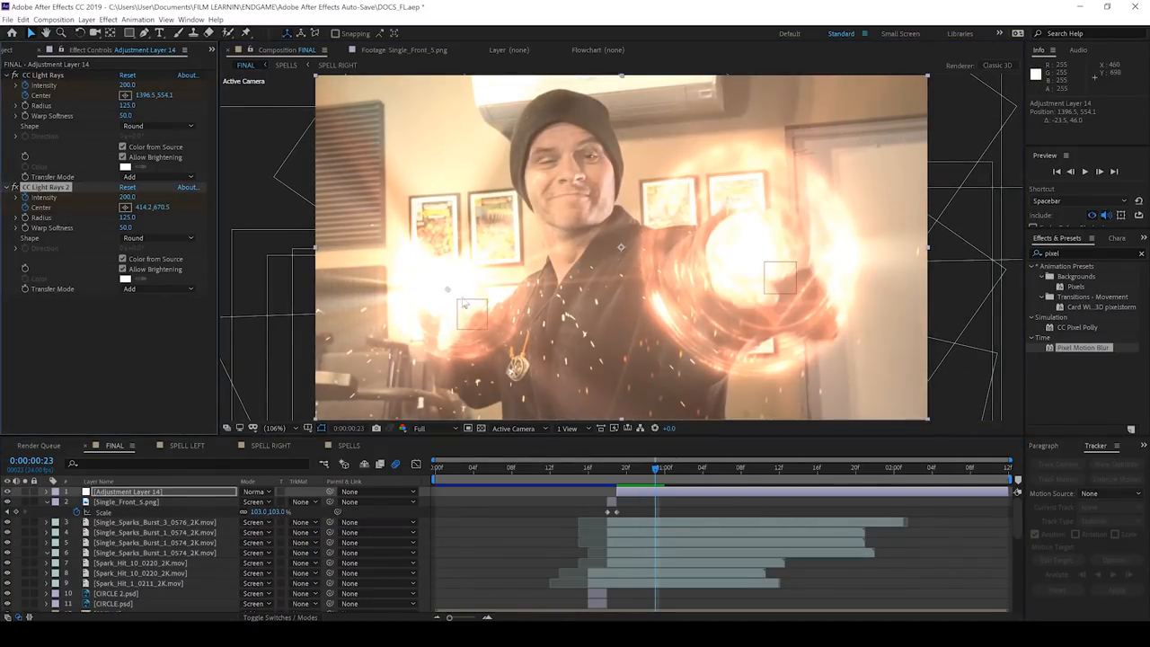
left_click(672, 467)
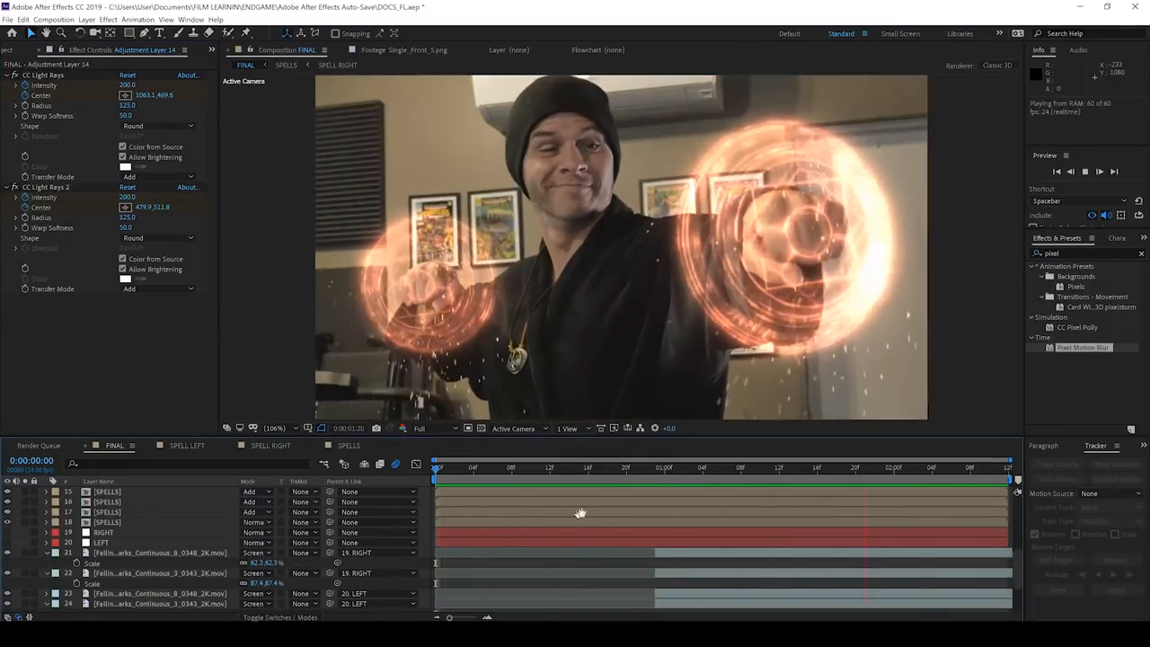
left_click(609, 468)
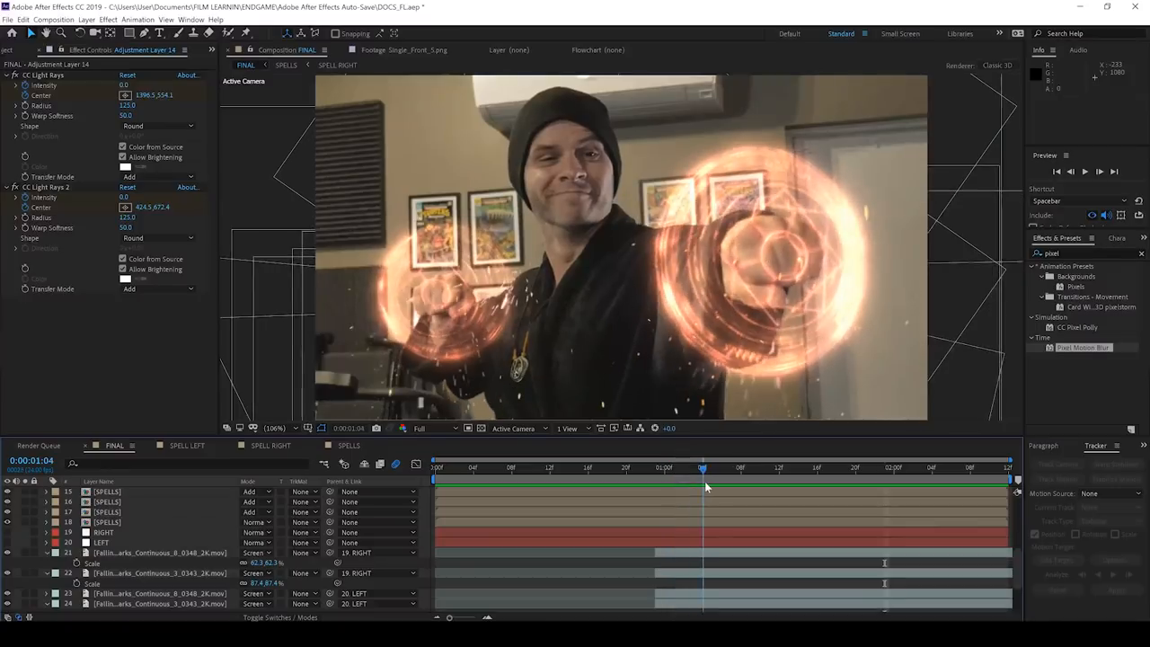
left_click(618, 467)
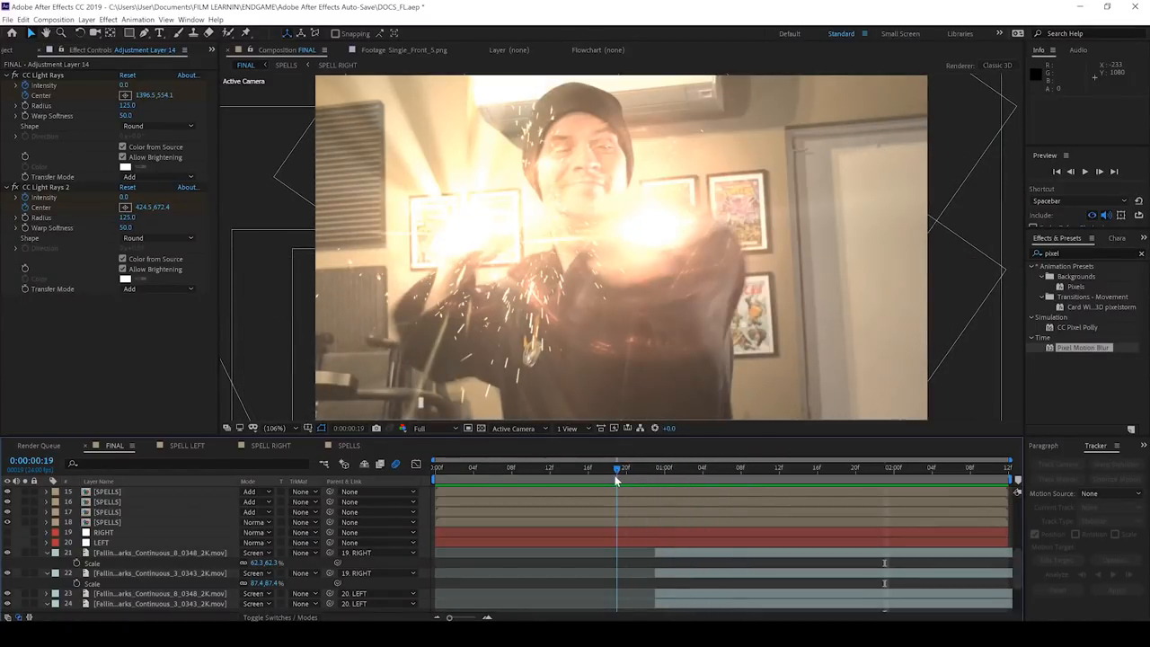